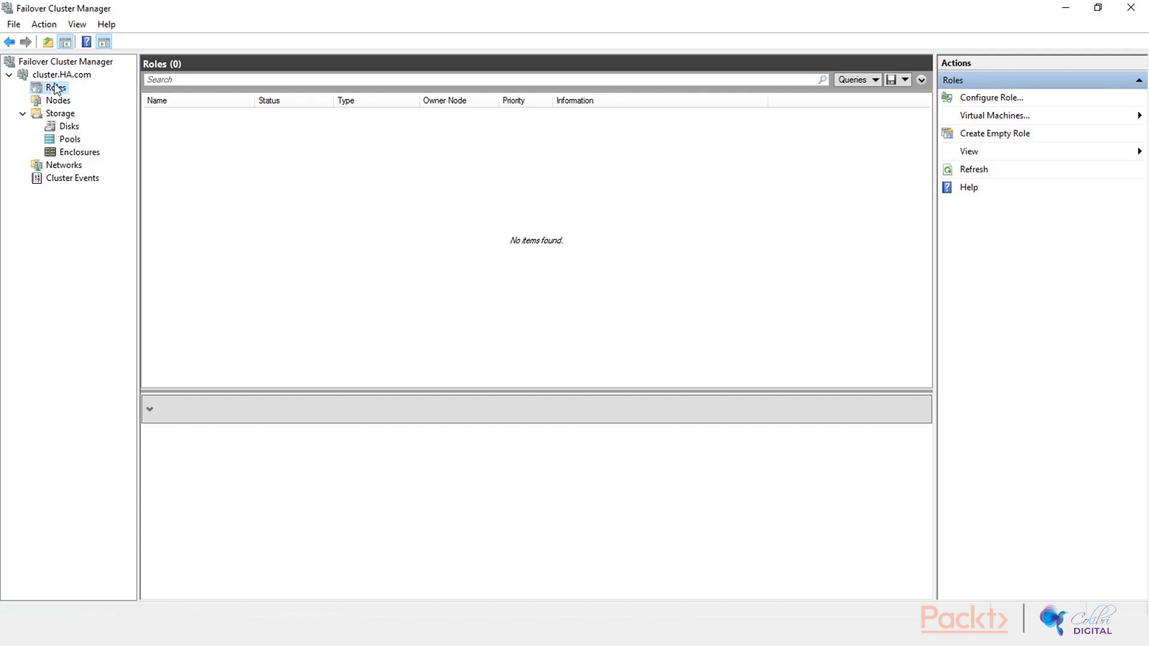
mouse_move(50, 79)
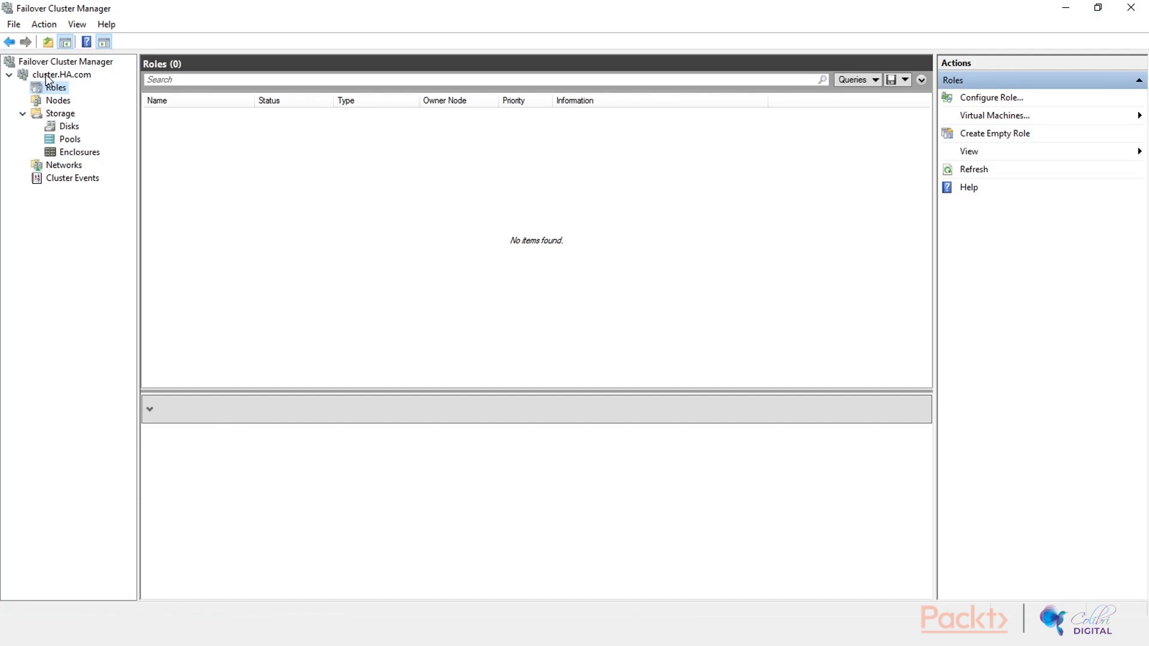
- Show the cluster's Nodes list with CLUSTER1 and CLUSTER2 both up
click(58, 100)
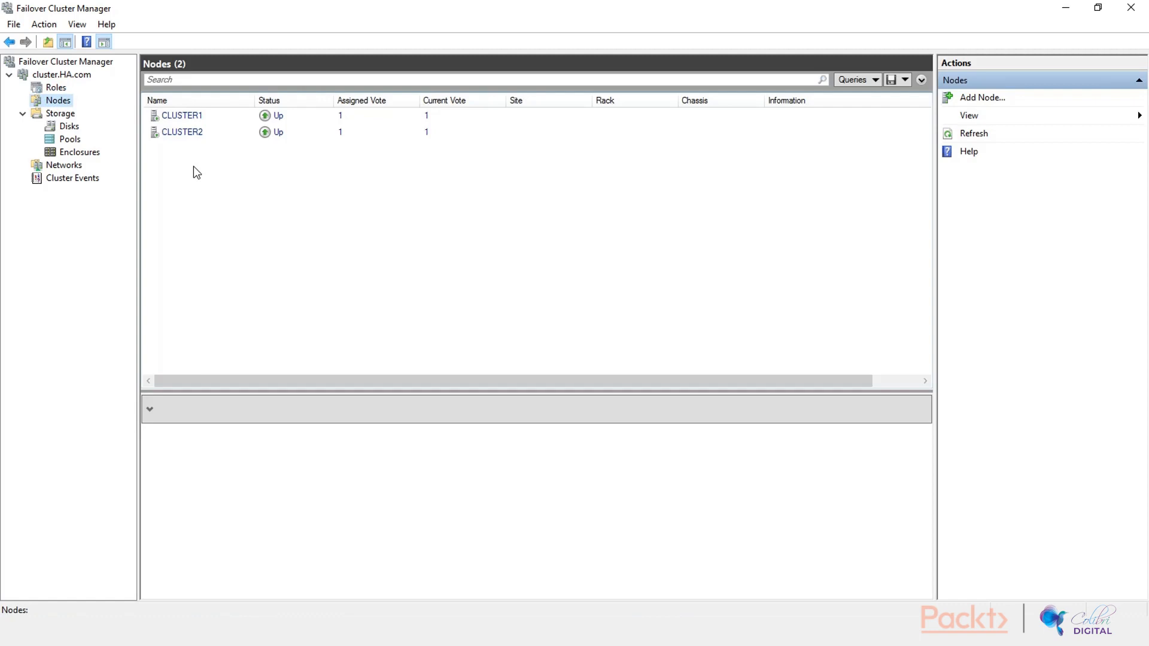
mouse_move(190, 175)
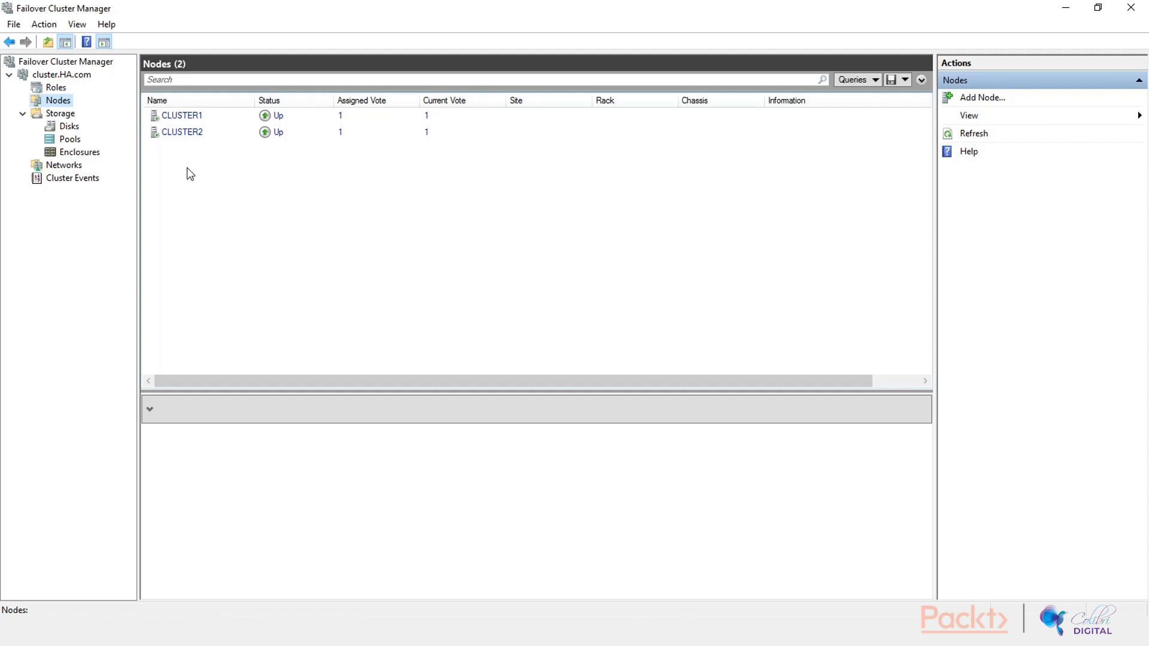
mouse_move(190, 160)
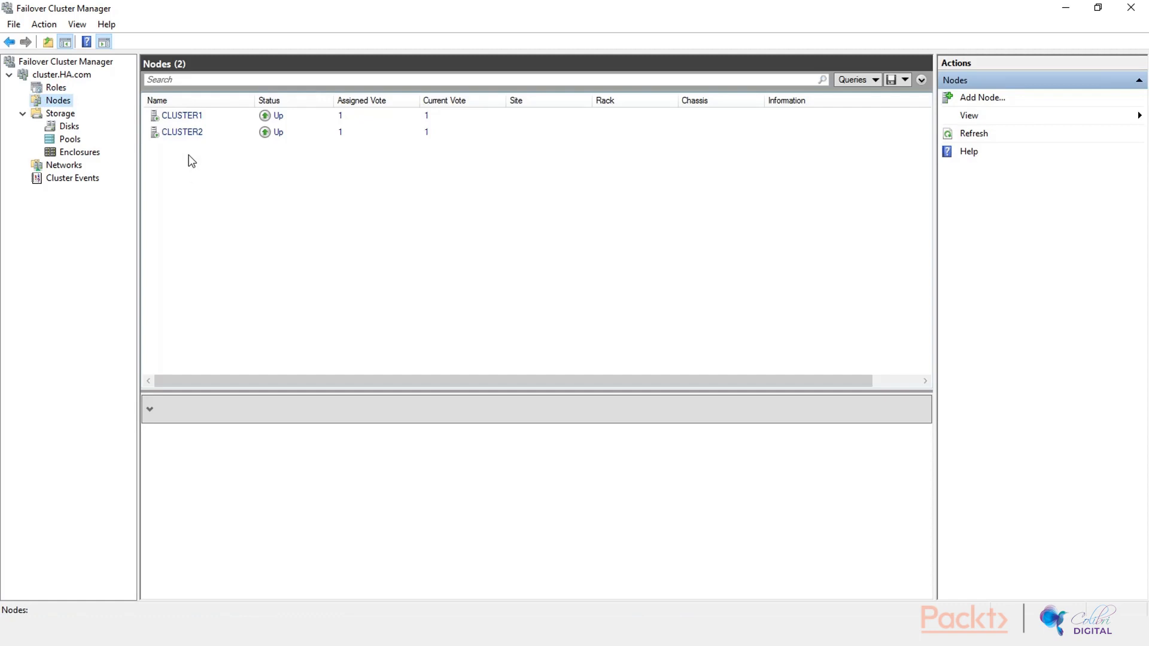
mouse_move(77, 169)
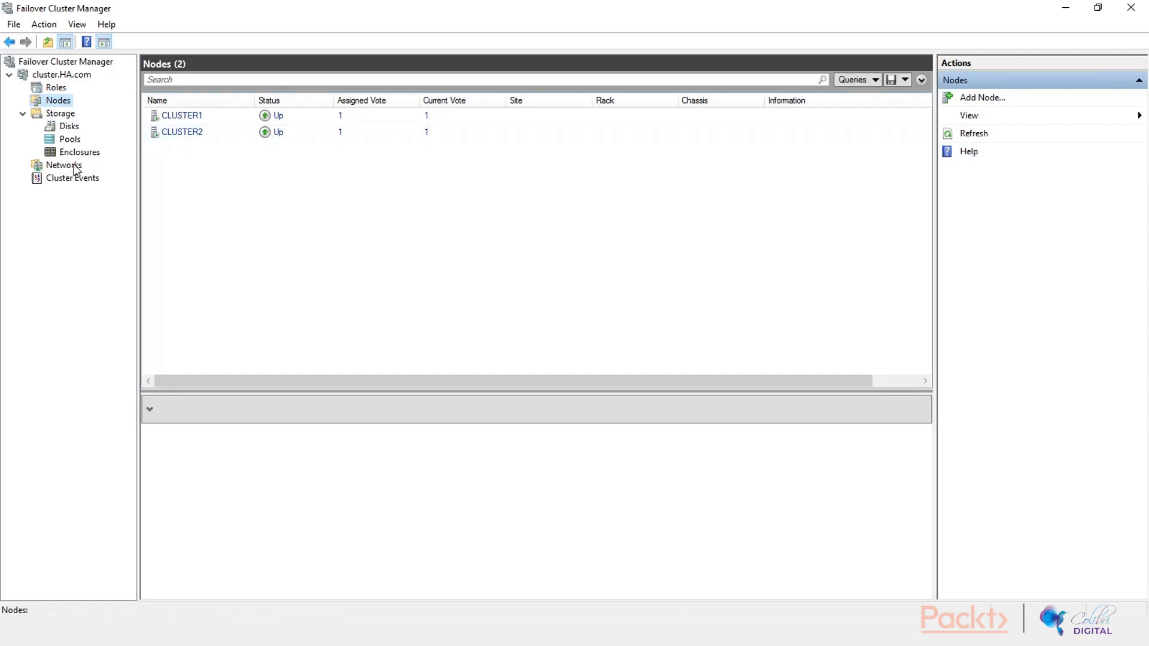
- Review the Cluster Private, Storage and Client network subnets, ending on Cluster Private 192.168.5.0/24
click(63, 166)
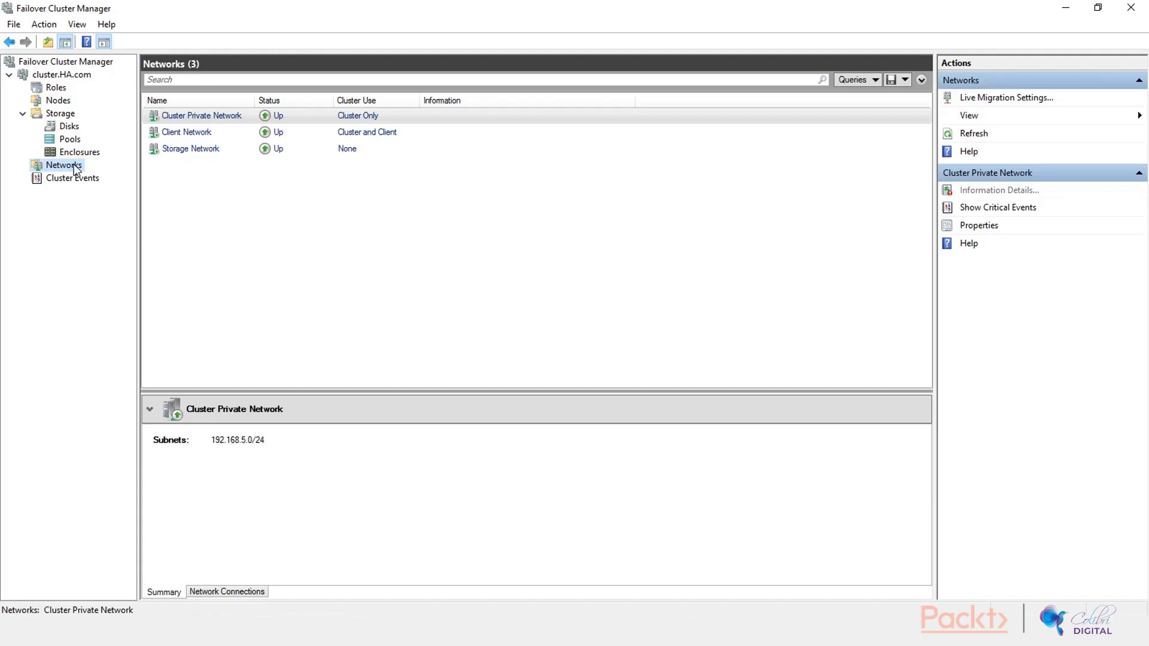
click(201, 115)
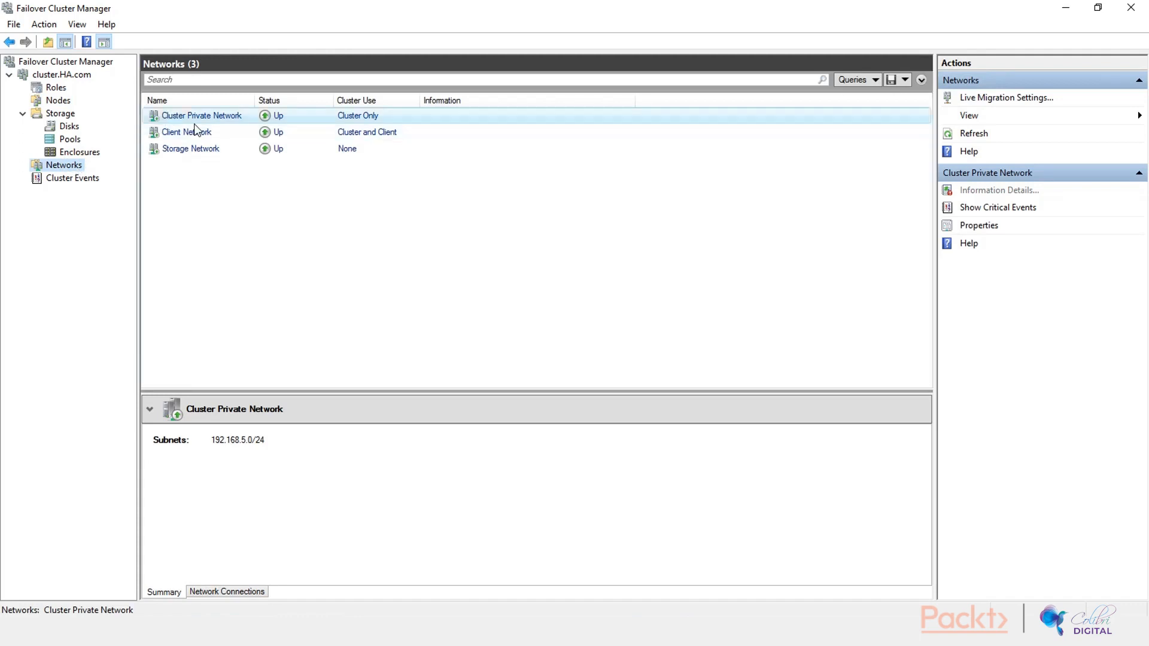
click(191, 149)
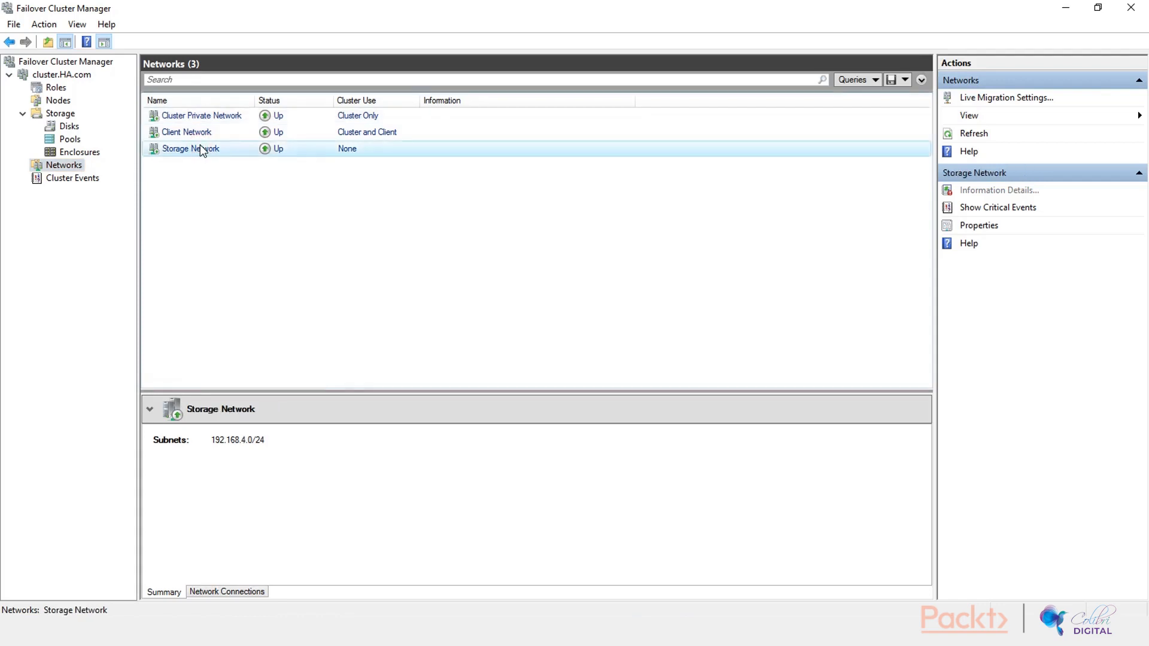
click(187, 132)
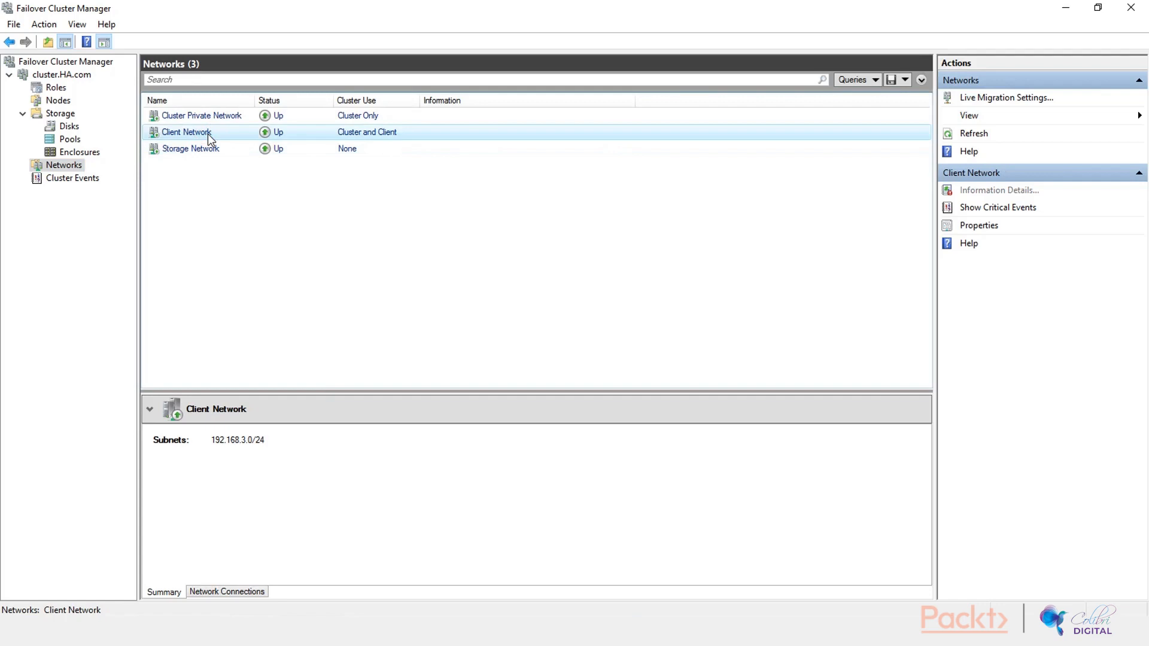
click(201, 115)
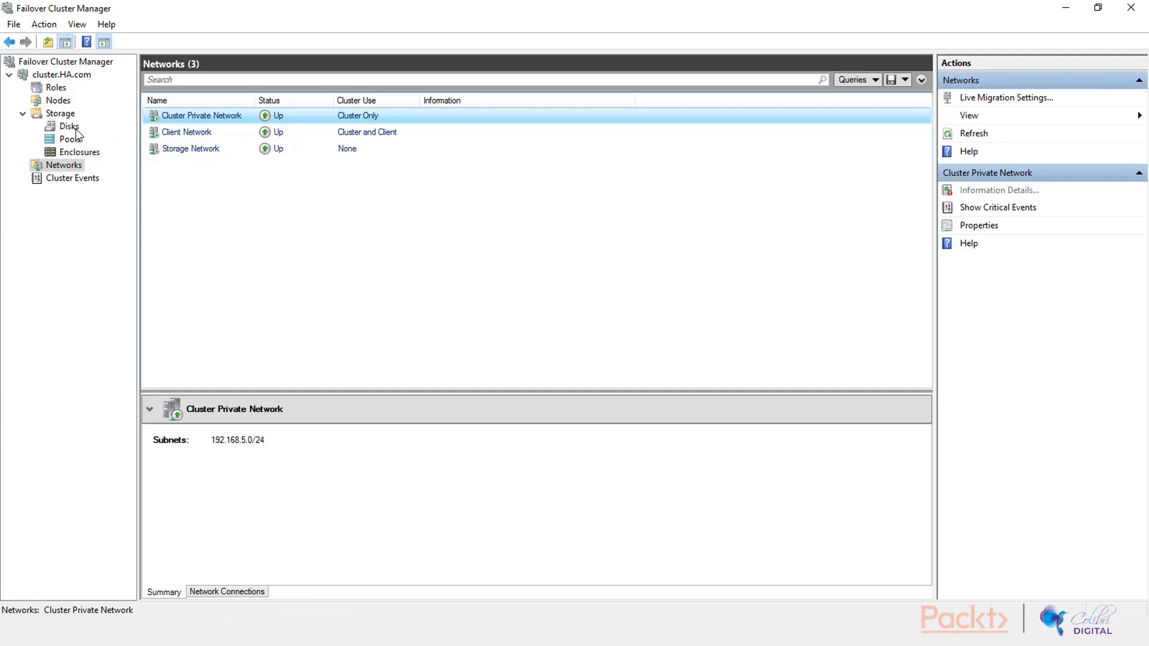
- Review the cluster disks: iscsi-lun1 Z (30 GB available storage) and iscsi-quorum Q (1 GB witness)
click(70, 126)
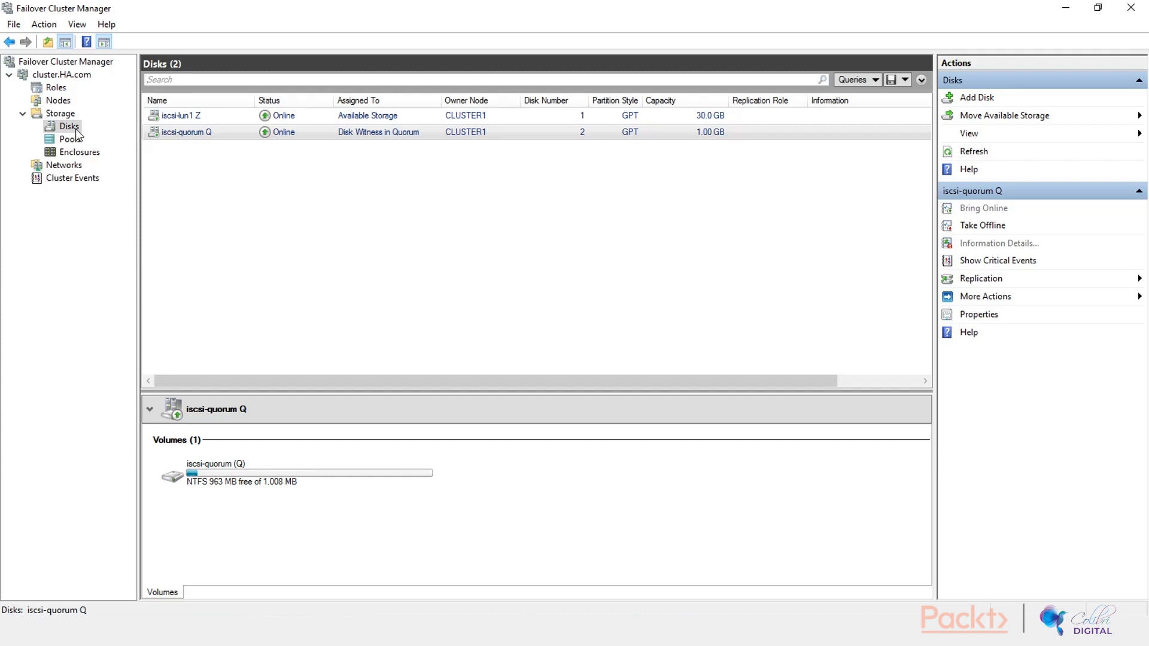
click(185, 132)
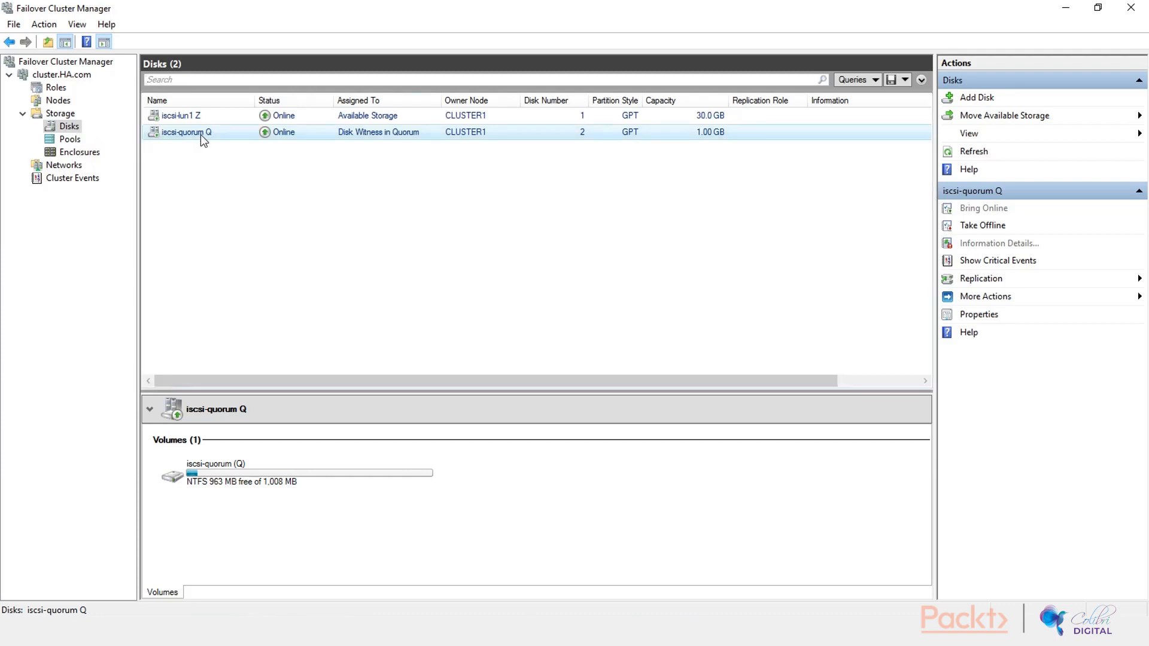
click(180, 115)
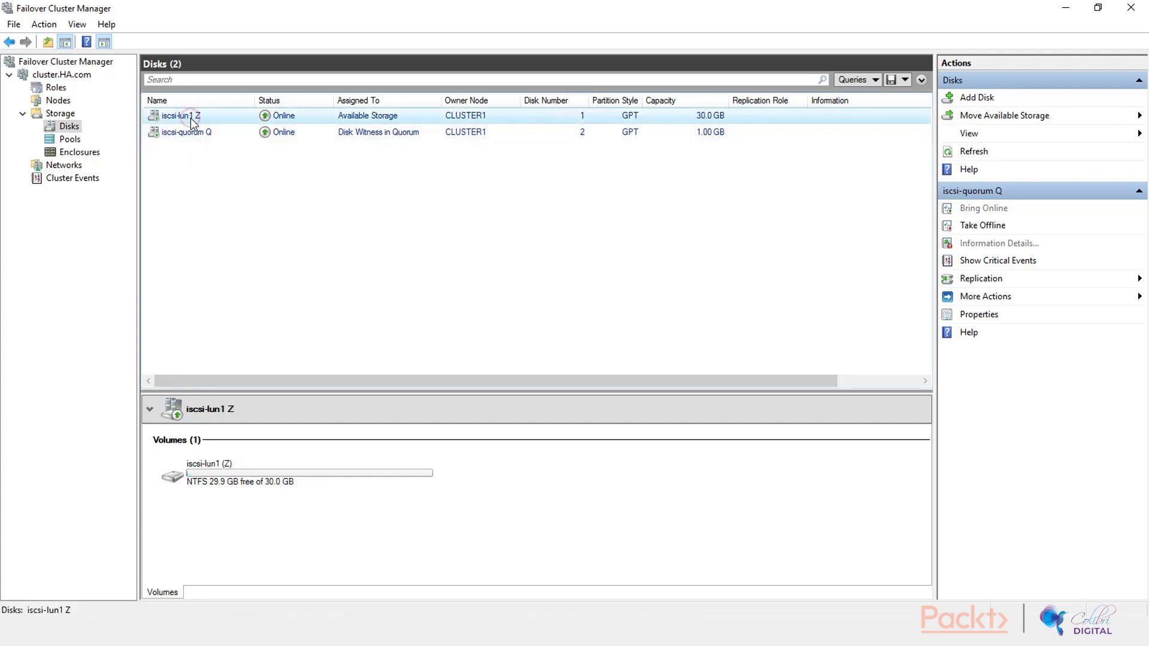
click(178, 115)
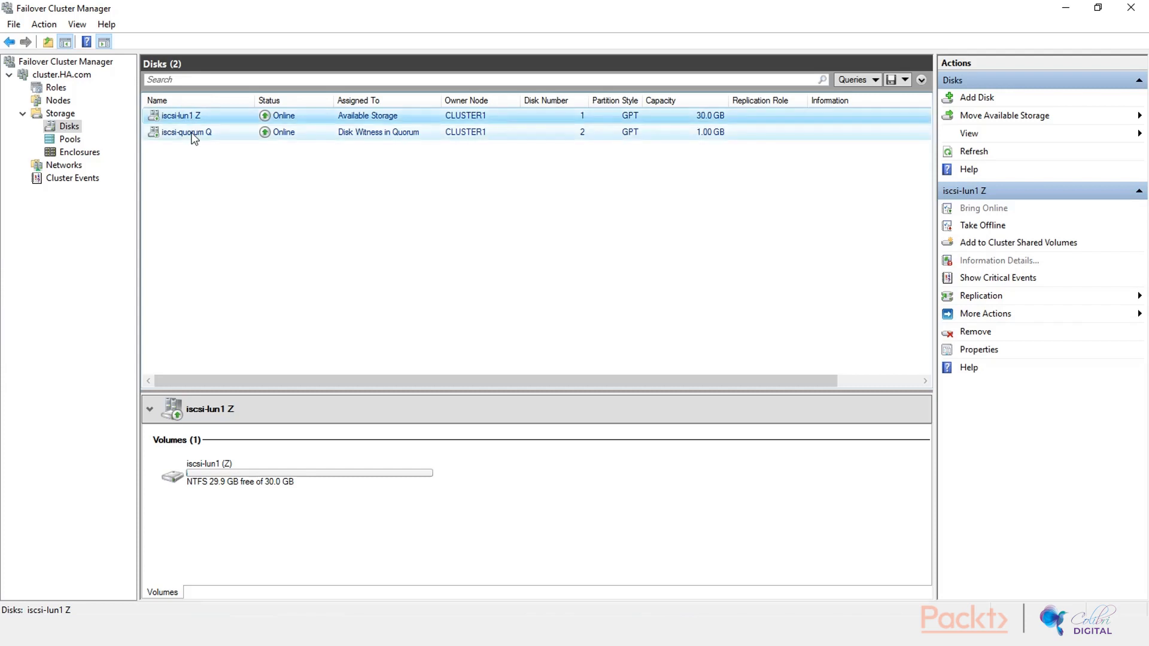
click(187, 132)
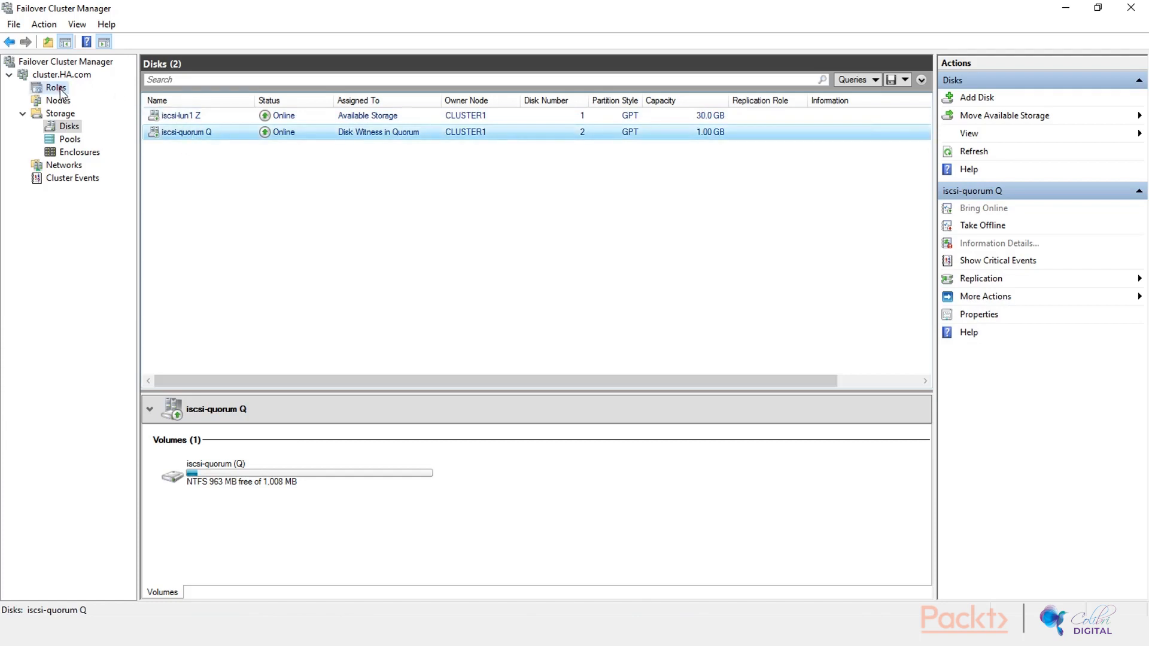
- Show the empty Roles list and bring up the Roles actions menu
click(56, 87)
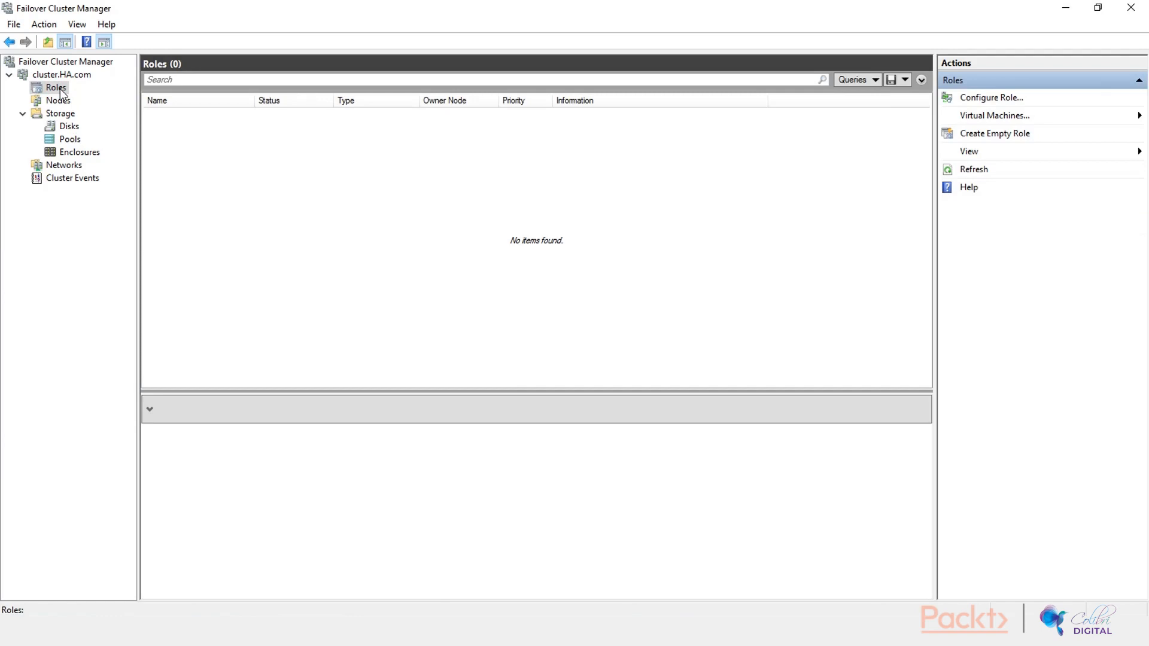
mouse_move(61, 97)
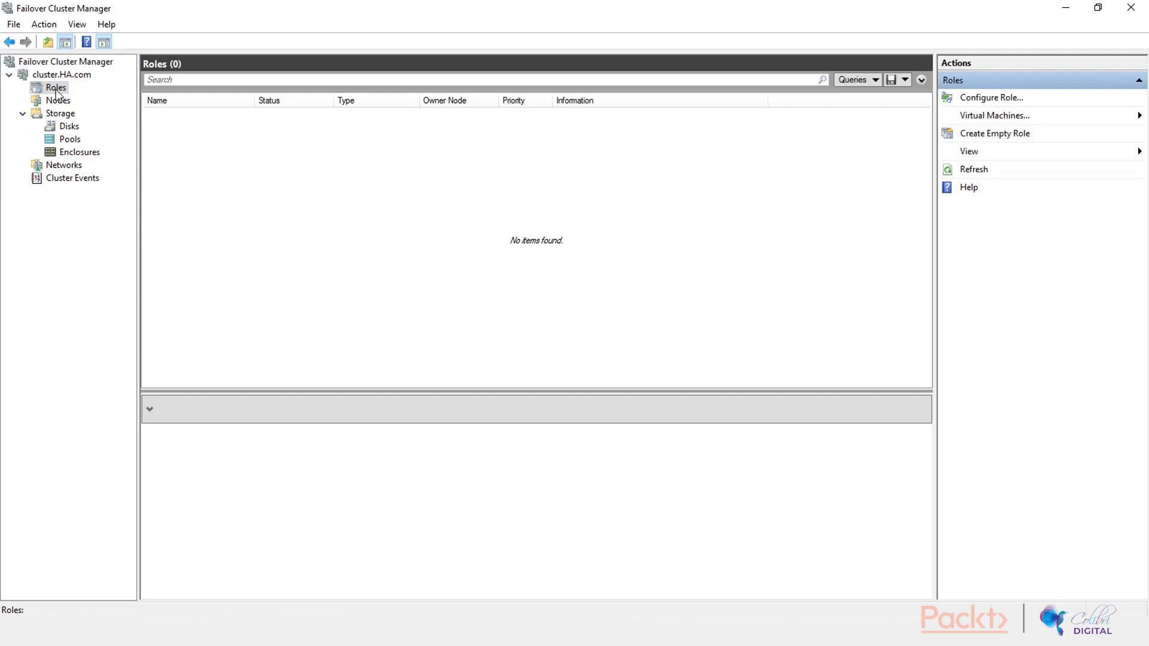
mouse_move(57, 96)
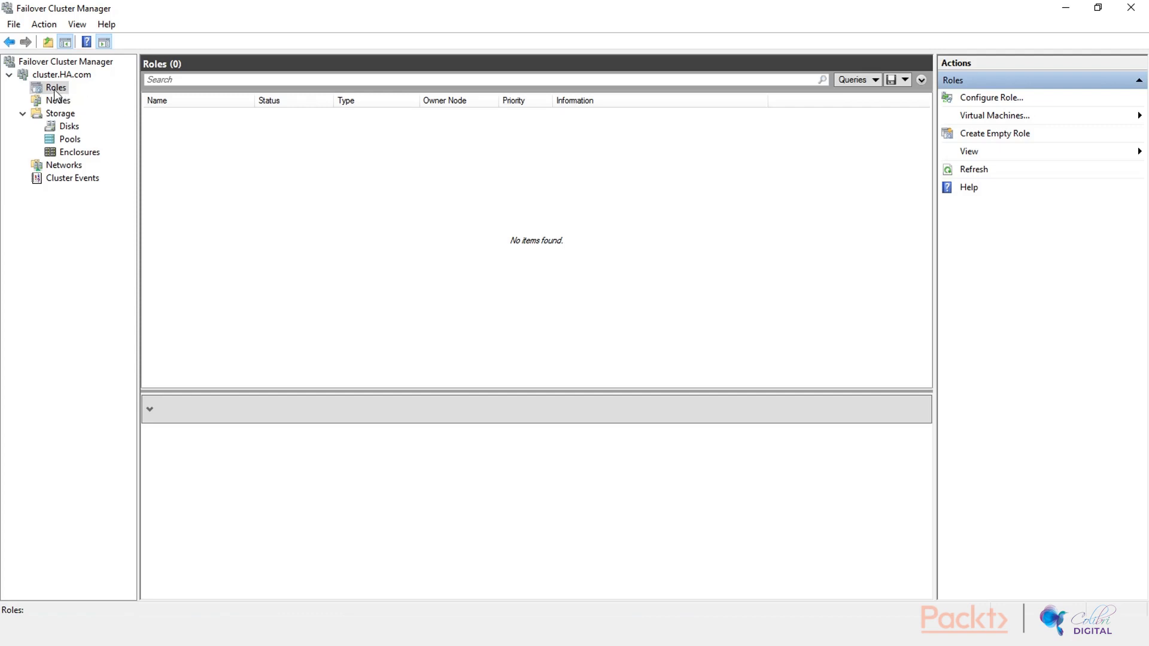
right_click(55, 88)
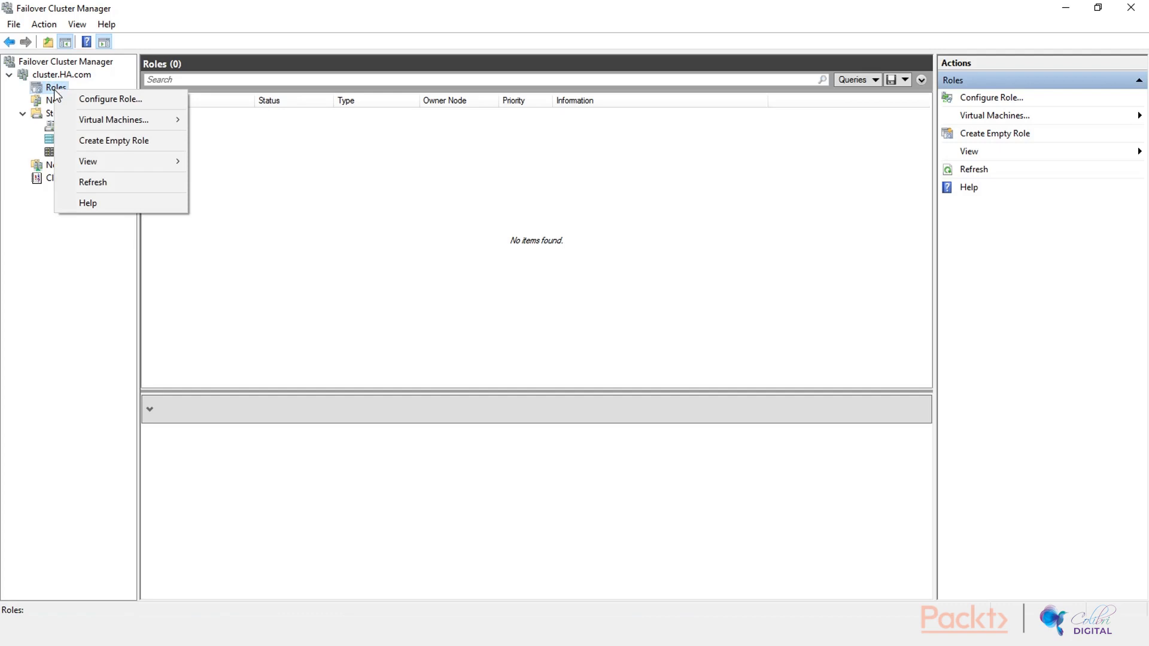
mouse_move(110, 99)
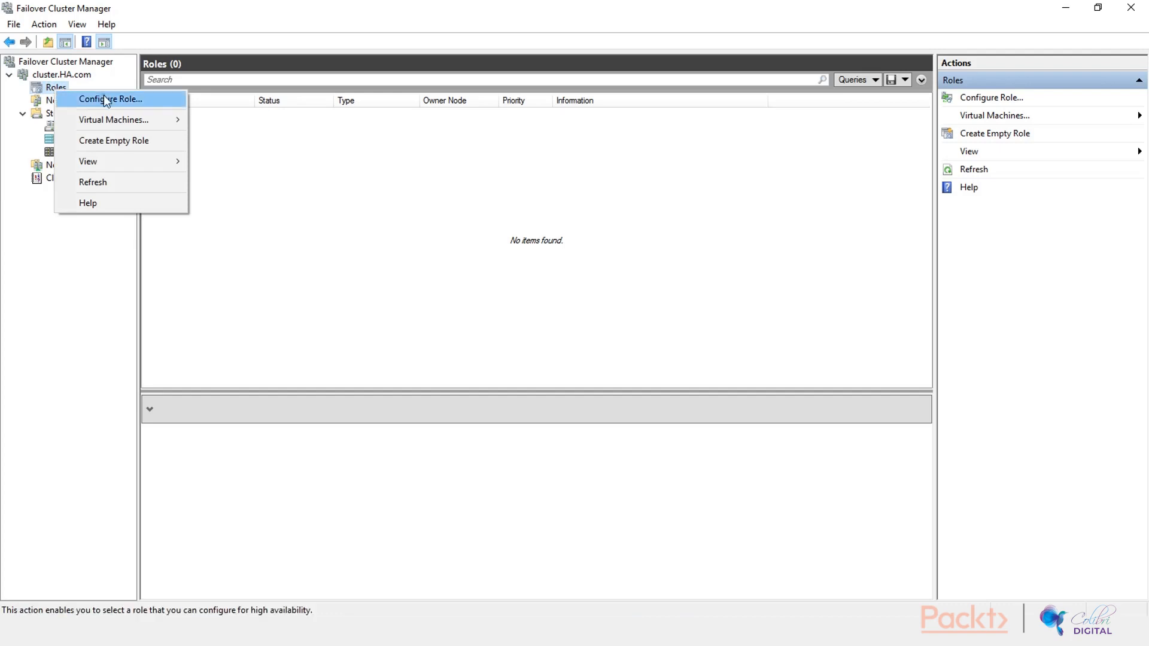
- Start the High Availability Wizard for DHCP Server, then cancel it since DHCP isn't installed
click(111, 100)
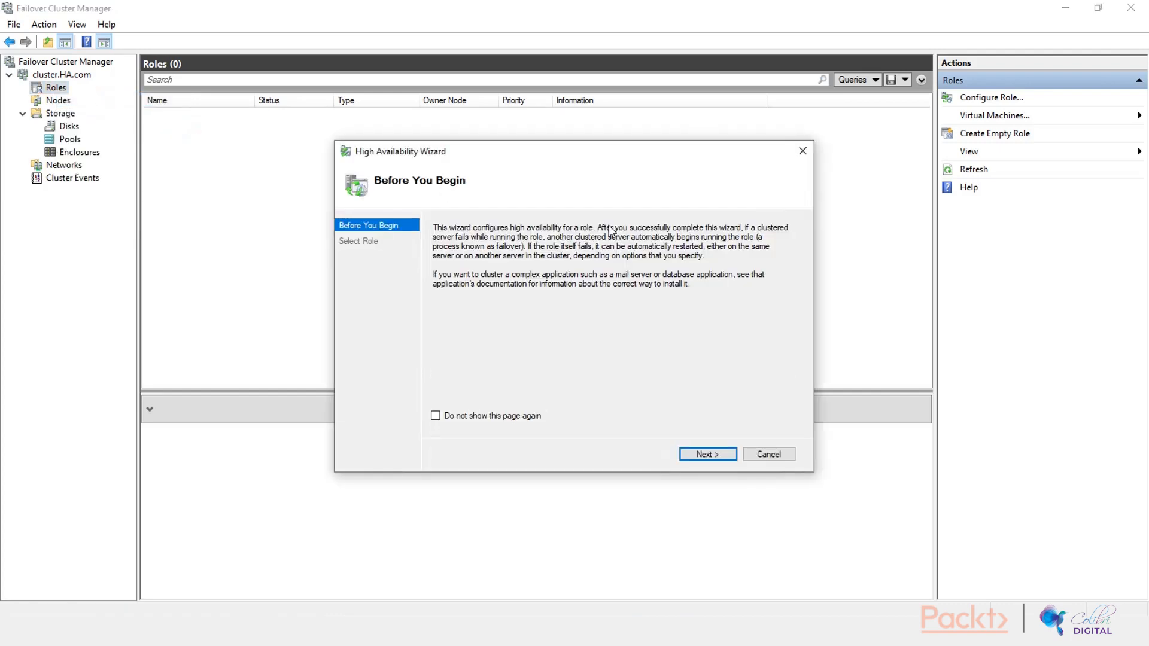
click(706, 454)
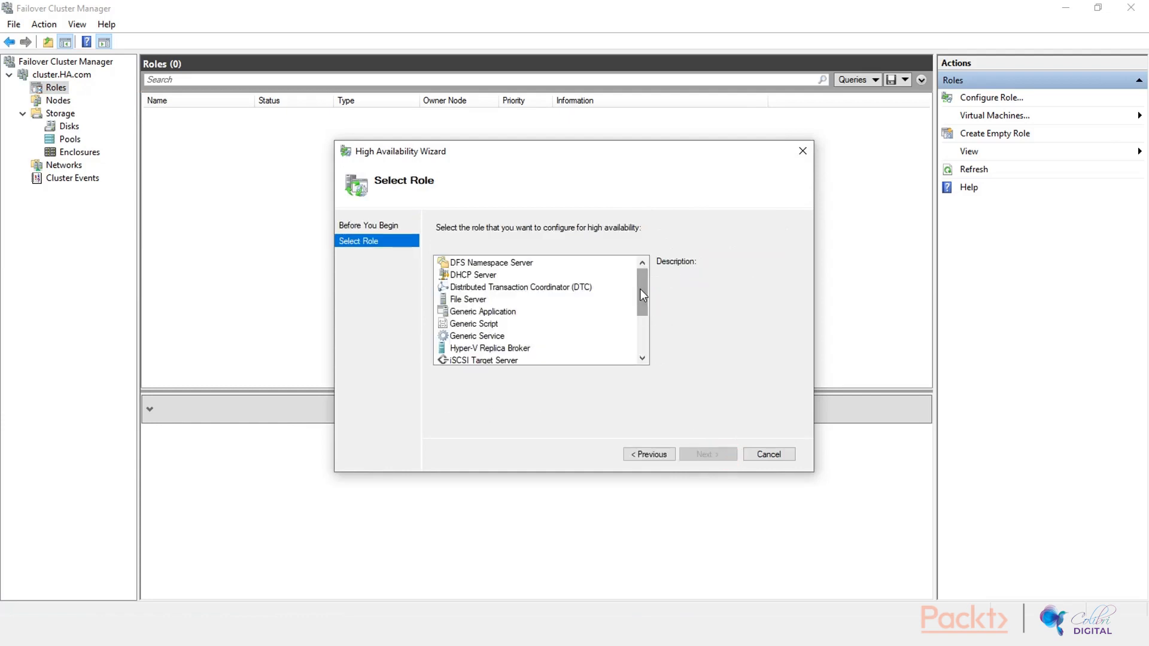
click(640, 286)
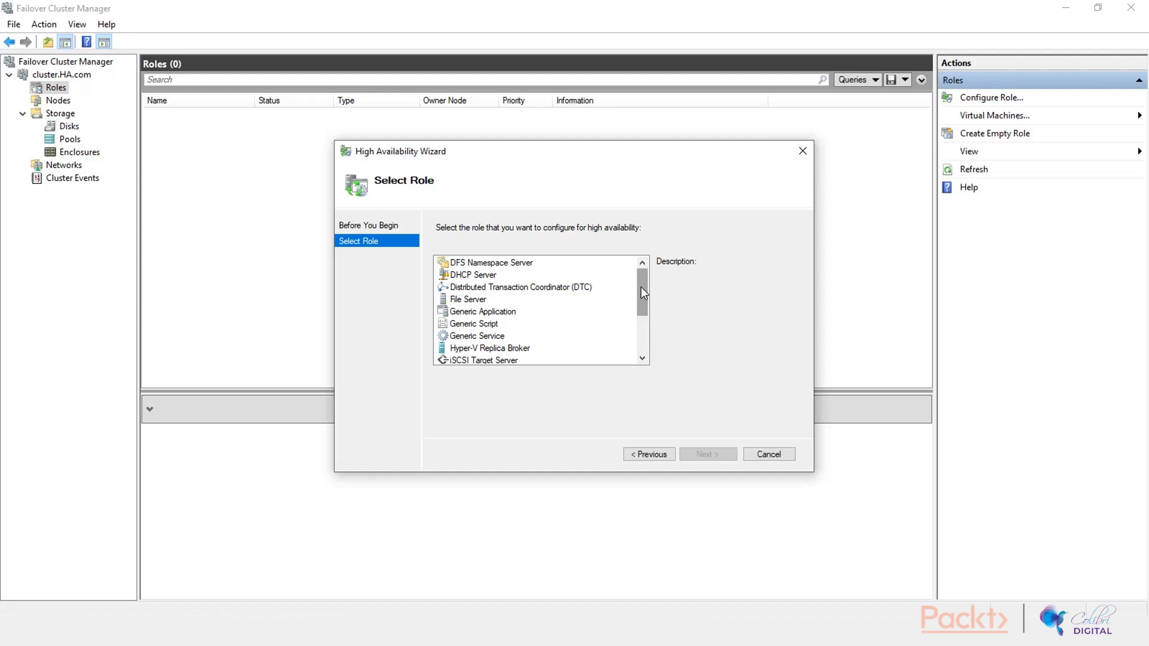
scroll(down, 3)
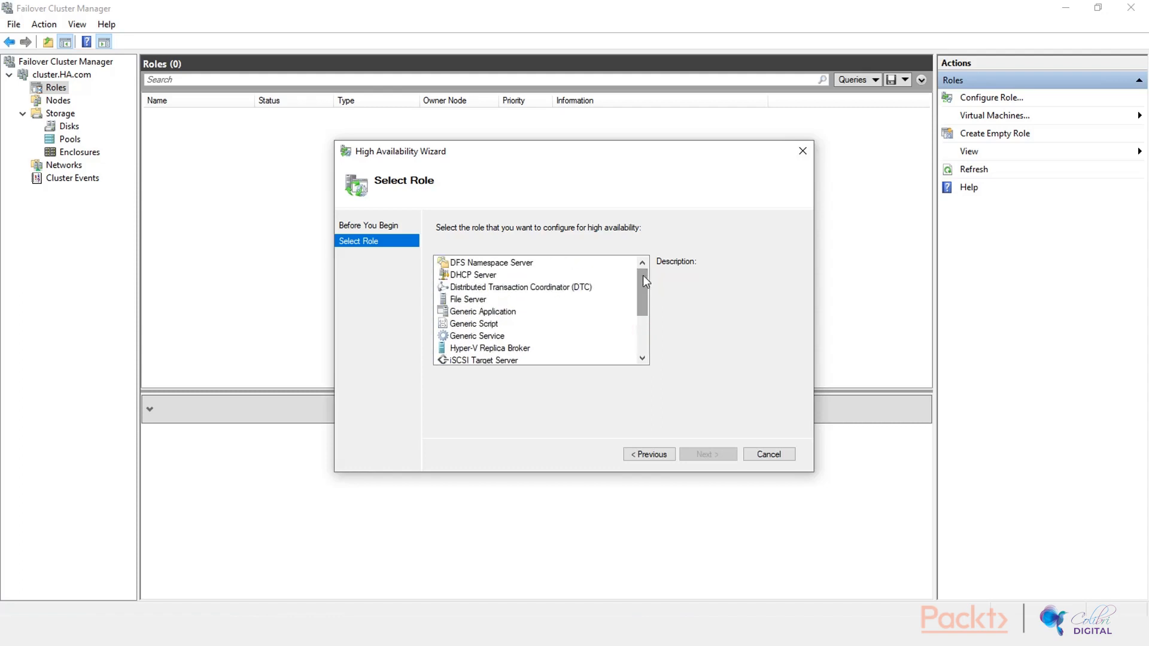
mouse_move(553, 276)
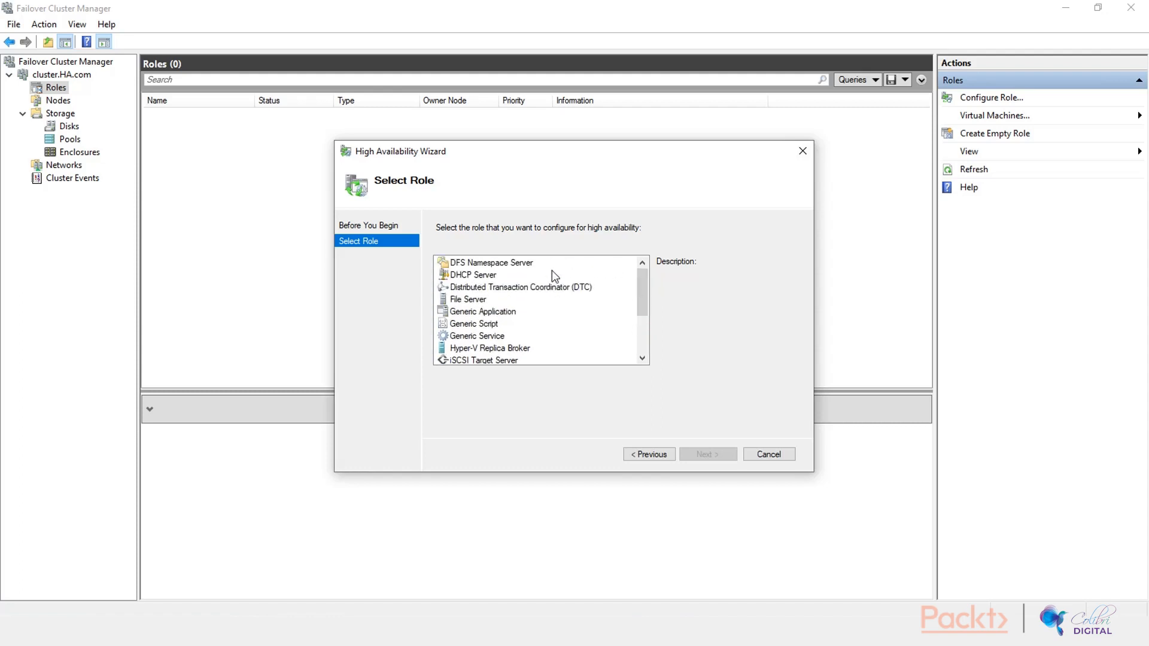
click(474, 275)
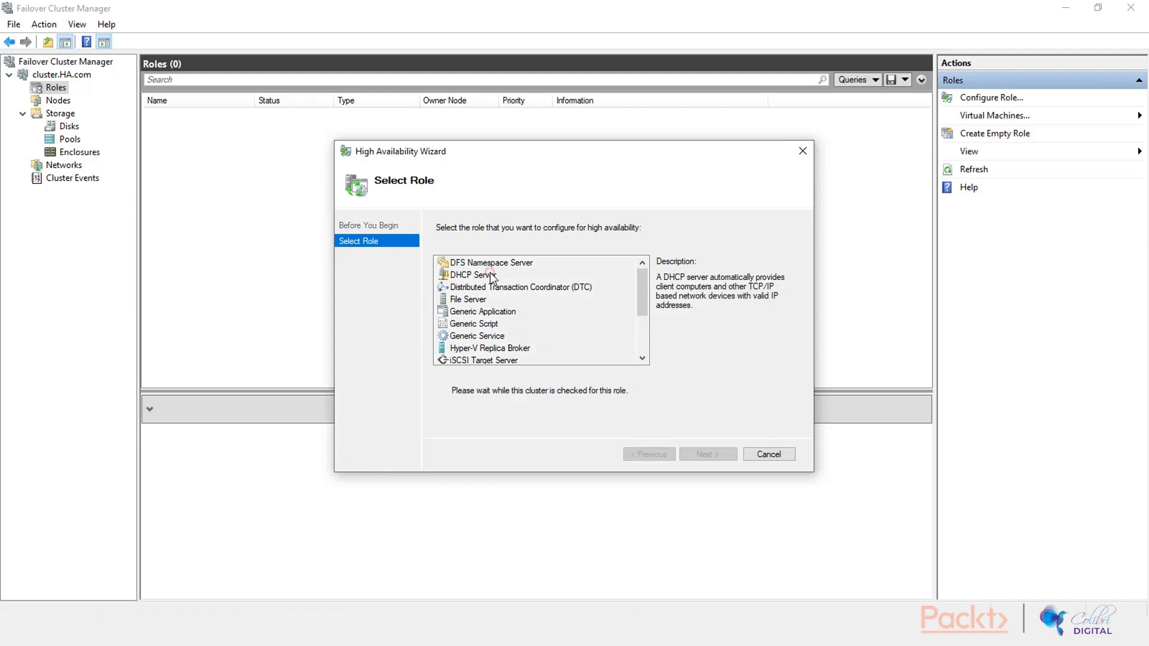
click(472, 274)
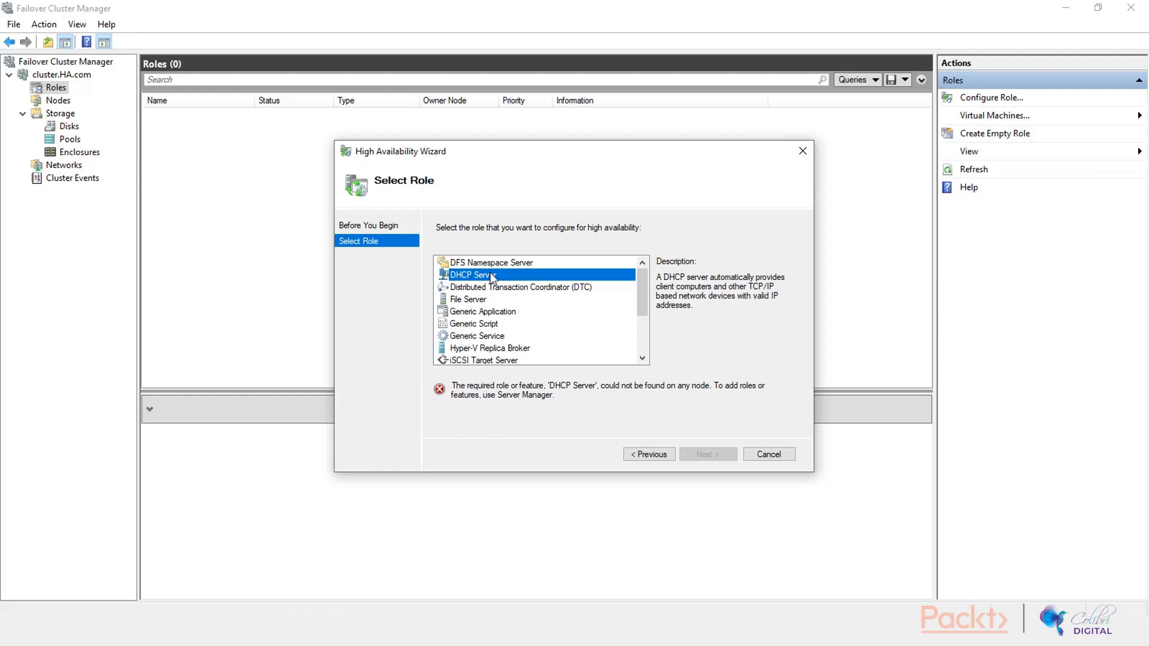
mouse_move(781, 345)
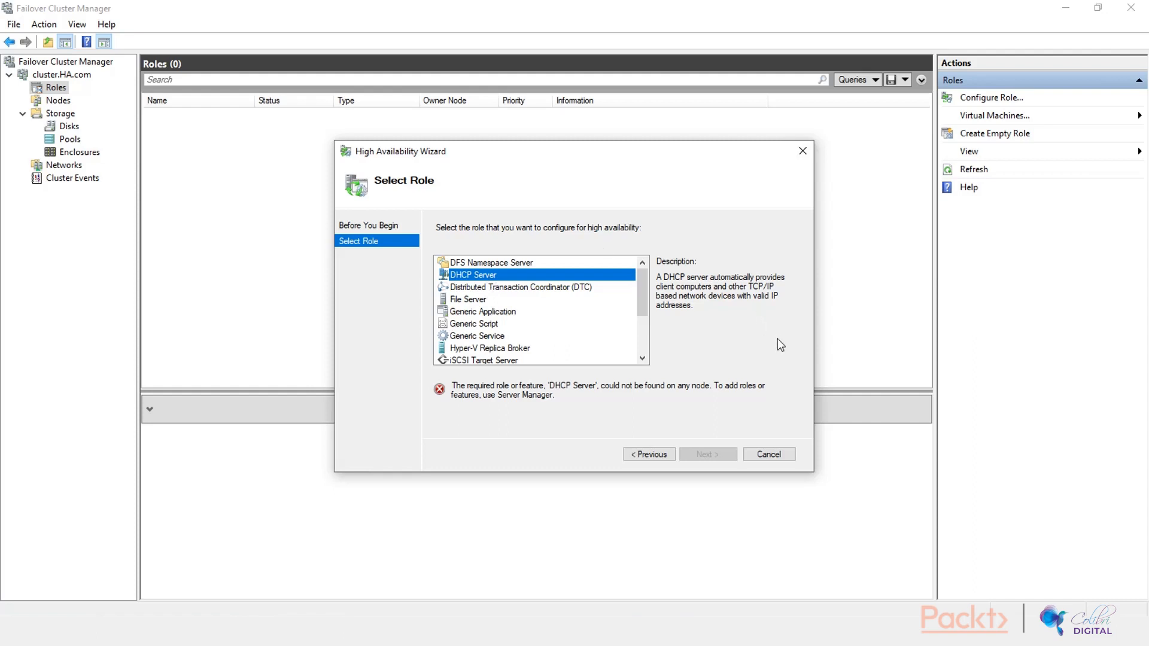
mouse_move(735, 349)
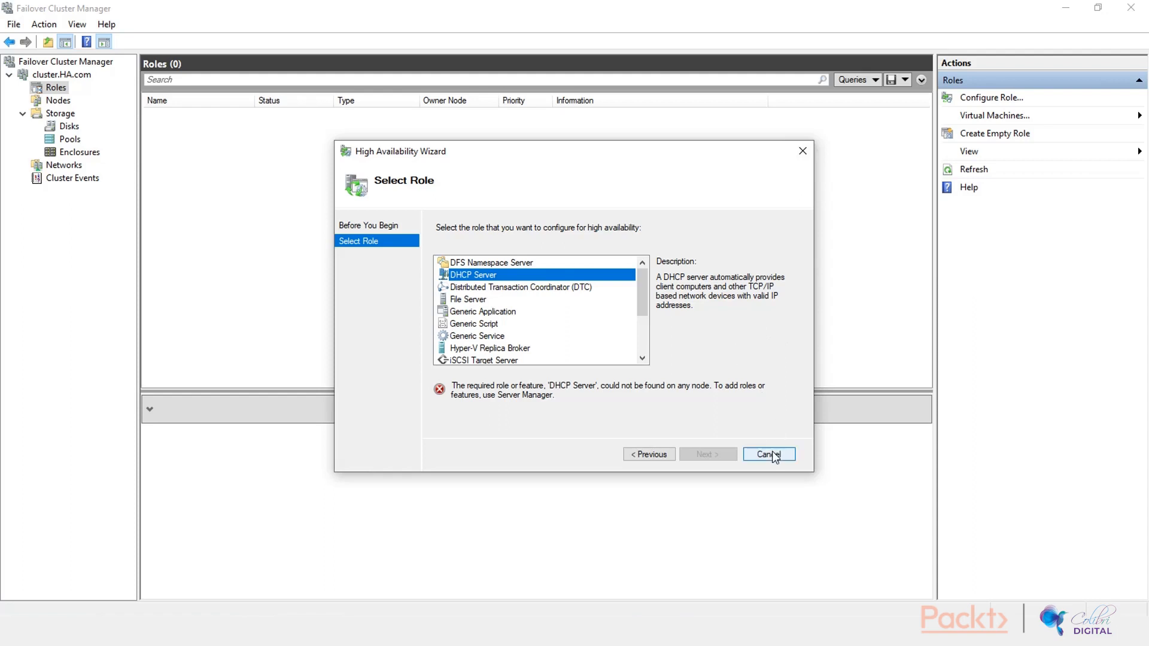
click(769, 455)
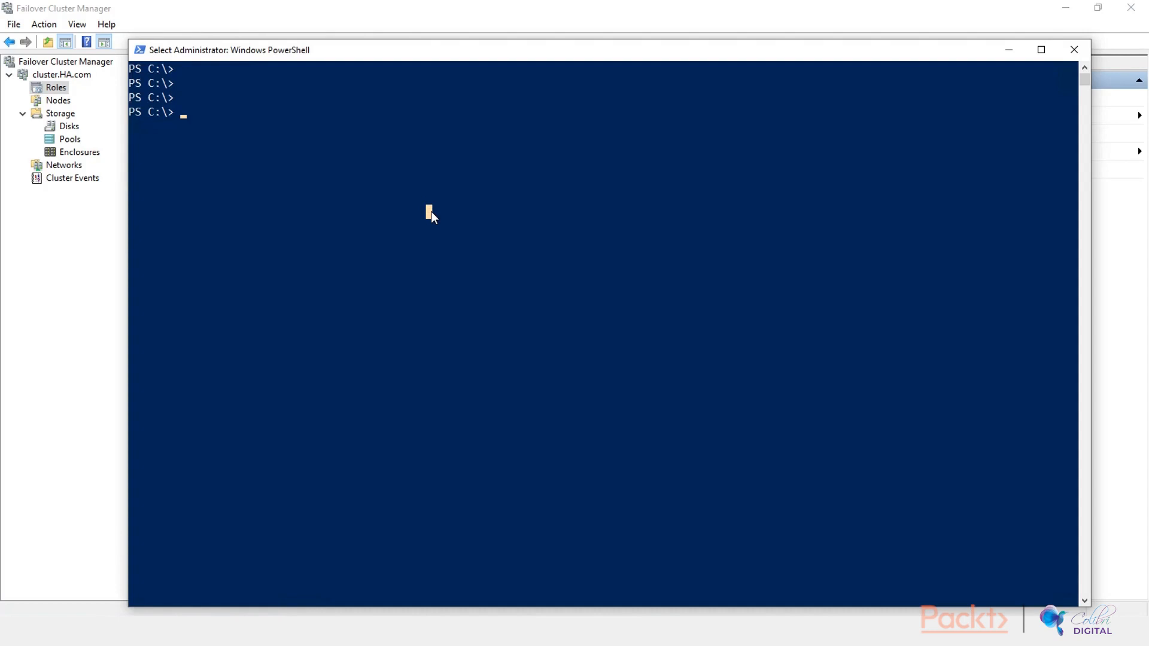
- Install the DHCP feature on CLUSTER1 and CLUSTER2 with Invoke-Command and Install-WindowsFeature
text(invok)
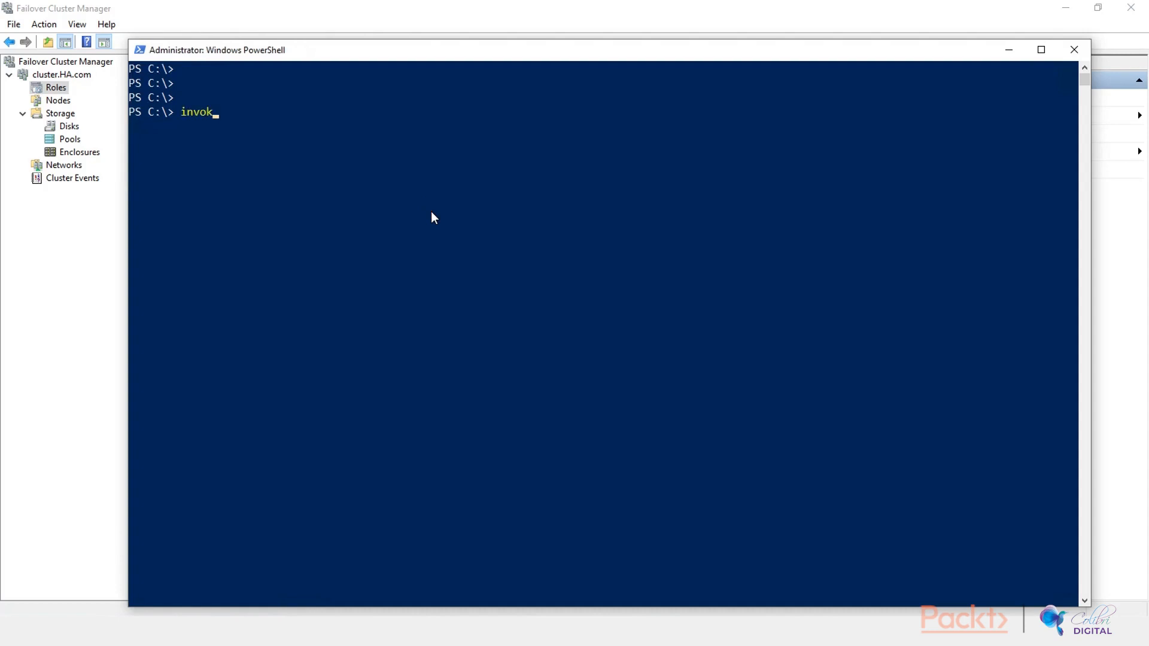
text(-c)
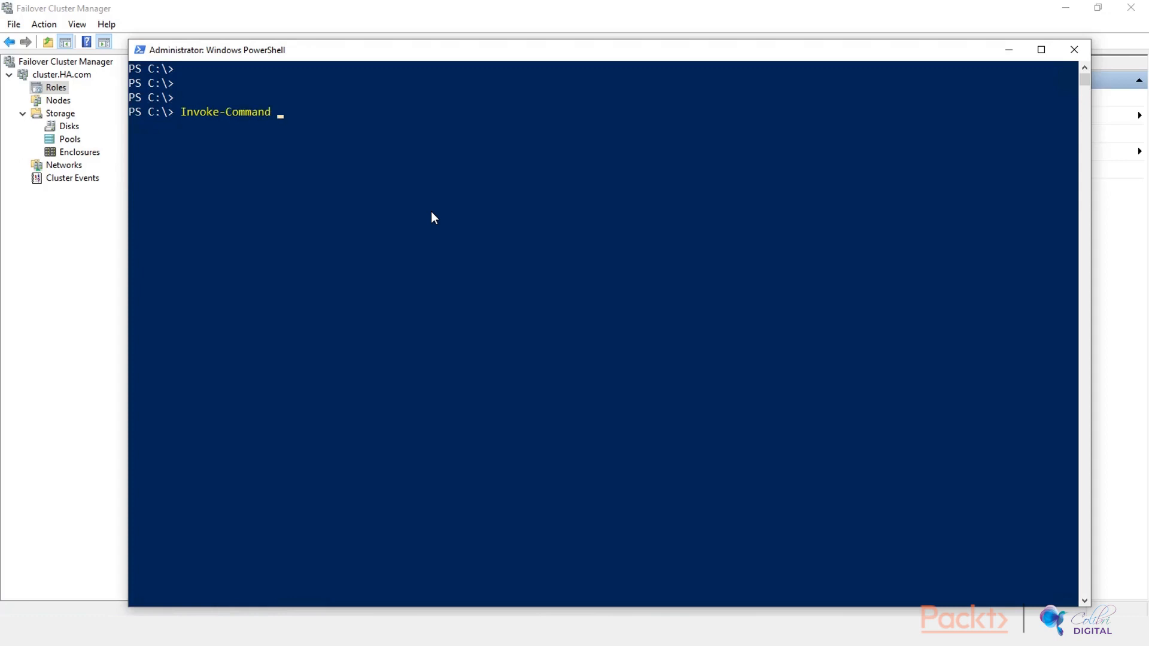
text(-comp)
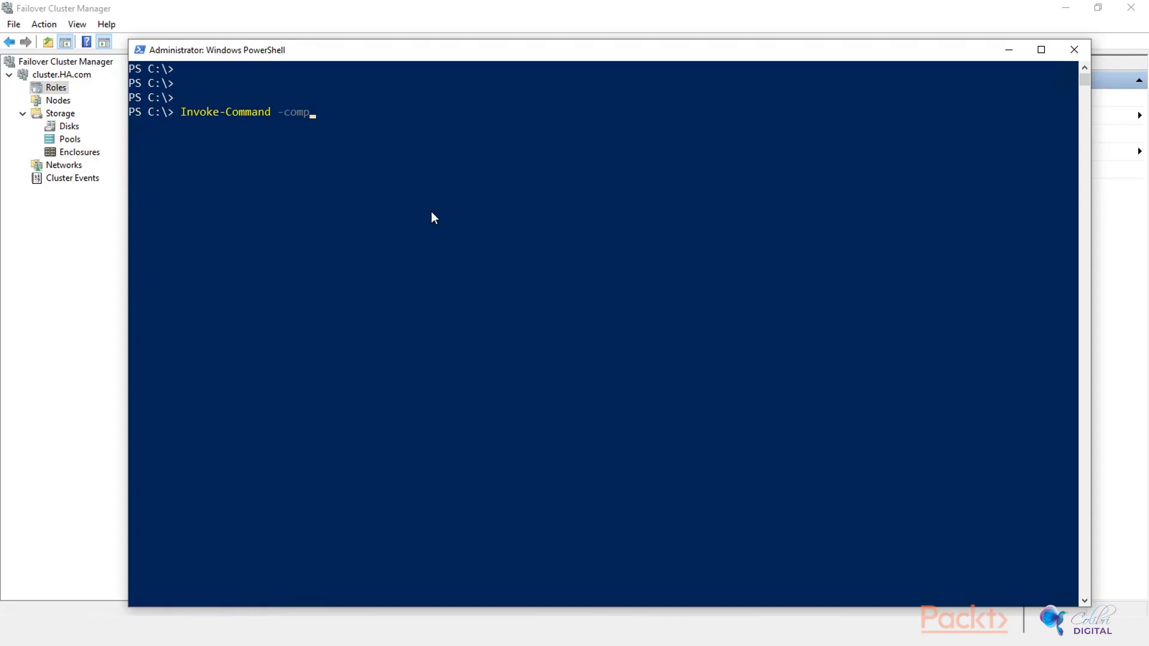
text(uterName C)
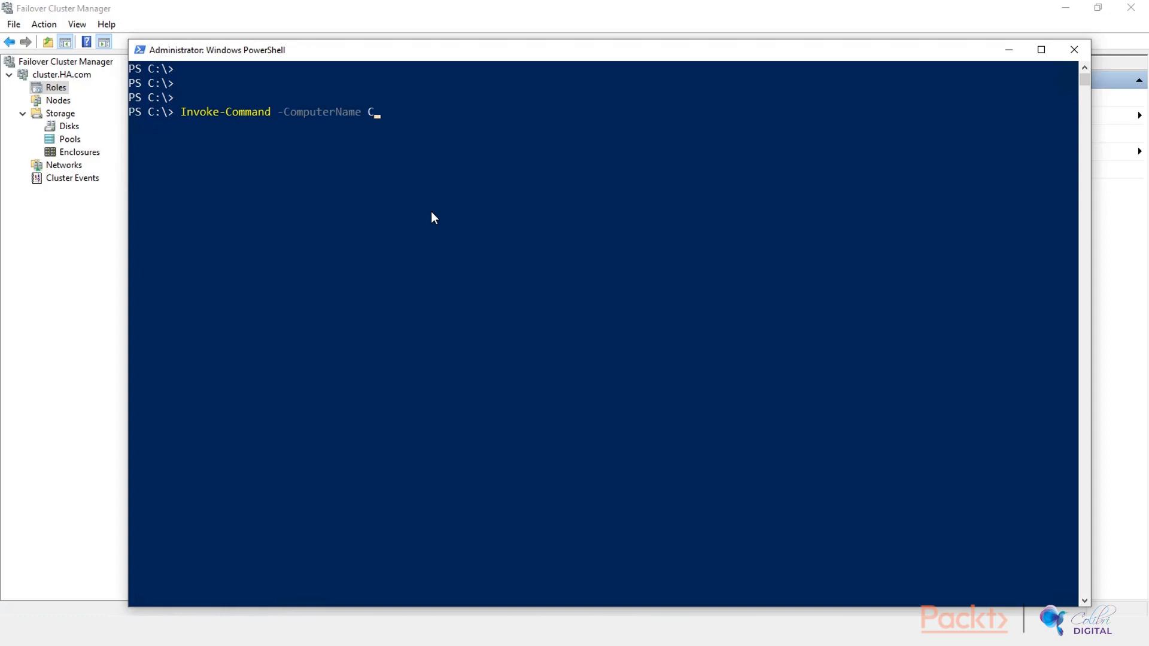
text(LU)
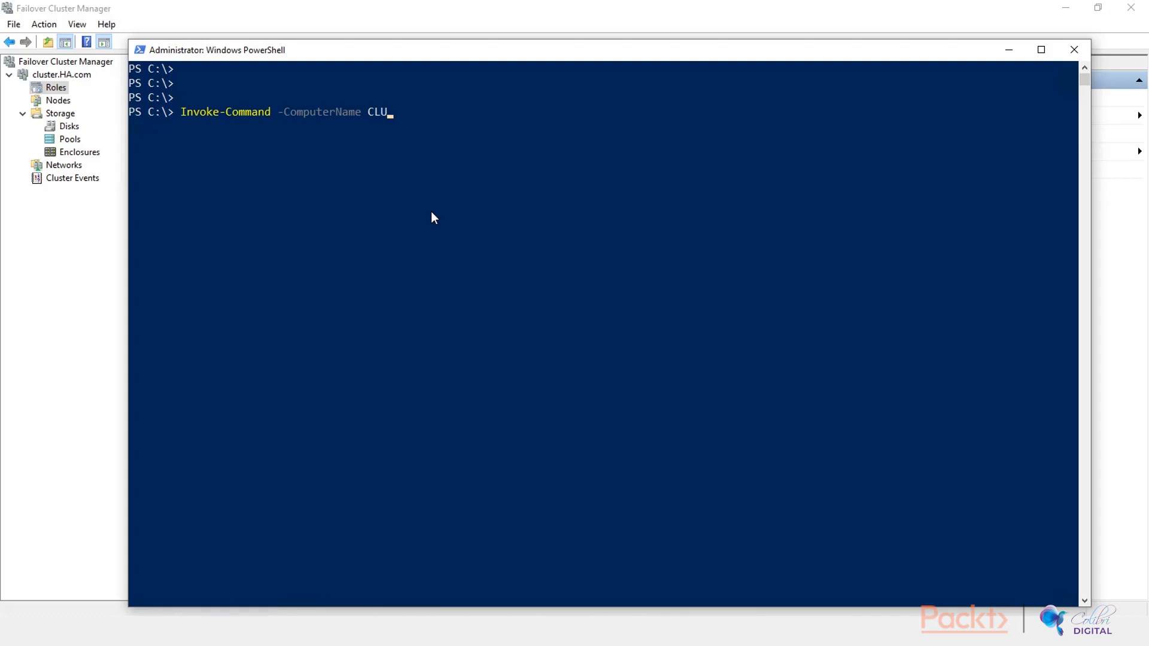
text(STER1)
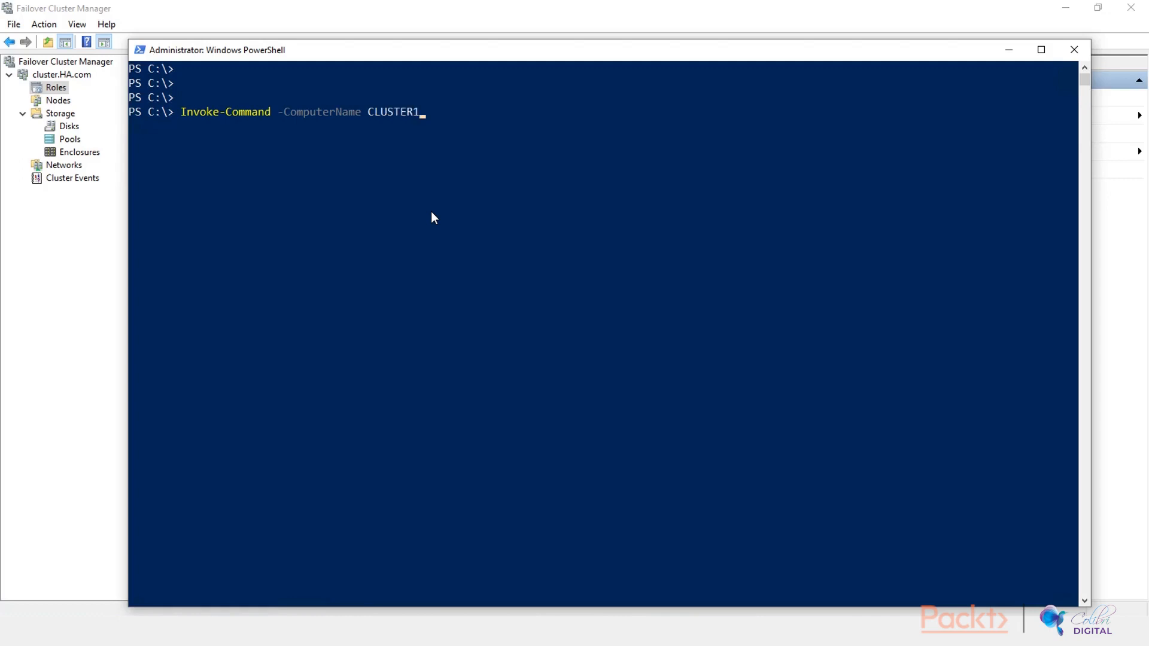
text(,)
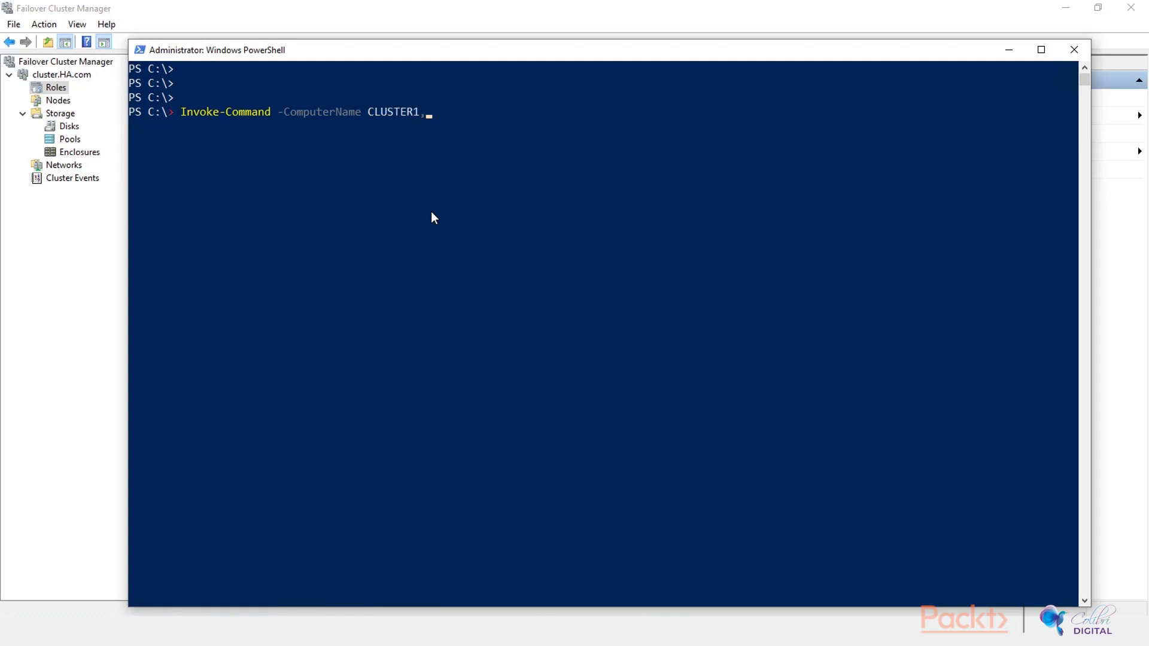
text(,CLUSTER2)
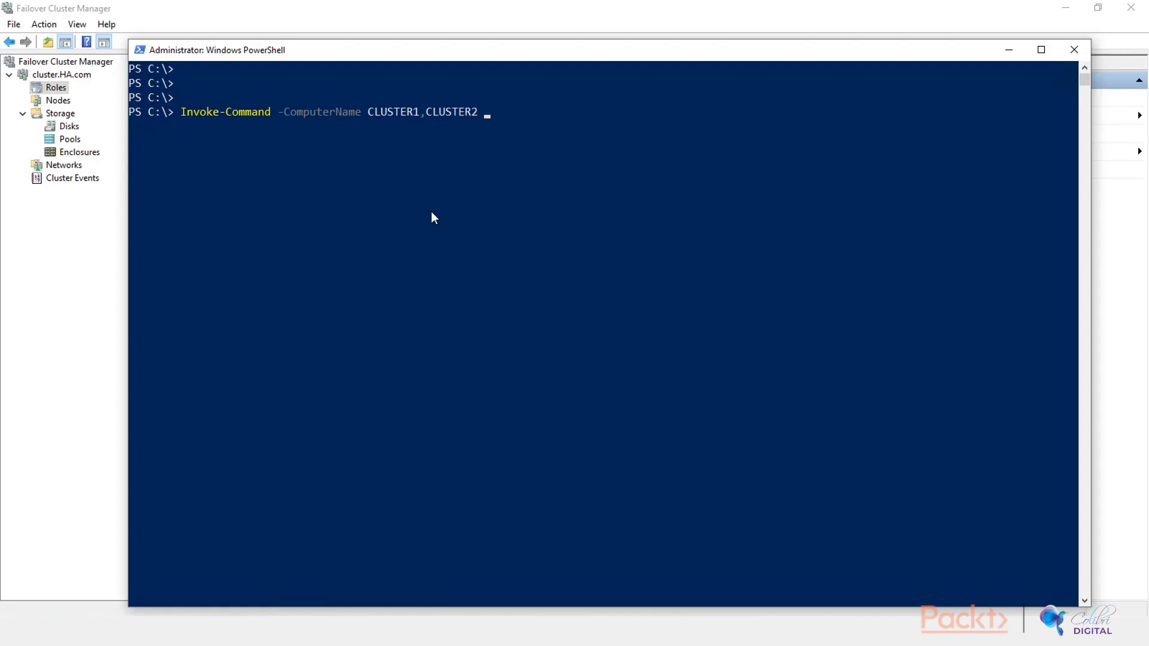
text(-ScriptBlock)
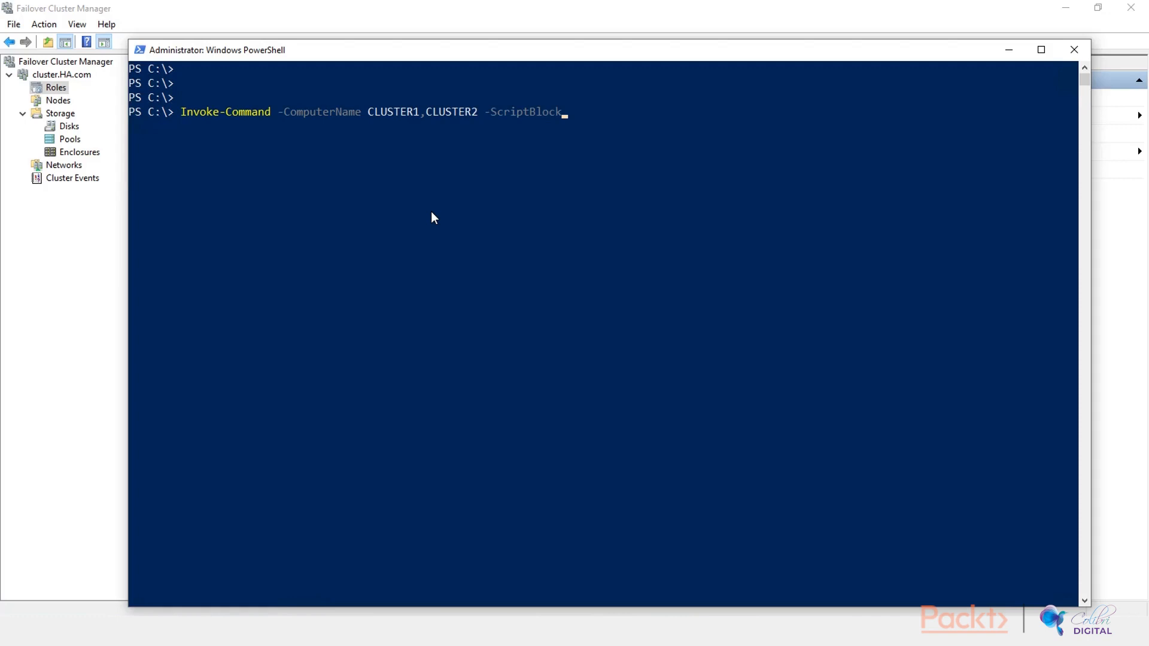
text({)
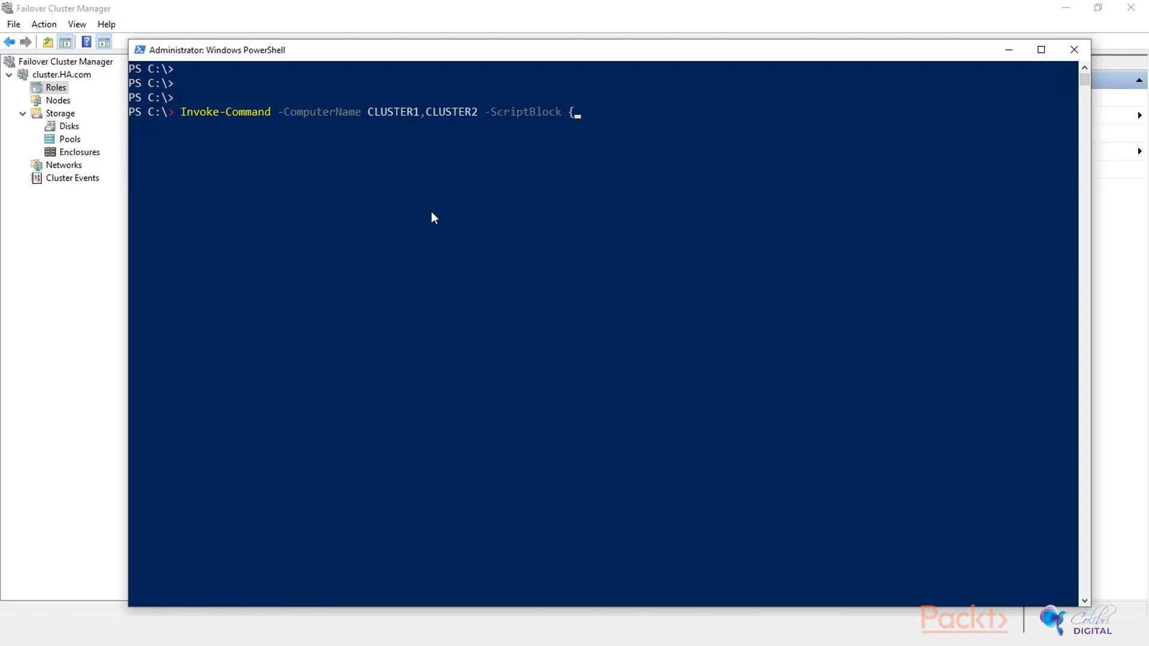
text(Add)
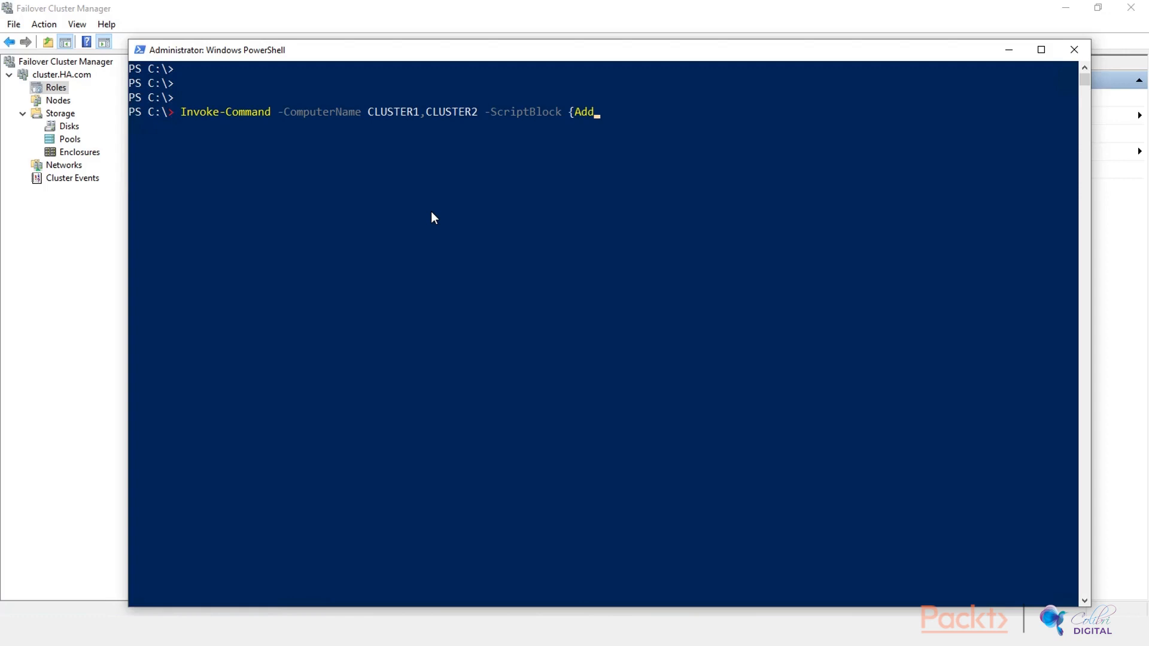
text(ins)
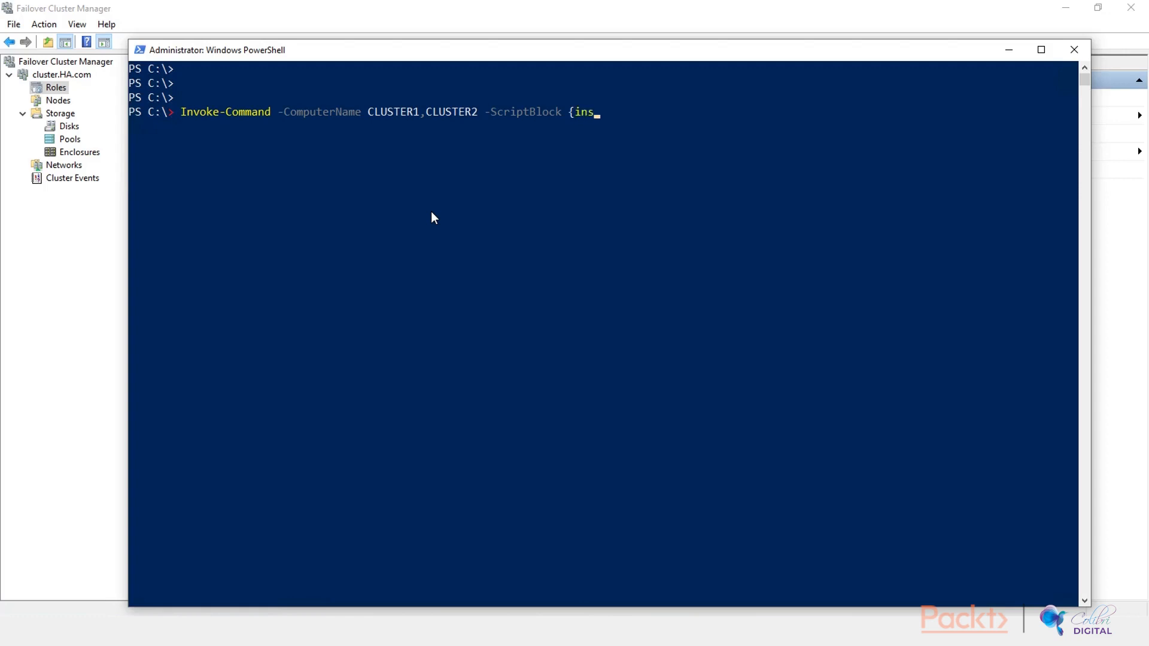
text(tall-windowsFeature)
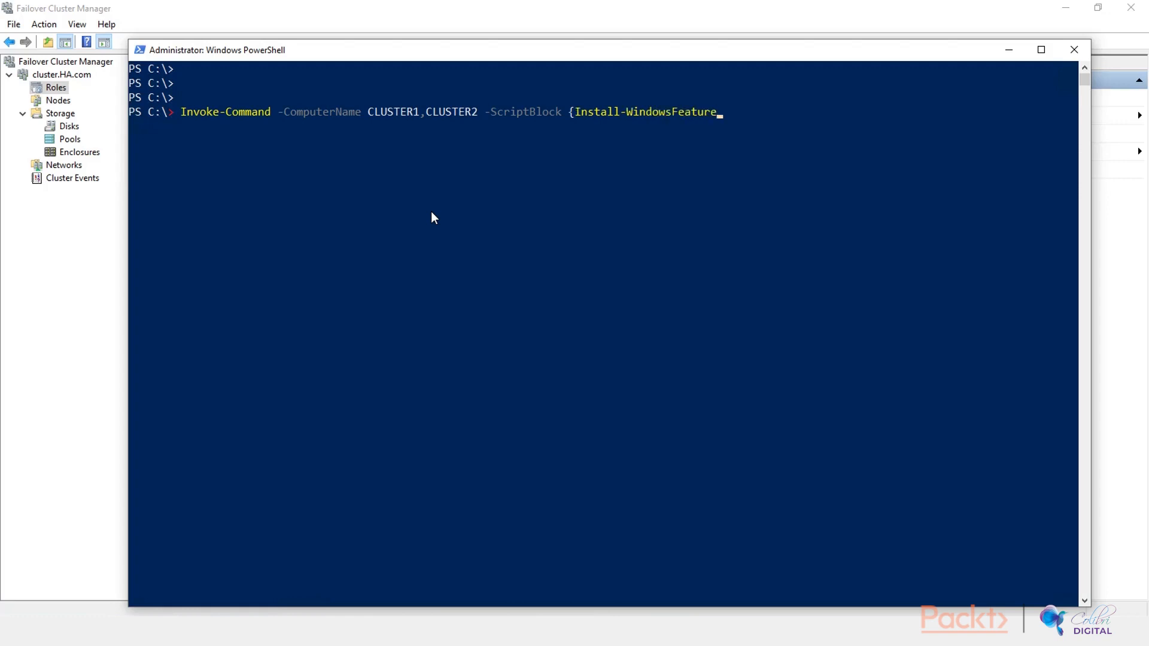
text(DHCP)
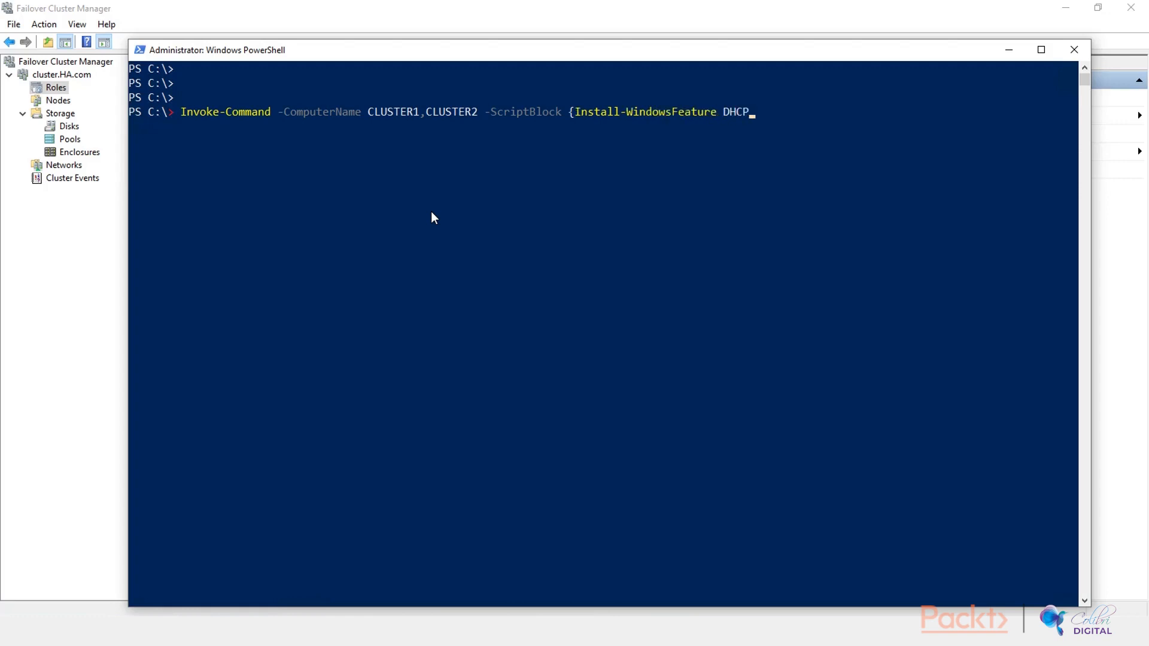
text(})
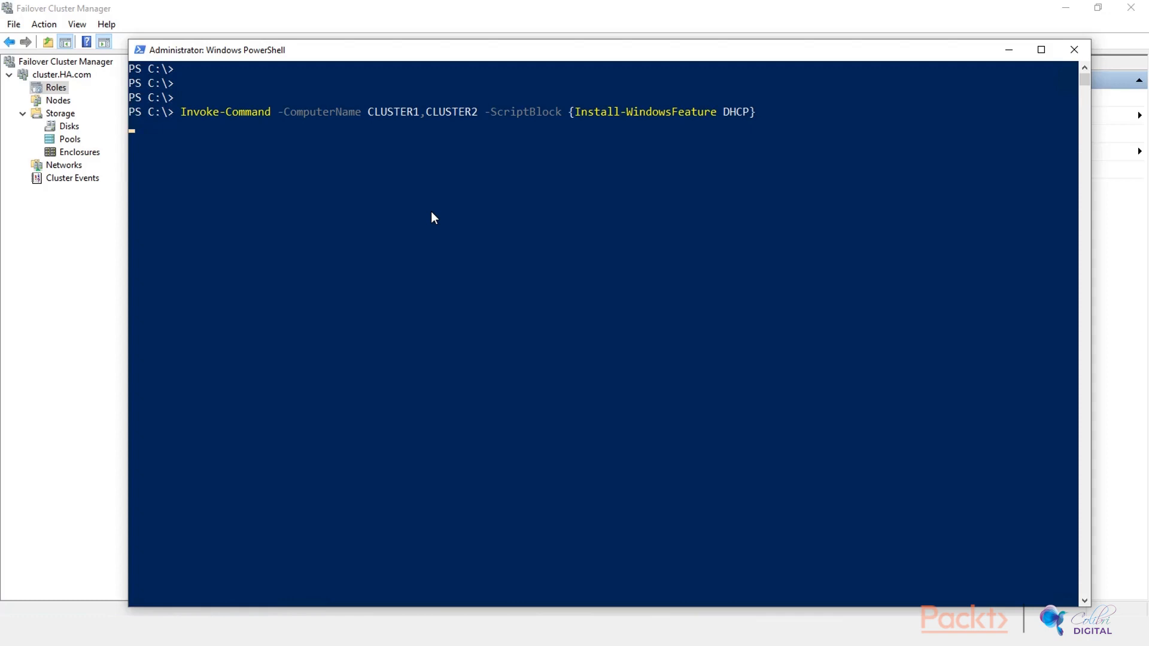
key(enter)
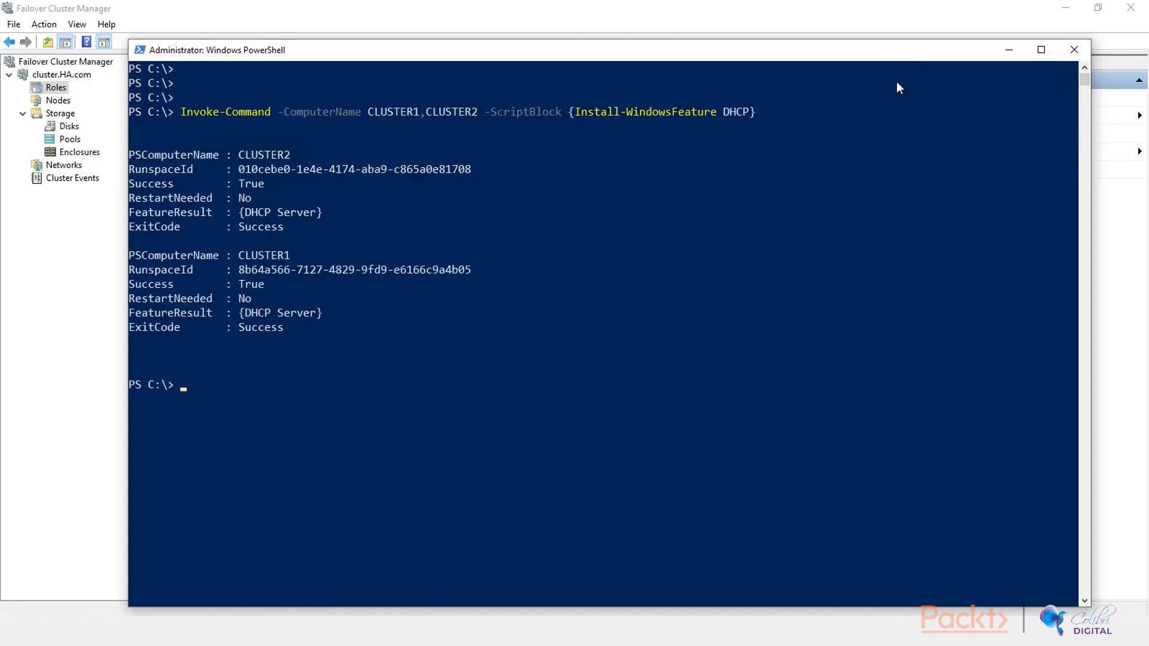
mouse_move(339, 170)
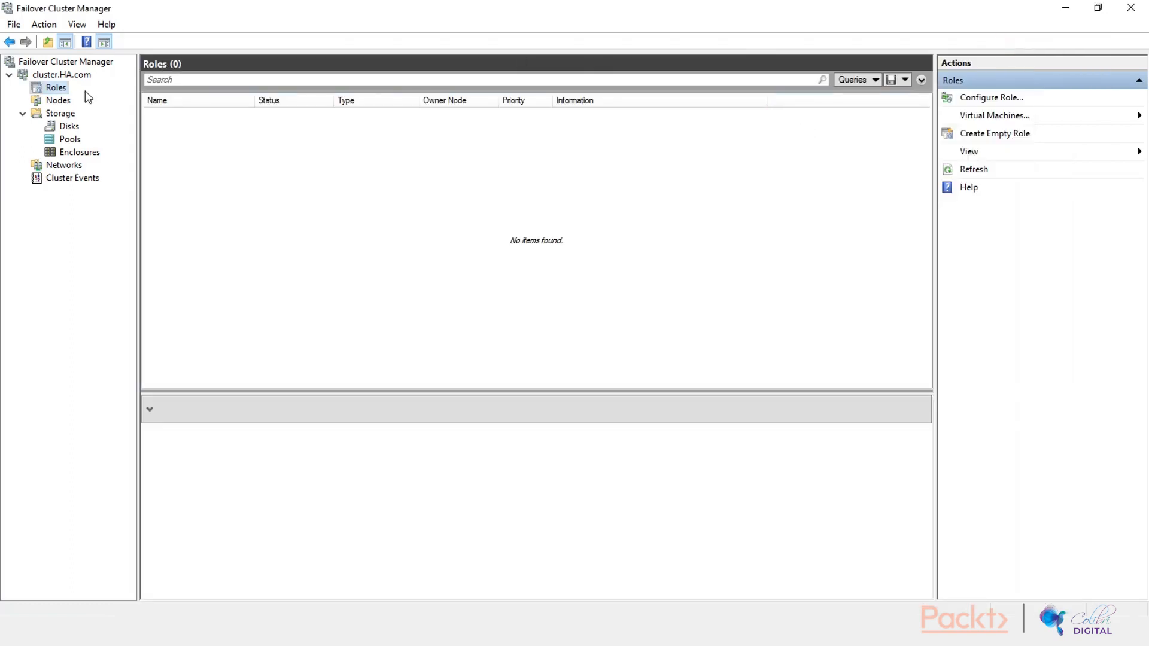
- Relaunch Configure Role, choose DHCP Server and reach the Client Access Point page
right_click(57, 88)
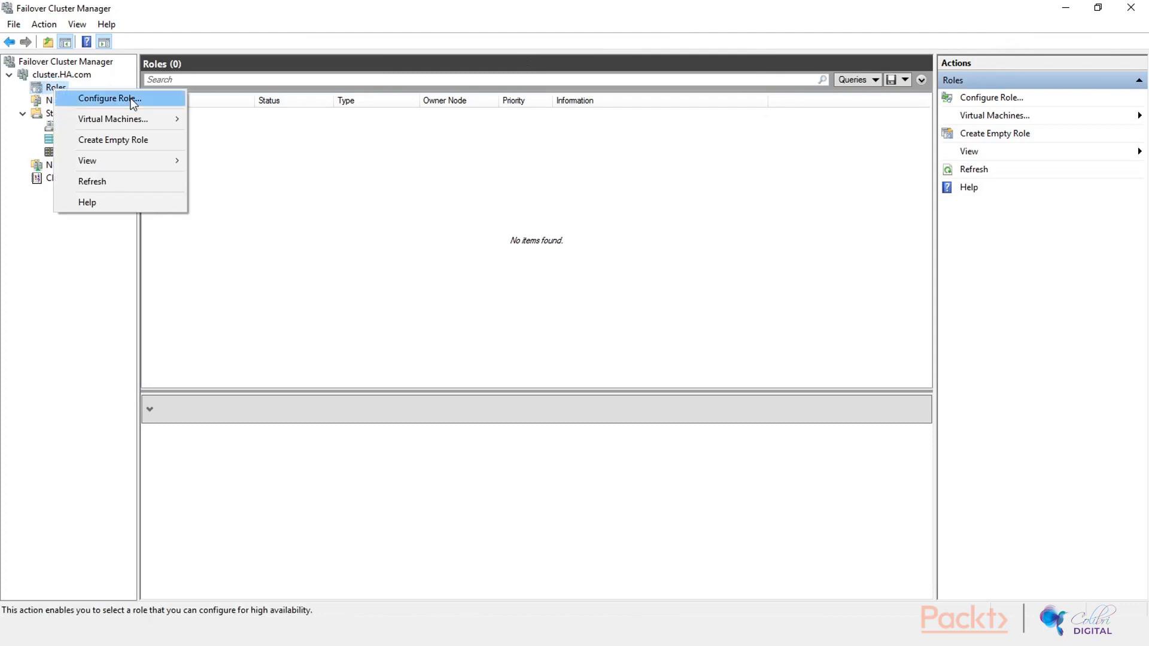
click(109, 98)
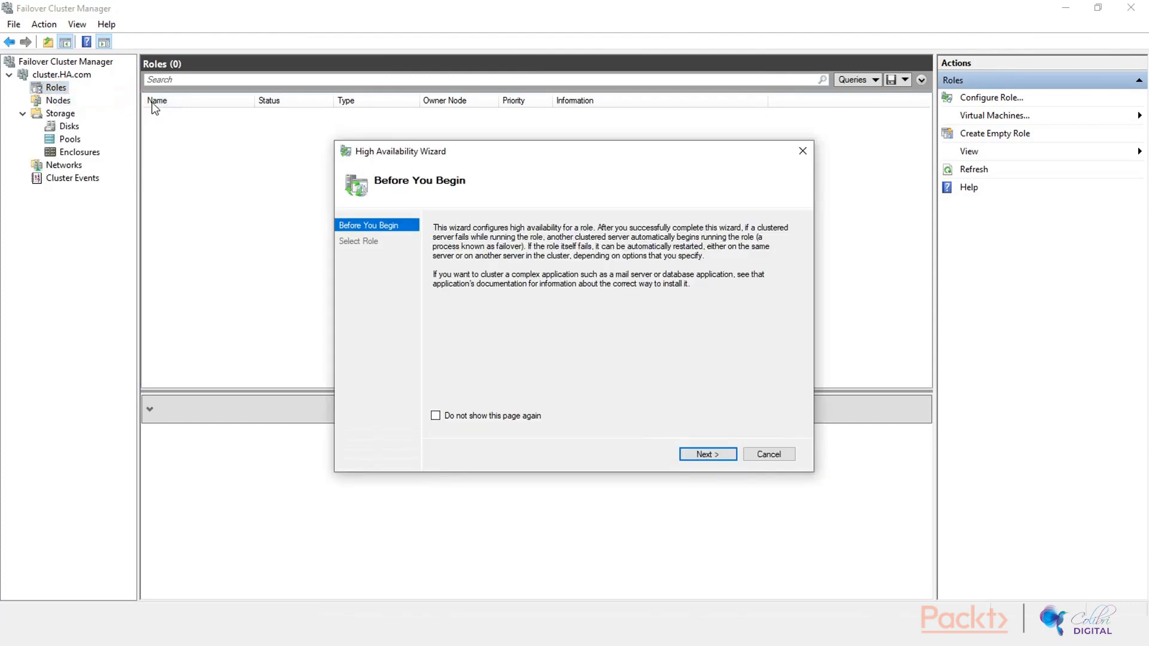
click(707, 454)
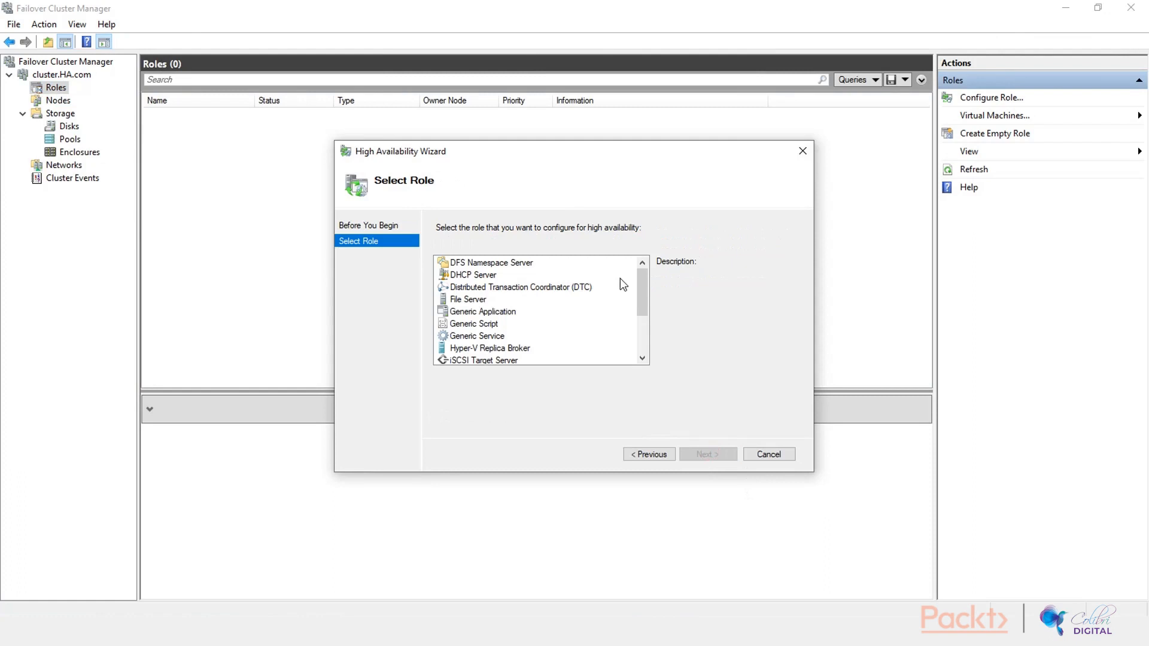
click(473, 274)
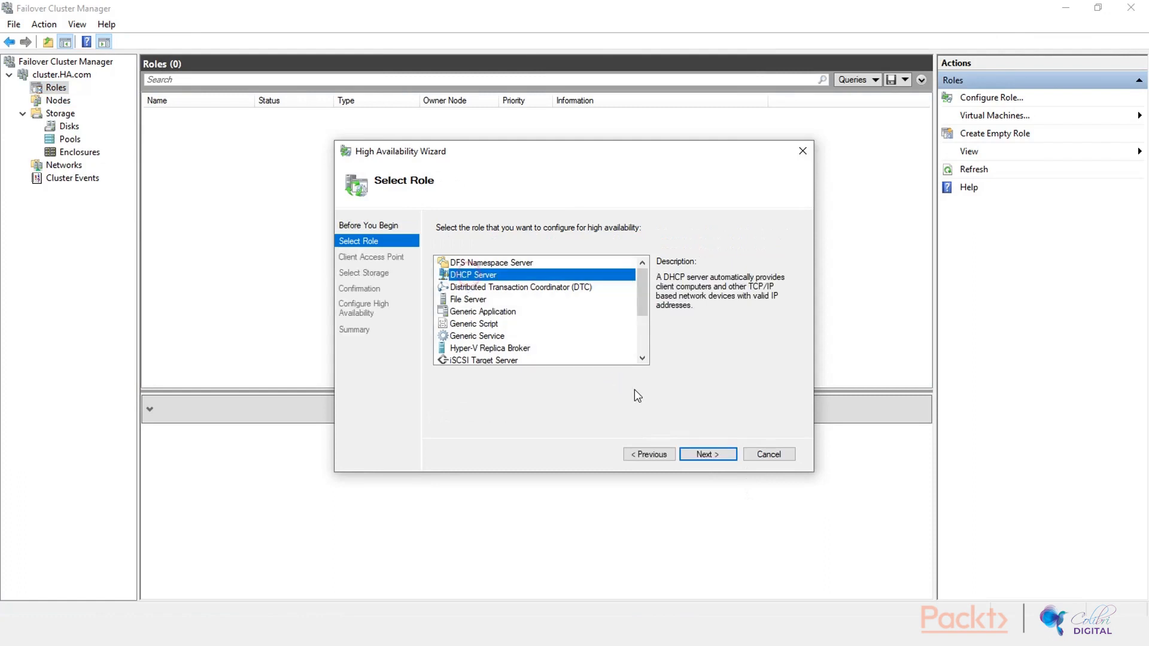
click(706, 455)
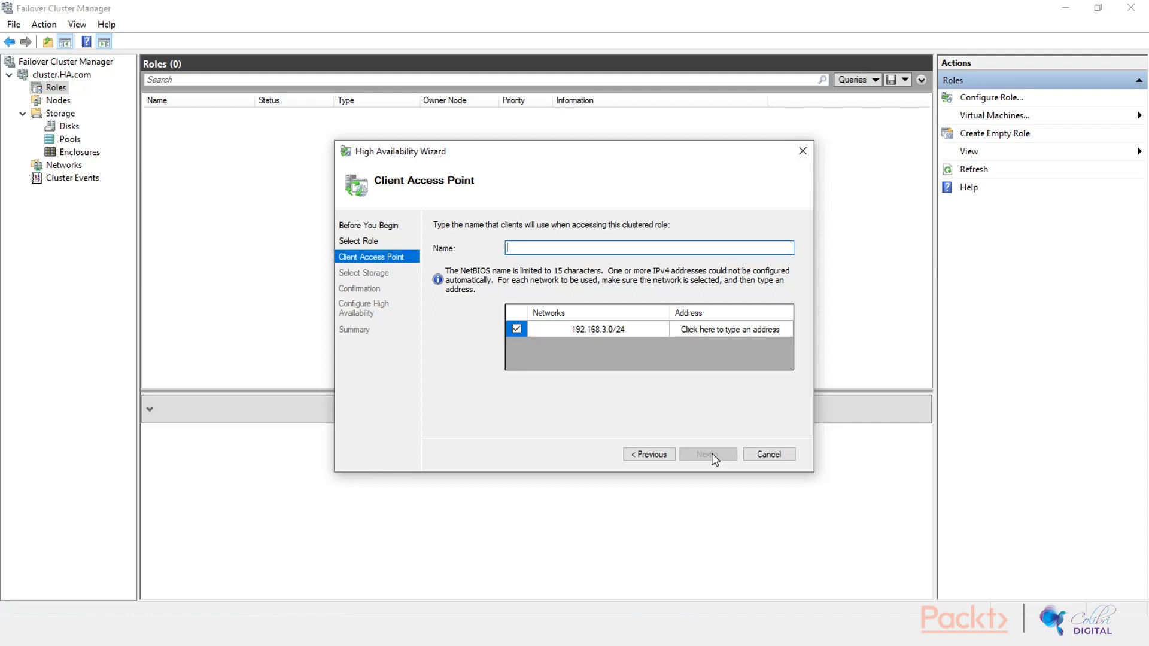
- Name the access point DHCP and begin entering its 192.168.3.0/24 address ending in 91
text(D)
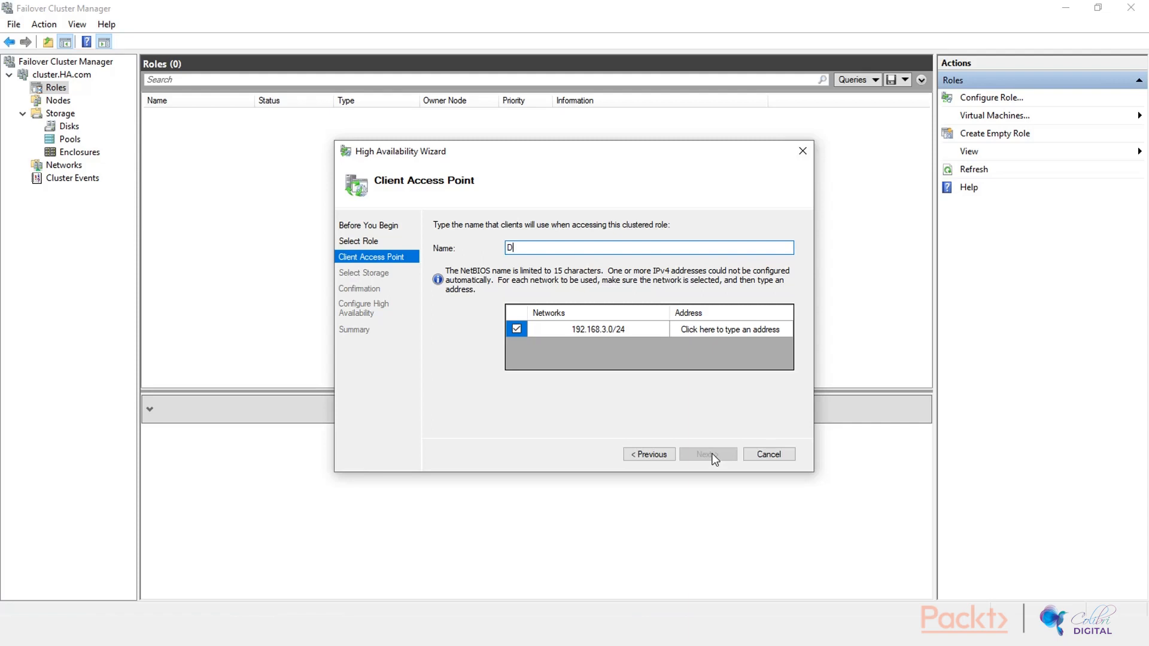
text(HCP)
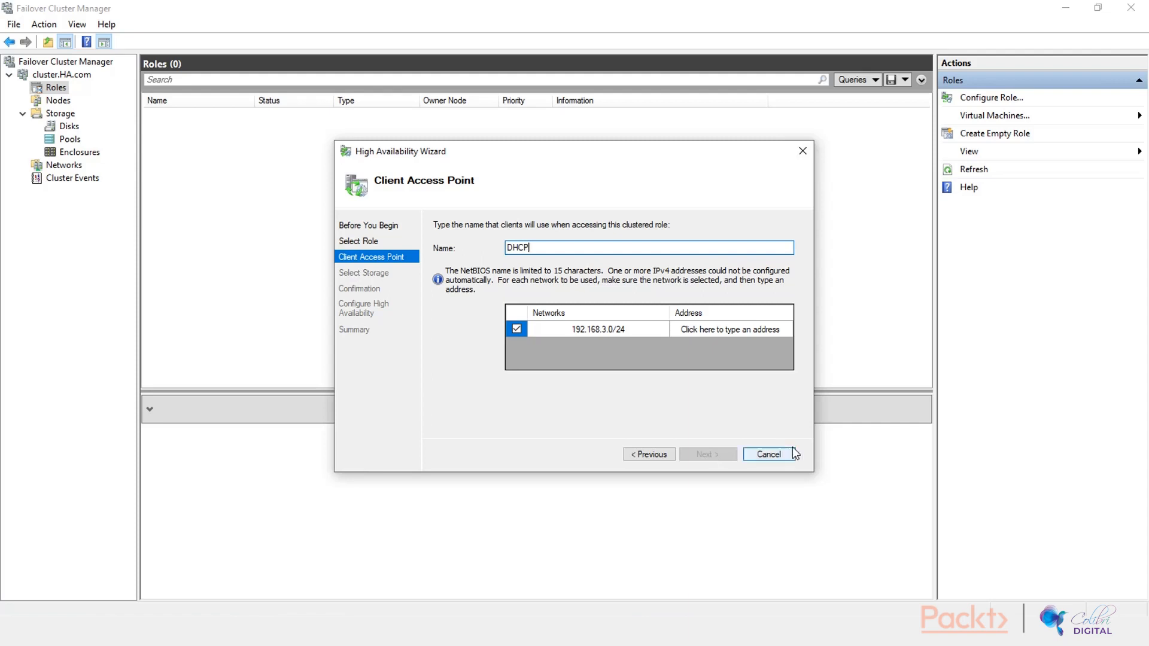
click(729, 328)
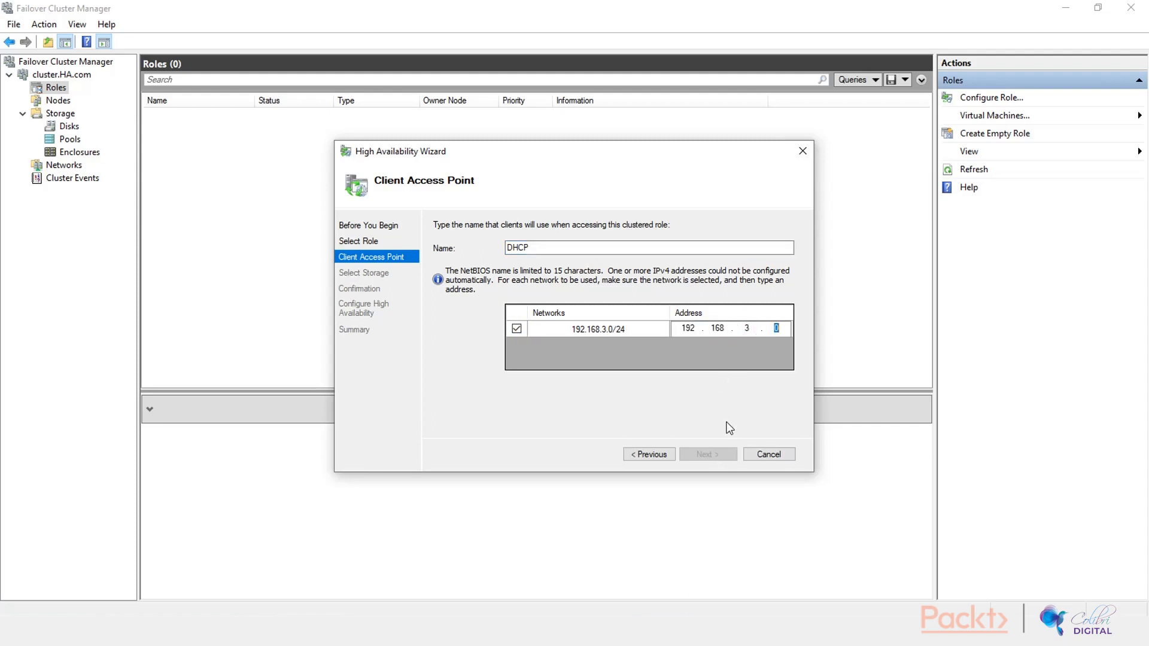
mouse_move(839, 379)
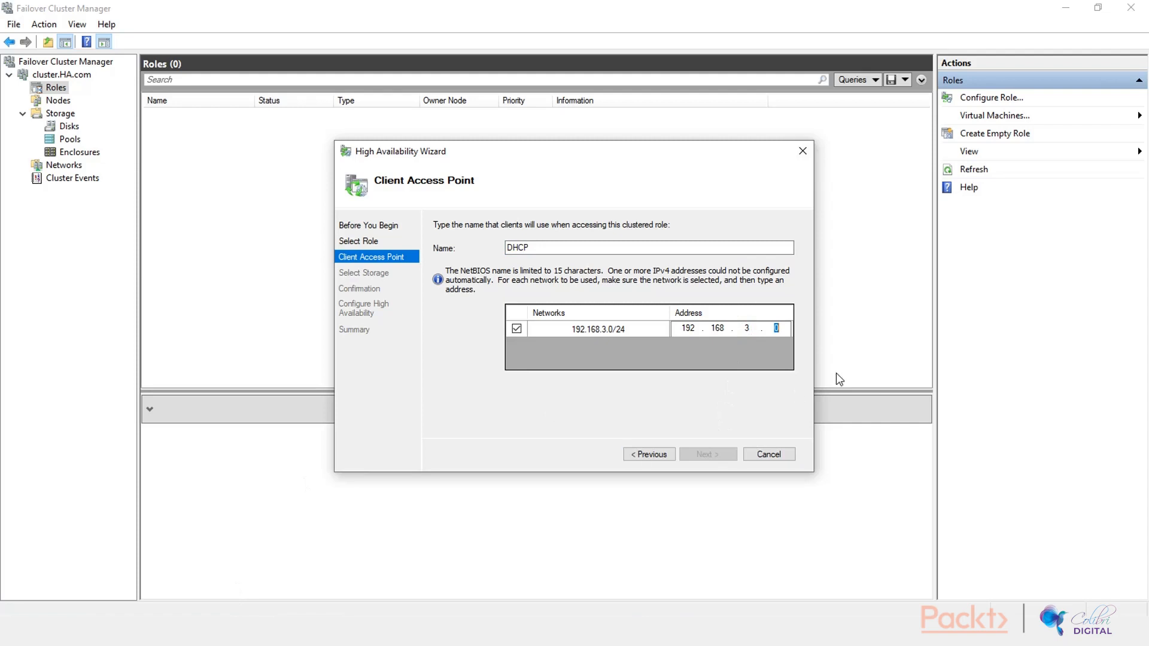
text(91)
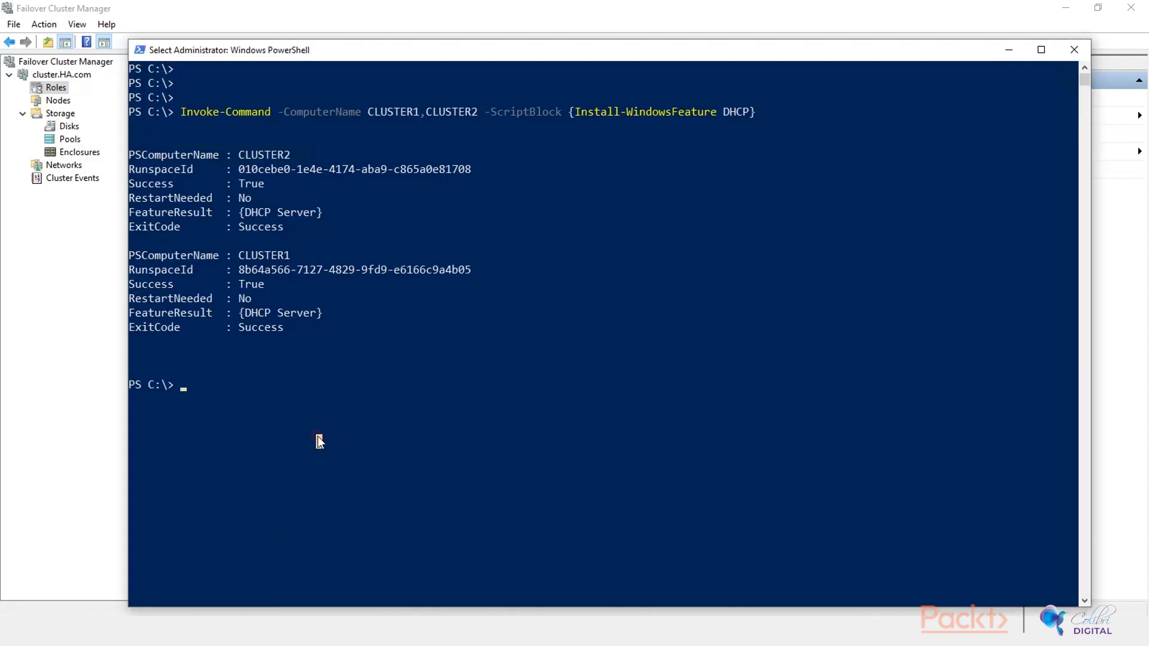
- Ping 192.168.3.91 to check it is free, cancelling before any reply
text(ping)
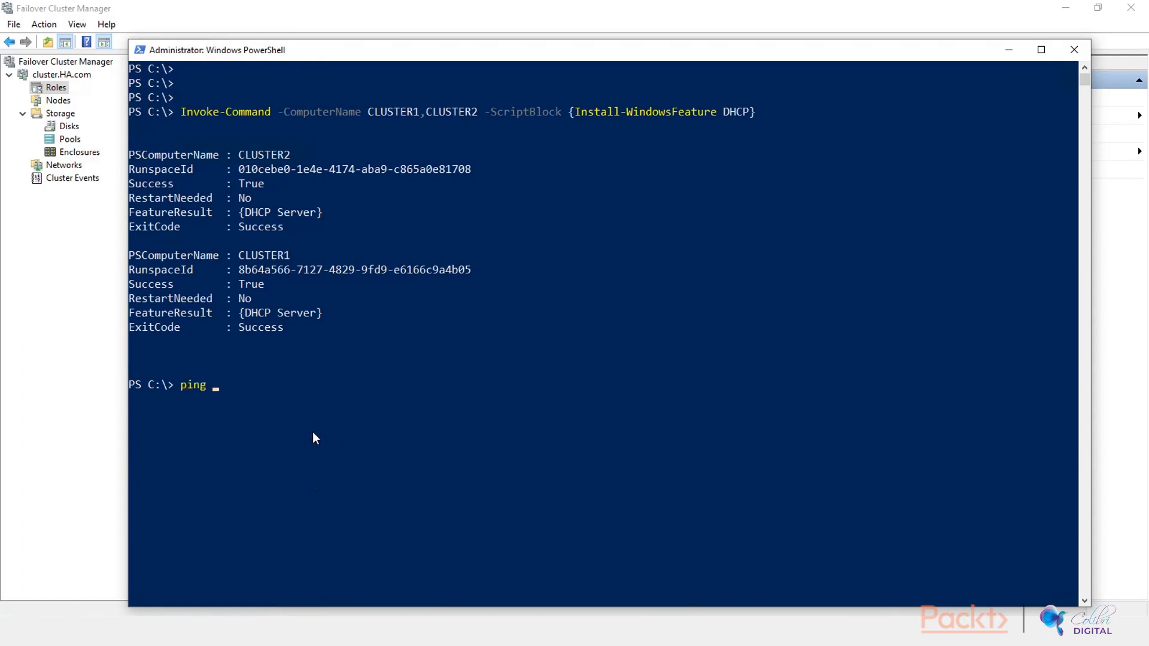
text(19)
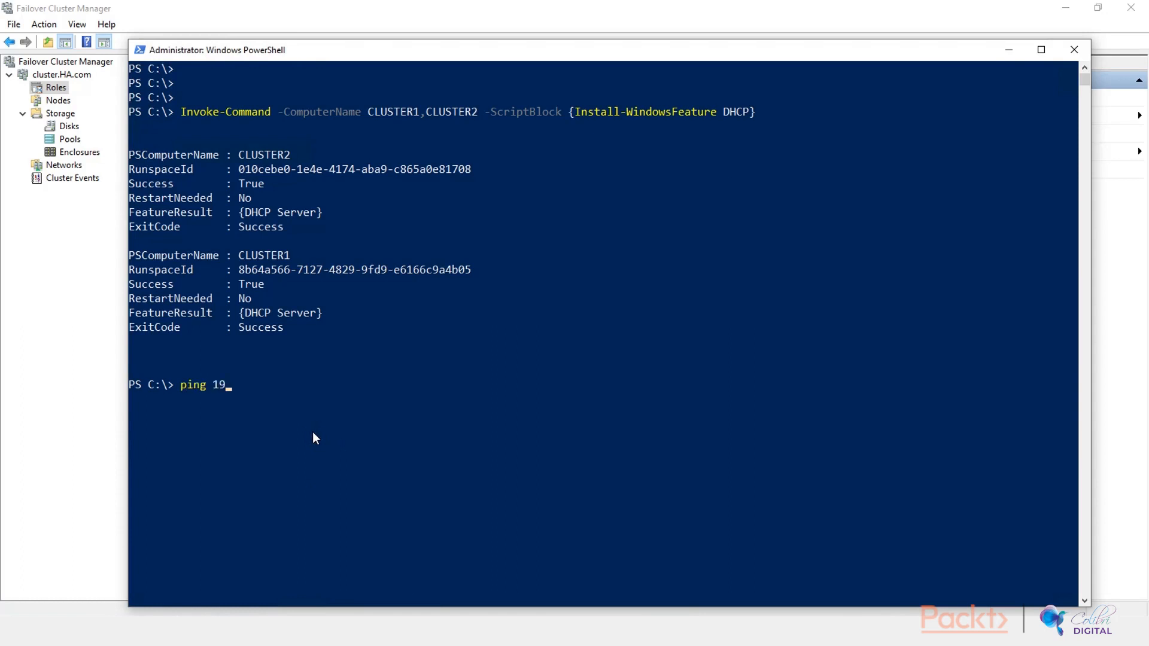
text(2.168)
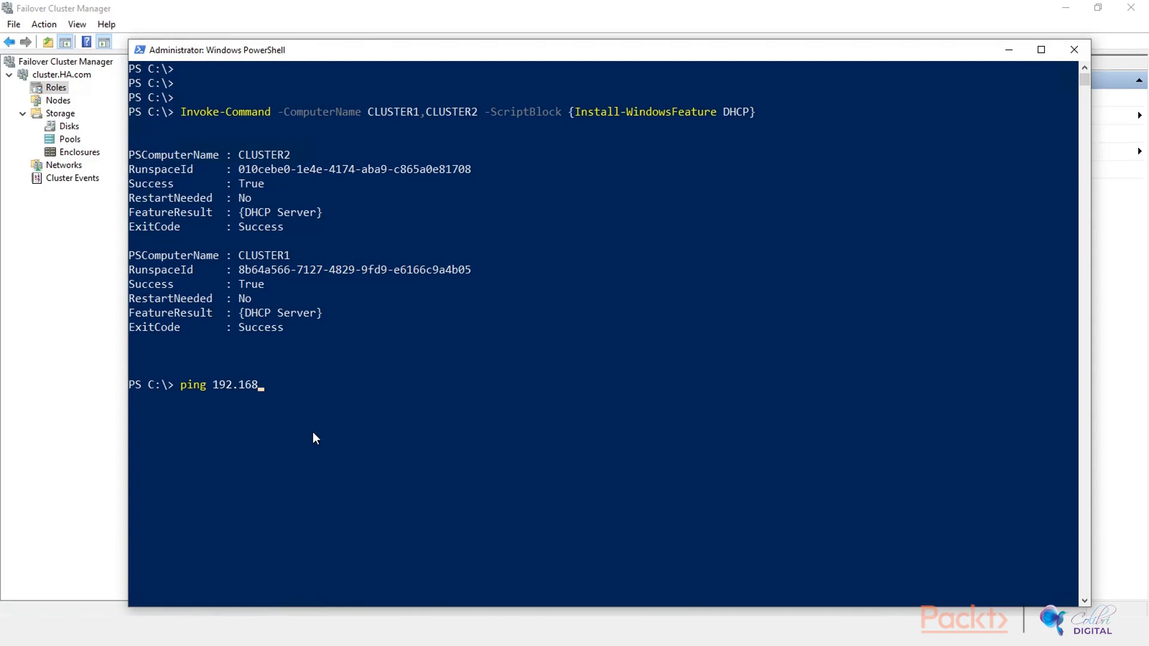
text(3.91)
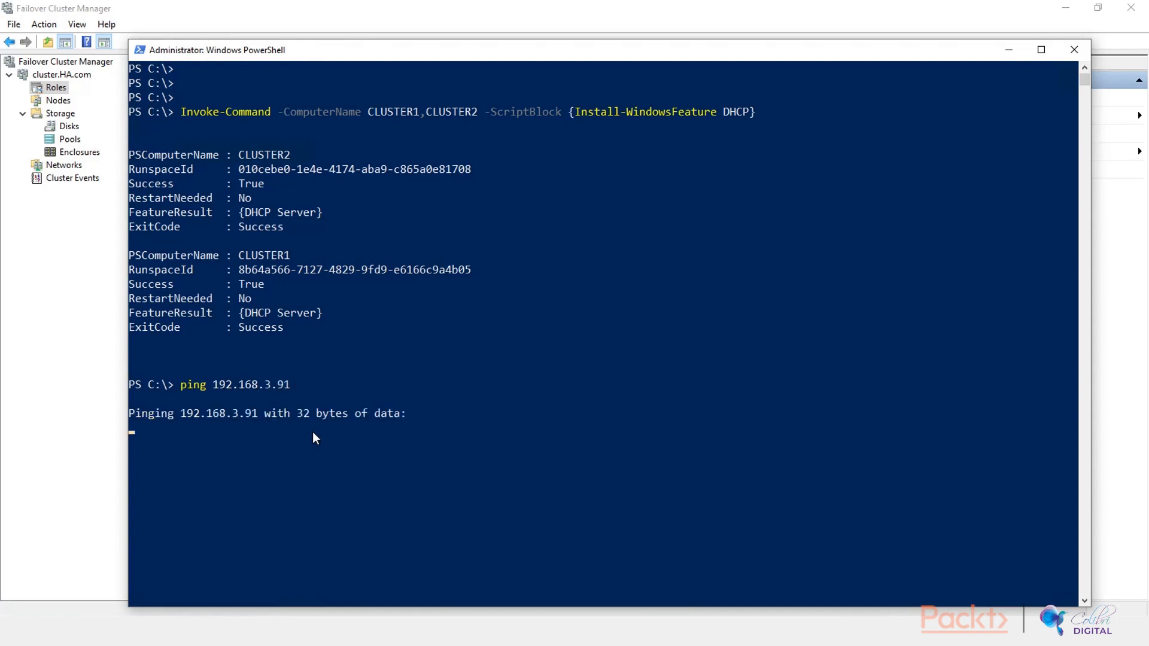
key(ctrl+c)
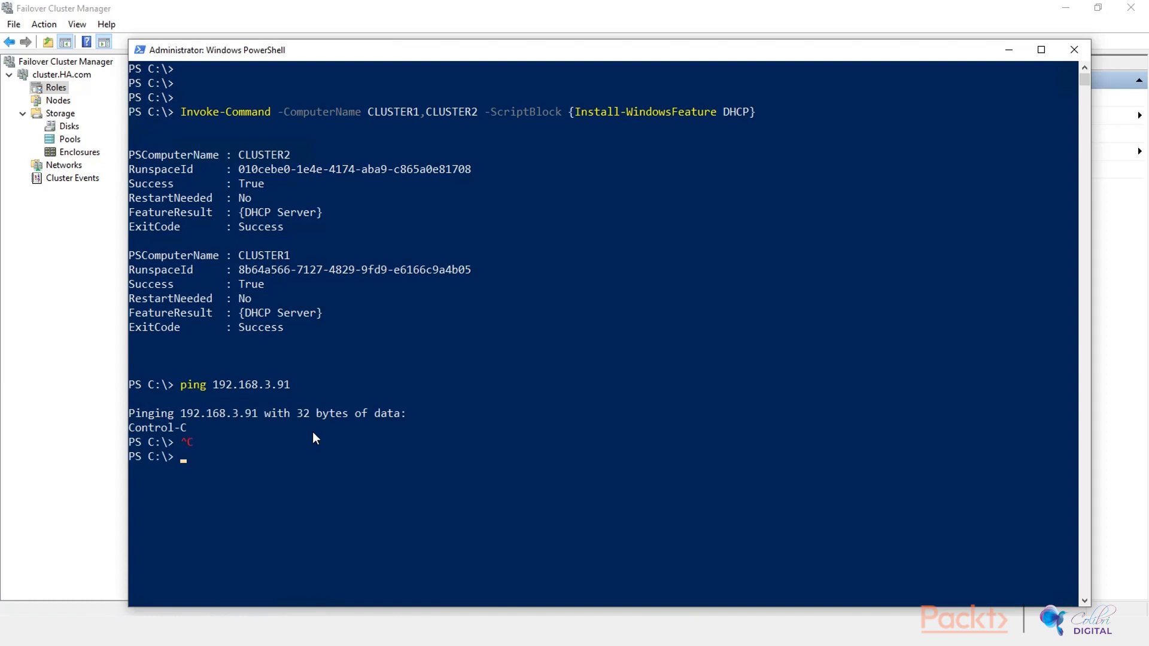
mouse_move(1013, 49)
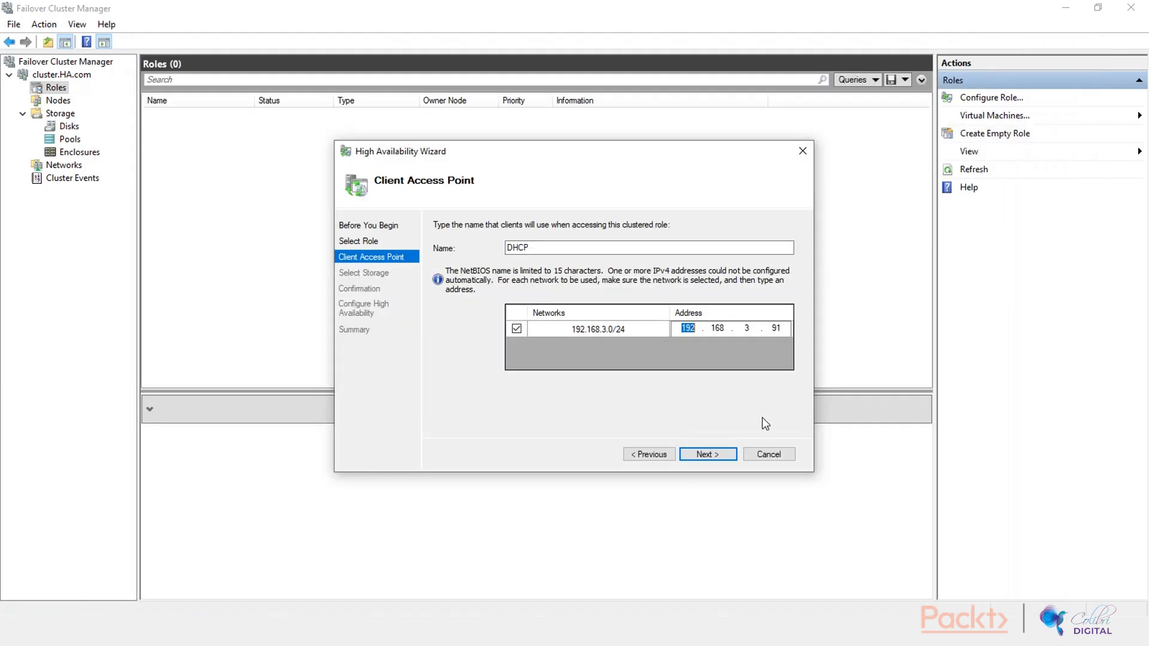
- Accept name DHCP with address 192.168.3.91 and advance to Select Storage listing iscsi-lun1 Z
click(706, 455)
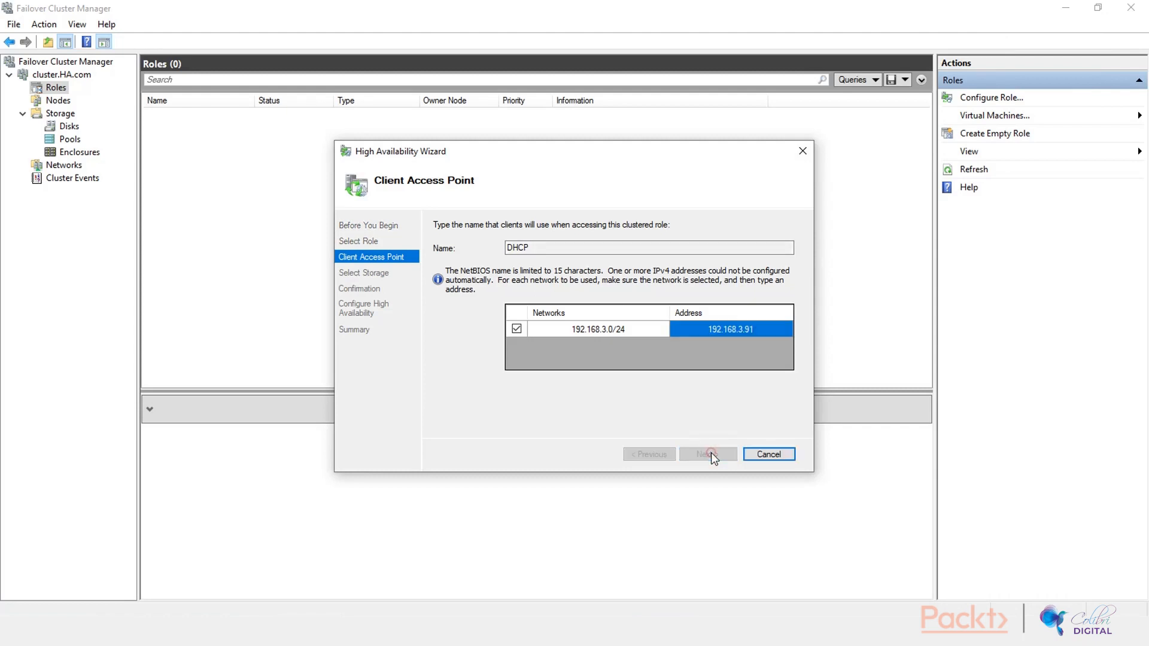
click(706, 454)
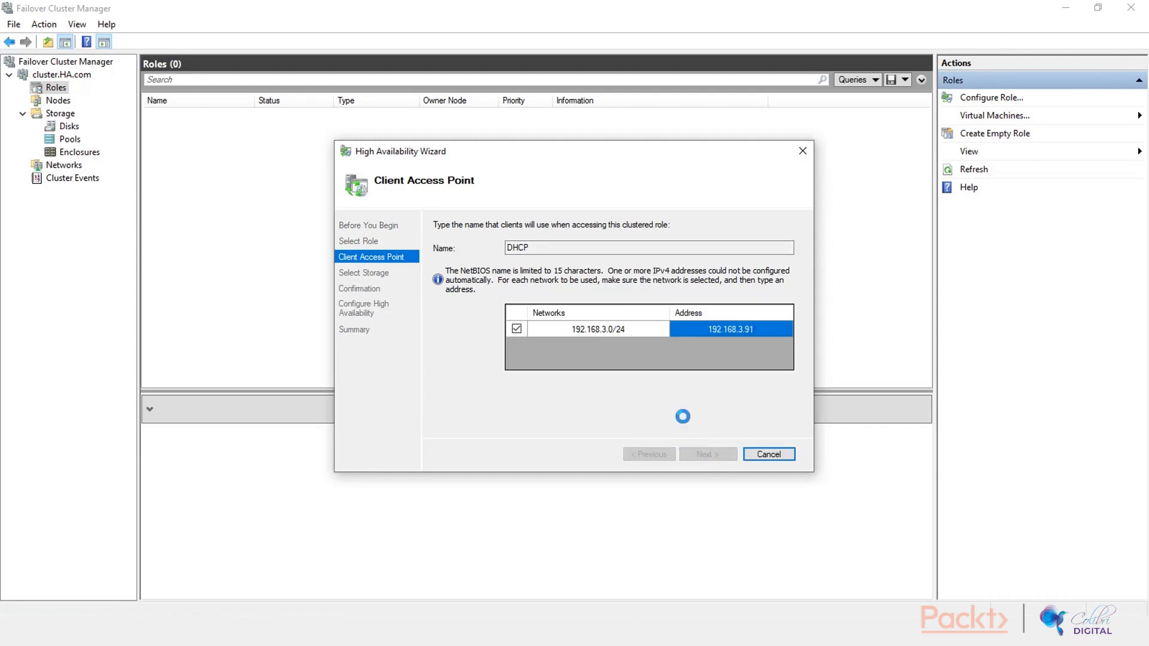
click(706, 454)
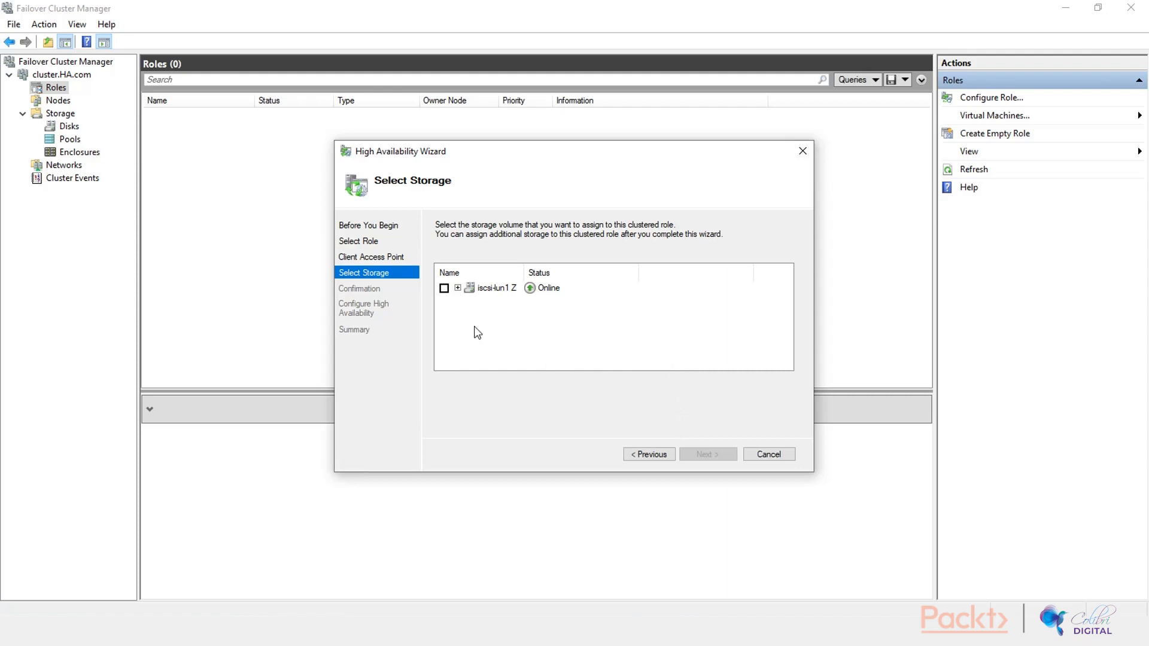
- Assign the iscsi-lun1 Z disk to the DHCP role and run the configuration through to the Summary
click(444, 288)
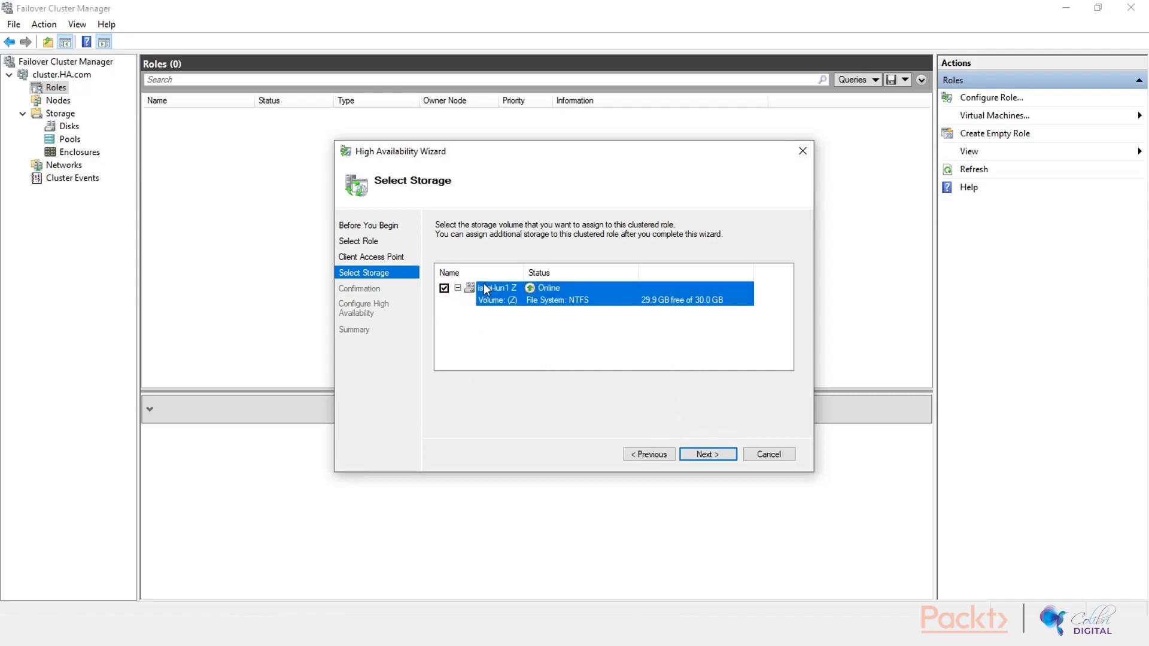
click(706, 454)
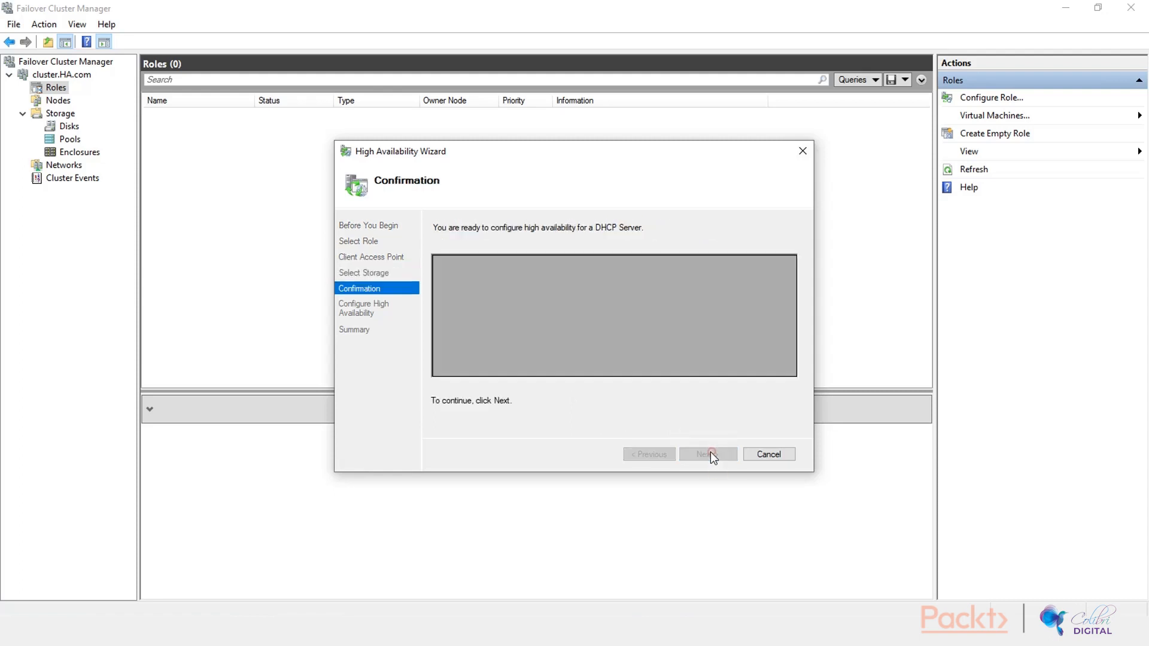
click(706, 453)
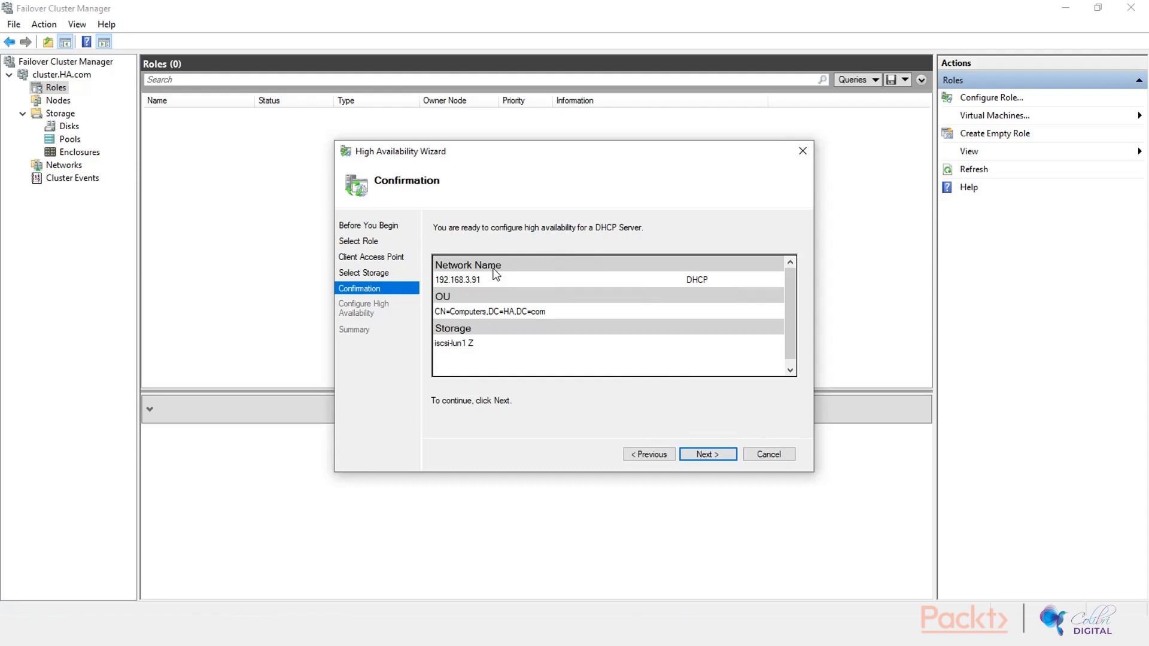
mouse_move(464, 312)
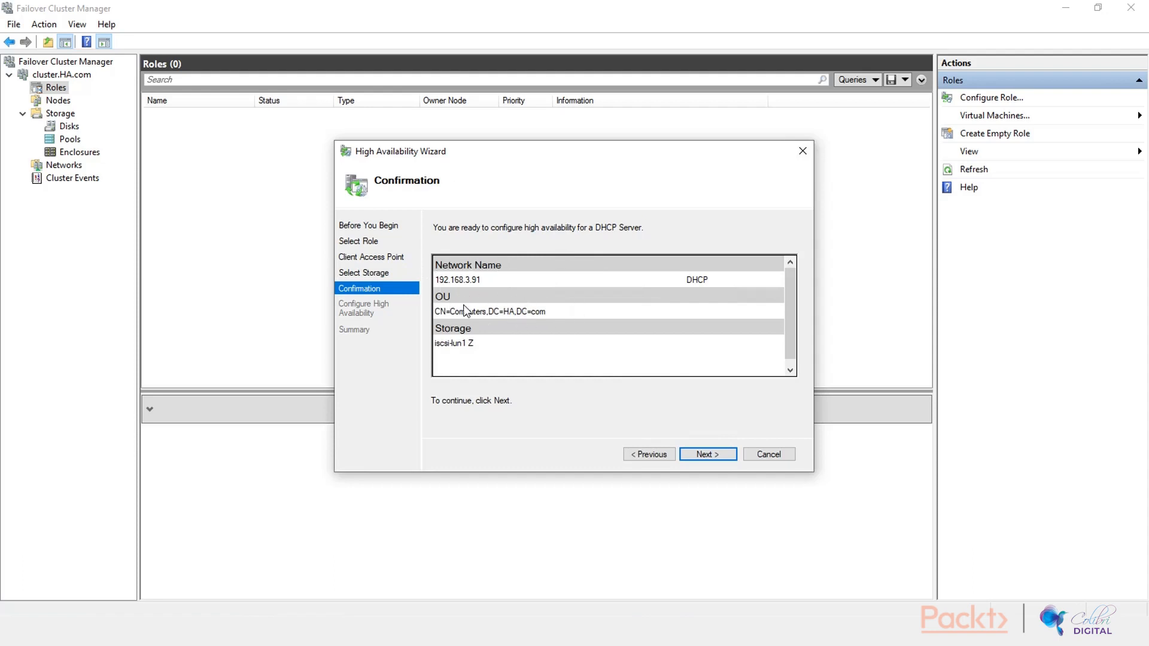
mouse_move(484, 281)
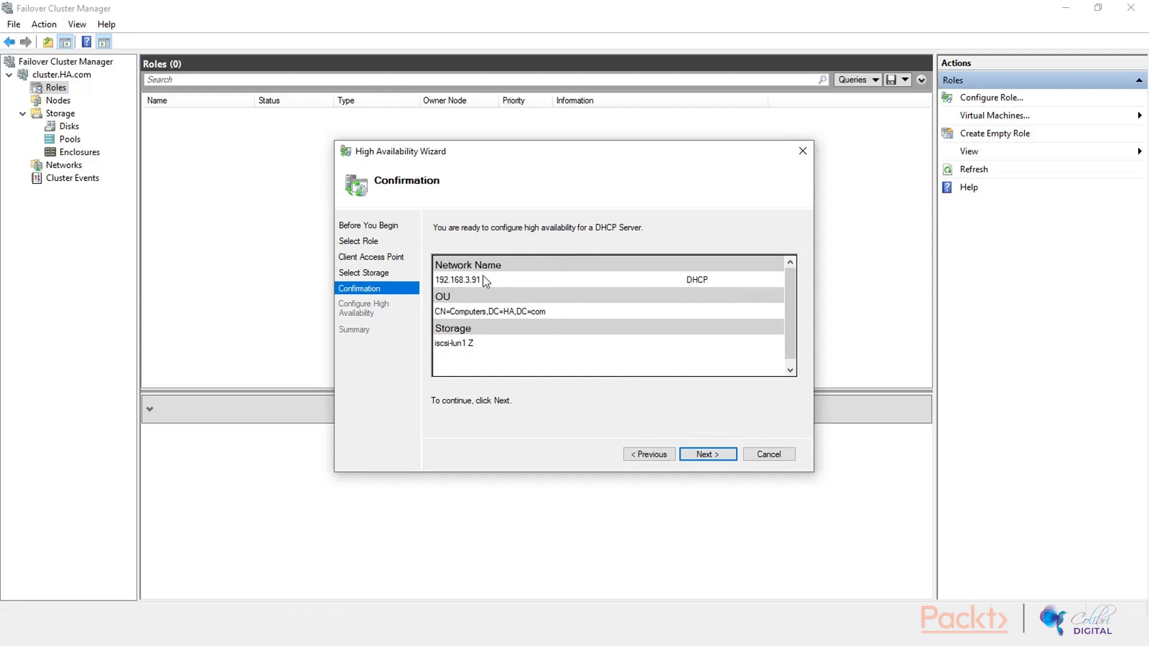
mouse_move(679, 413)
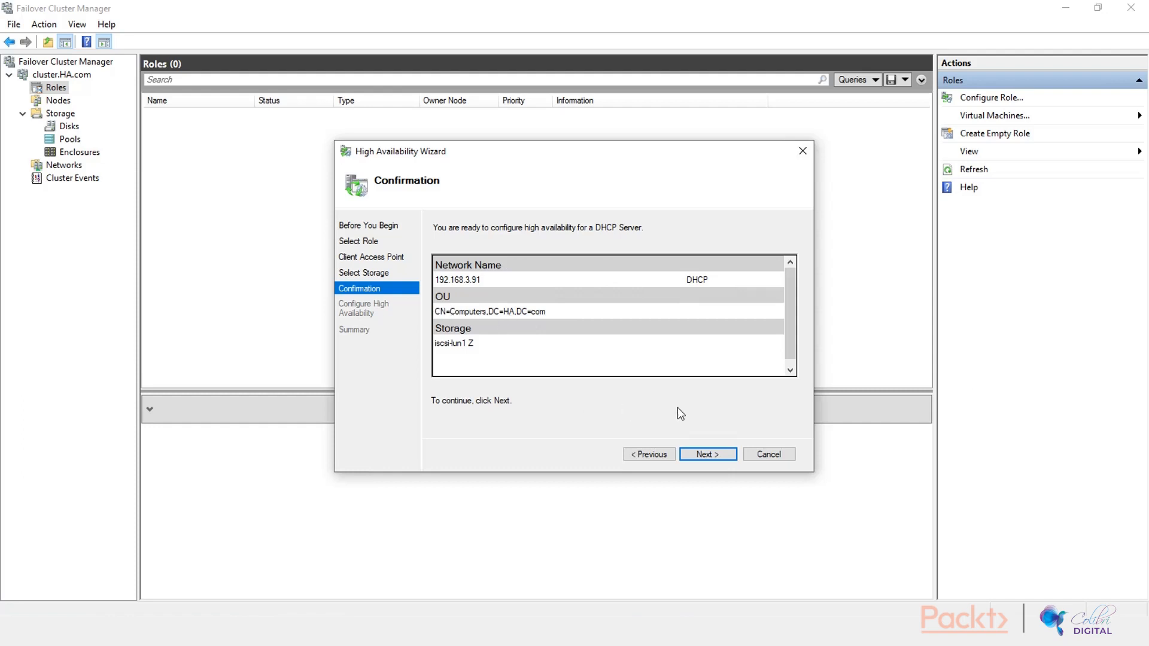
click(707, 454)
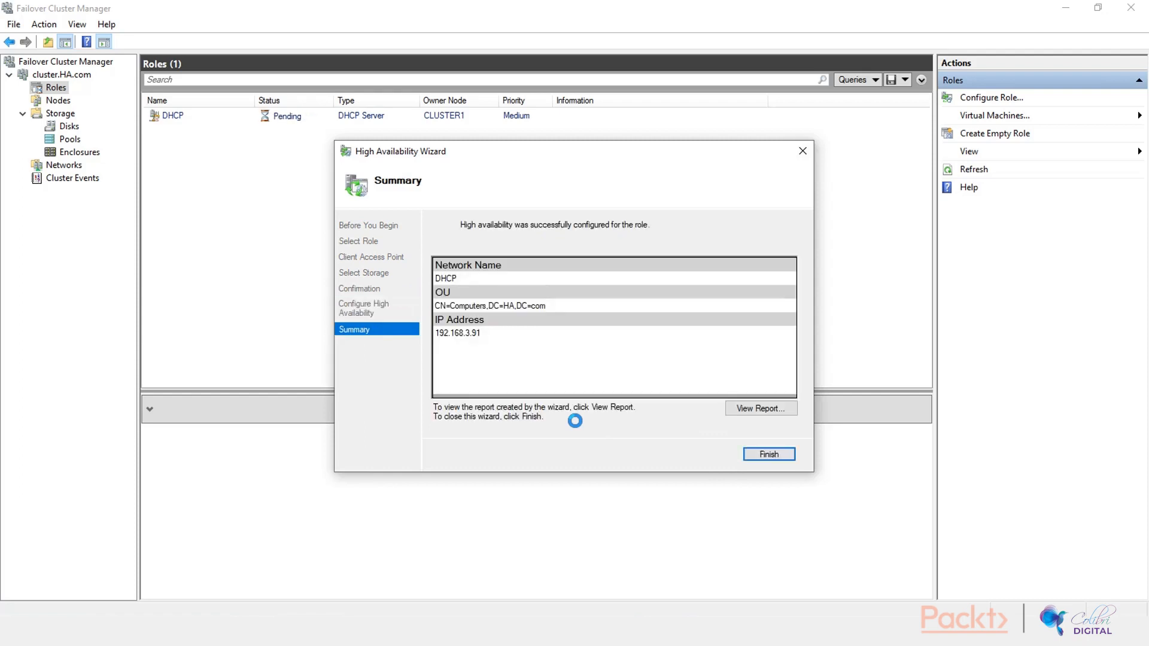
- Finish the wizard so the DHCP role shows as Running on CLUSTER1
click(769, 453)
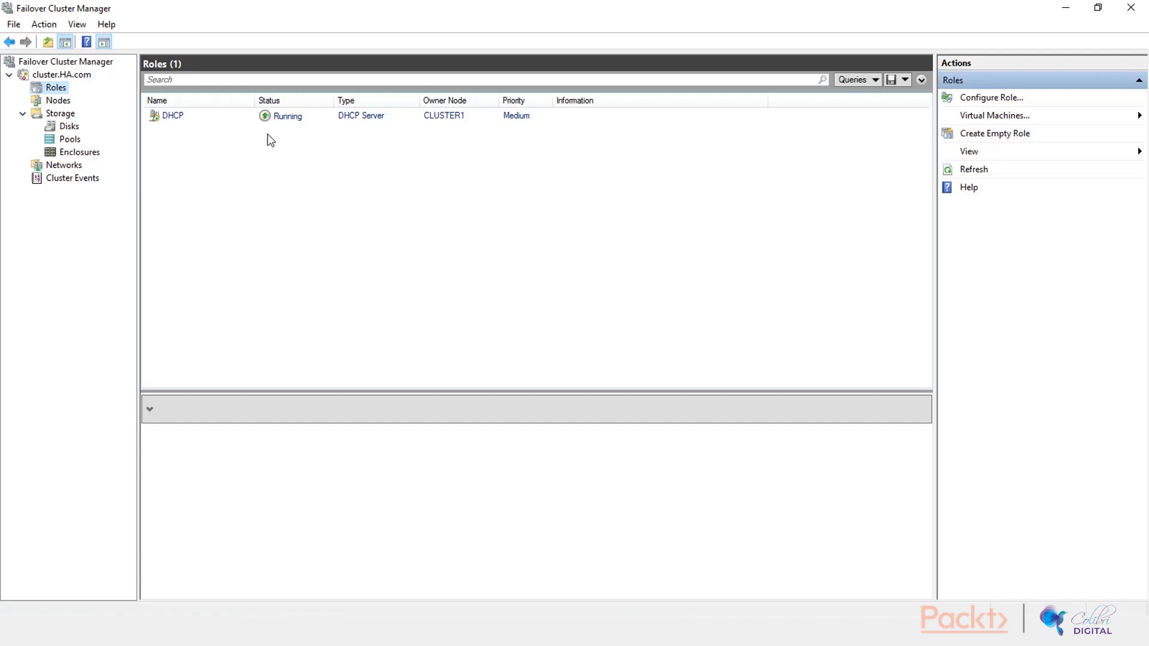
- Launch Manage DHCP Server from the DHCP role's context menu, showing server 192.168.3.91
click(173, 116)
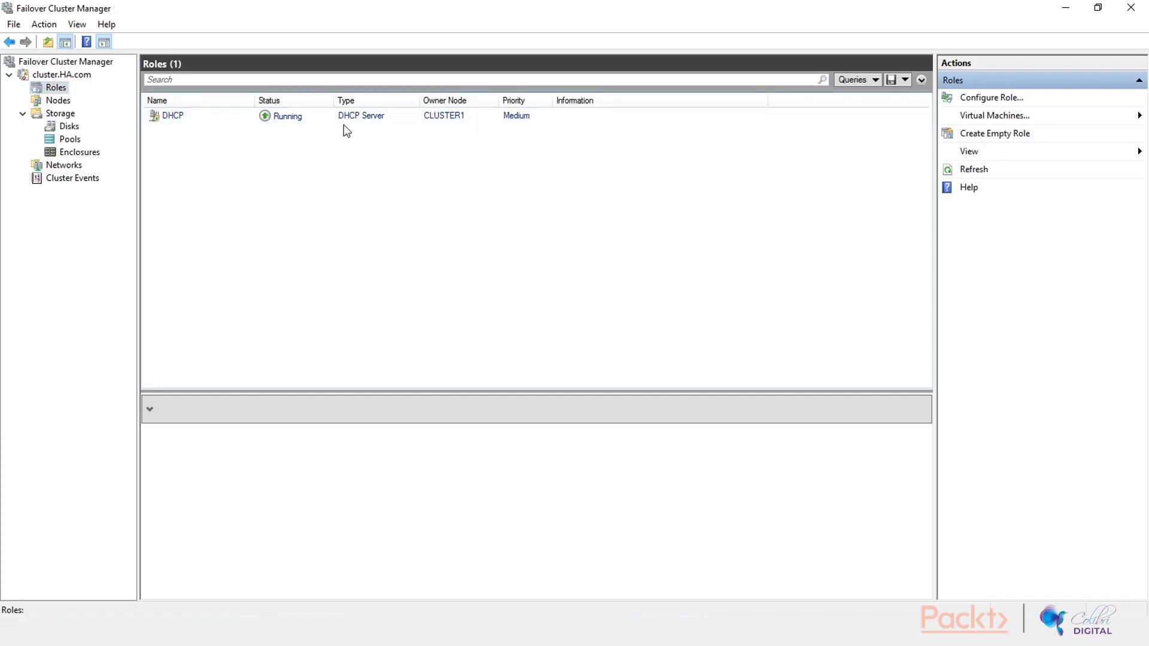
click(172, 116)
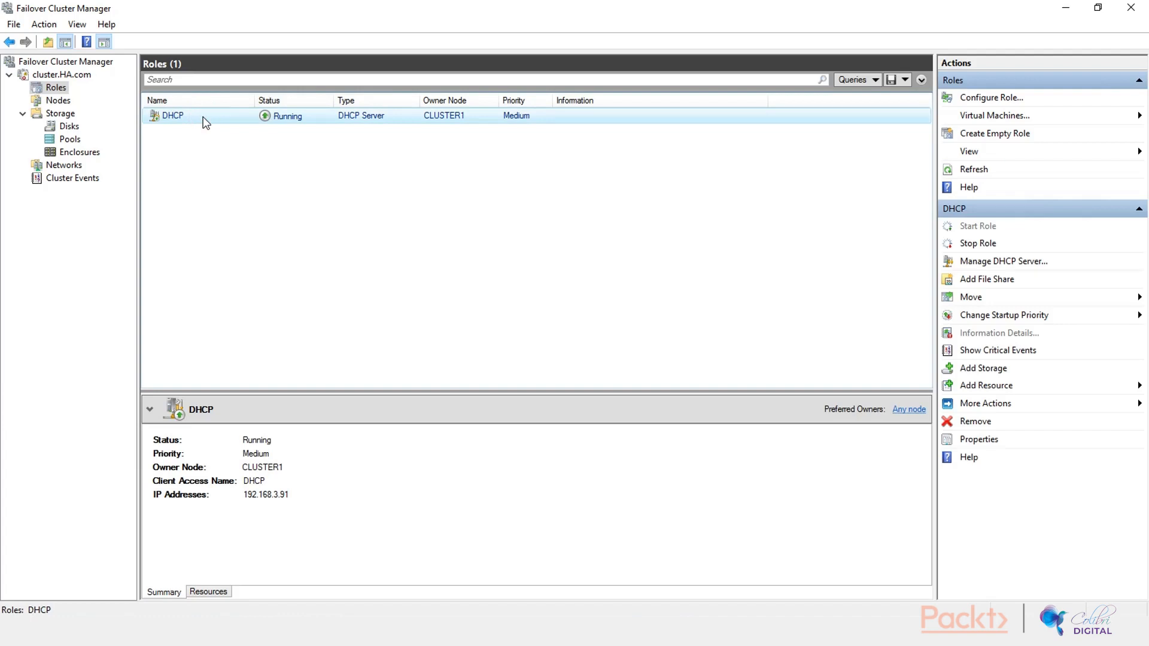
right_click(173, 115)
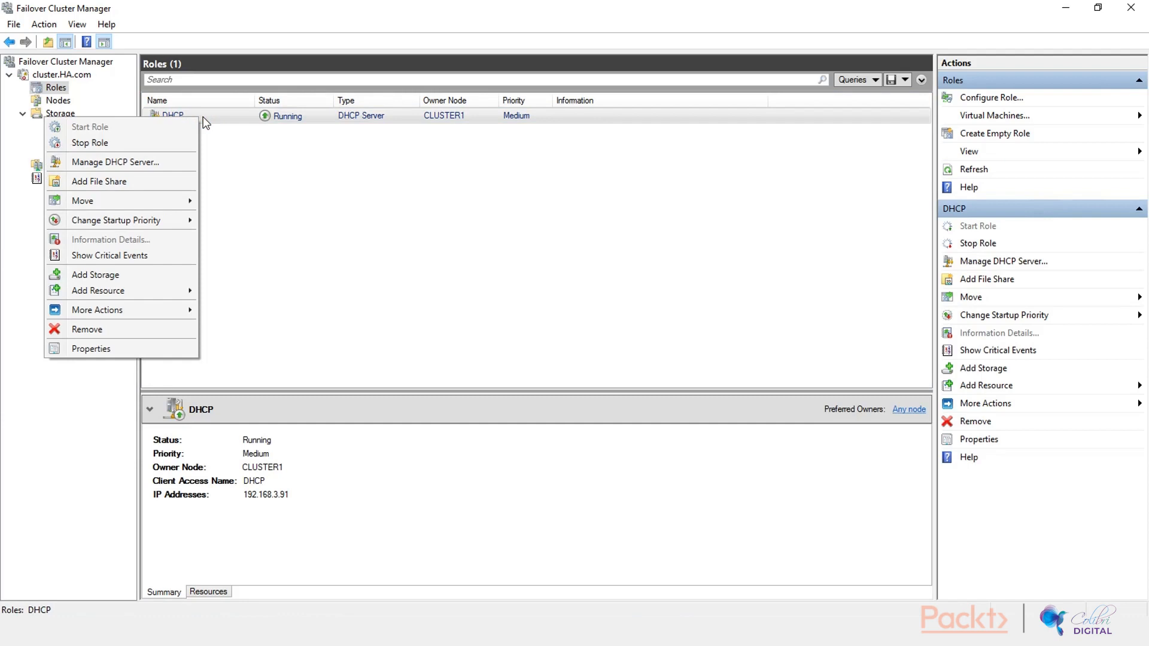
mouse_move(370, 120)
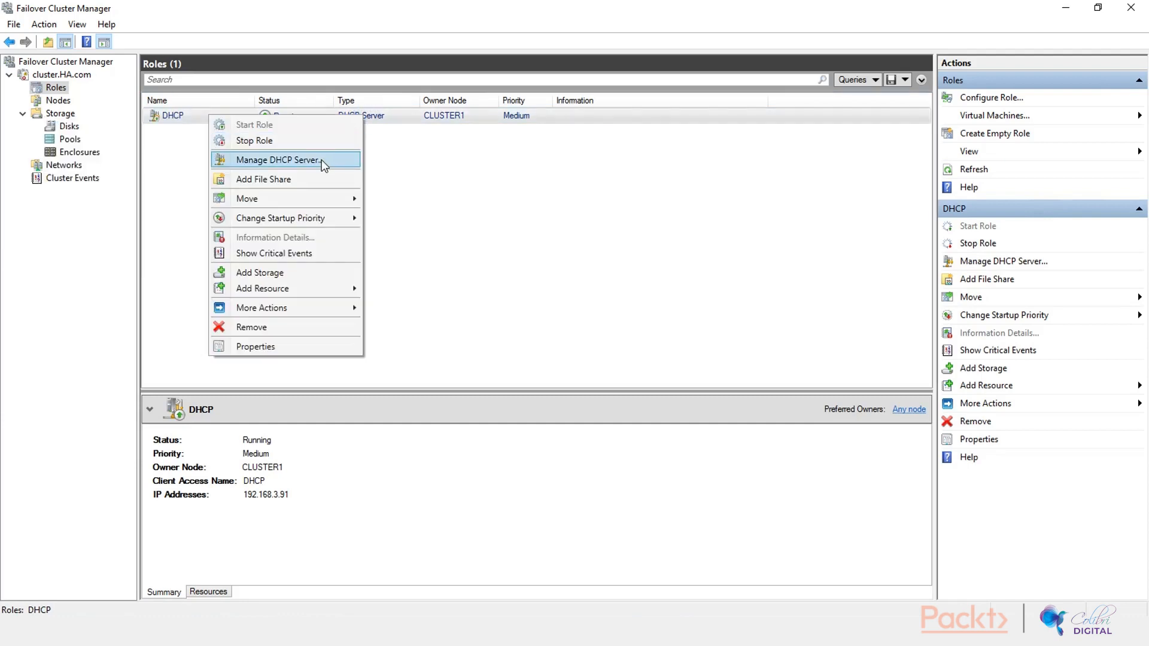
click(279, 159)
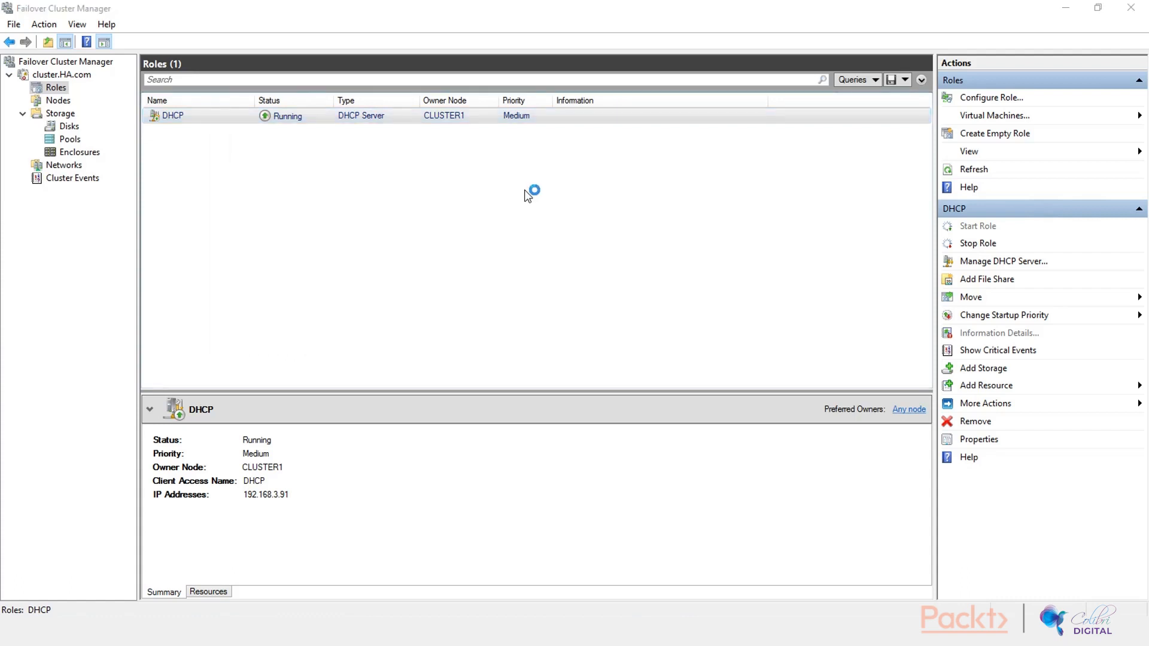
click(1003, 261)
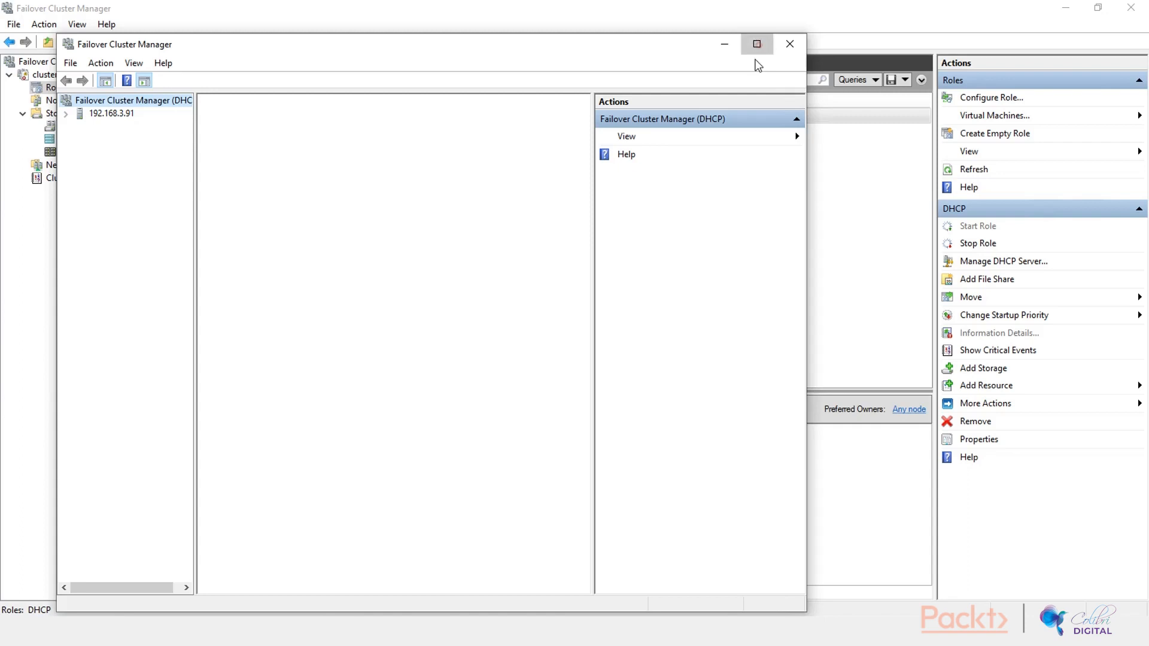
- Maximize the DHCP window and expand then collapse the IPv4 node and the 192.168.3.91 server tree
click(756, 45)
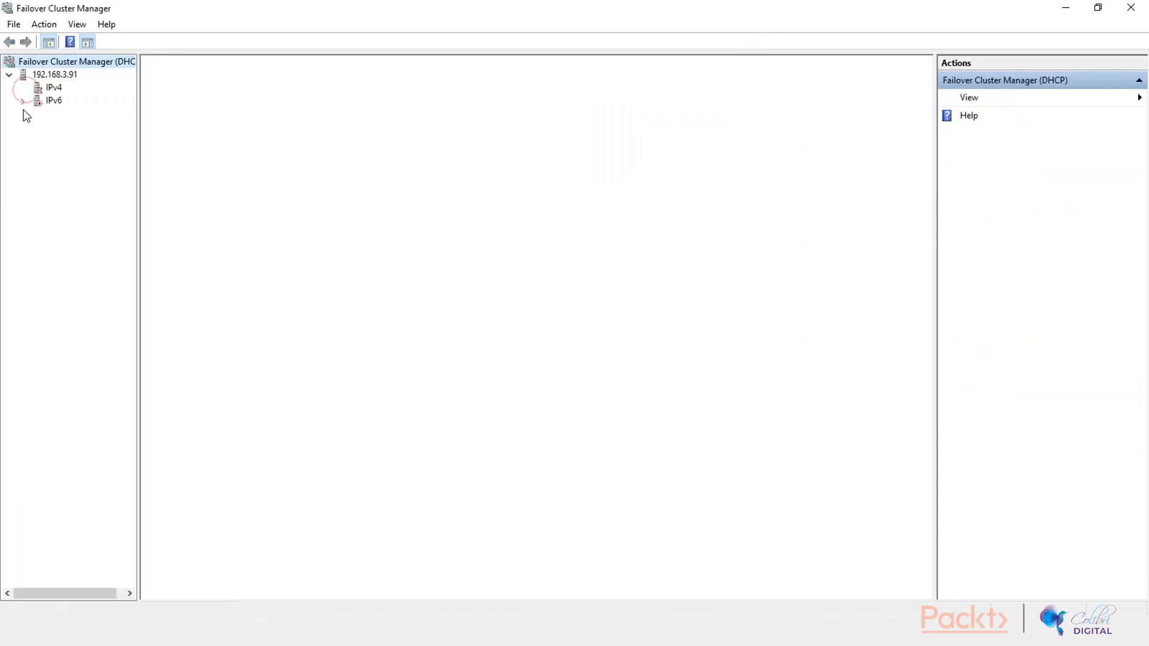
click(54, 88)
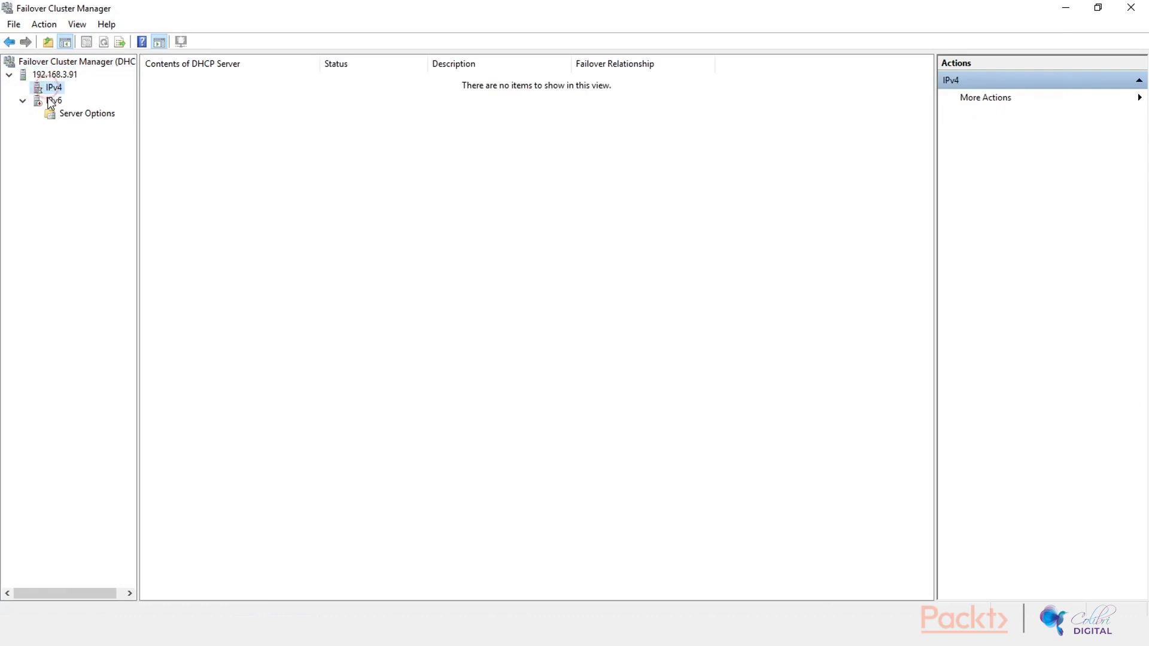
click(53, 87)
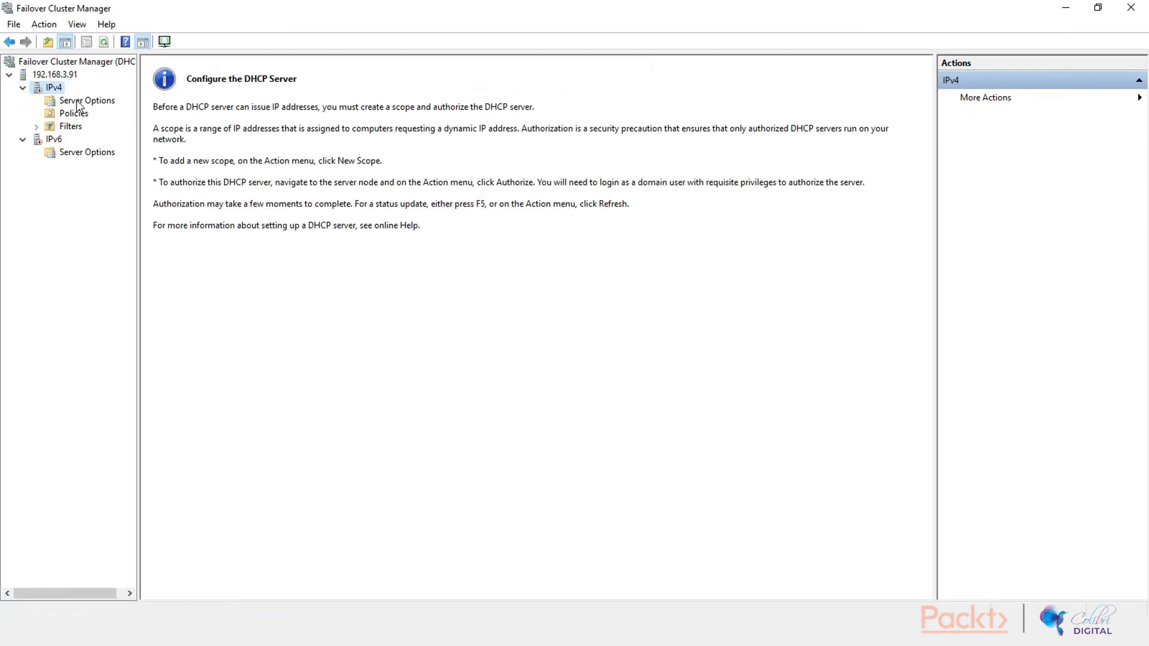
click(73, 112)
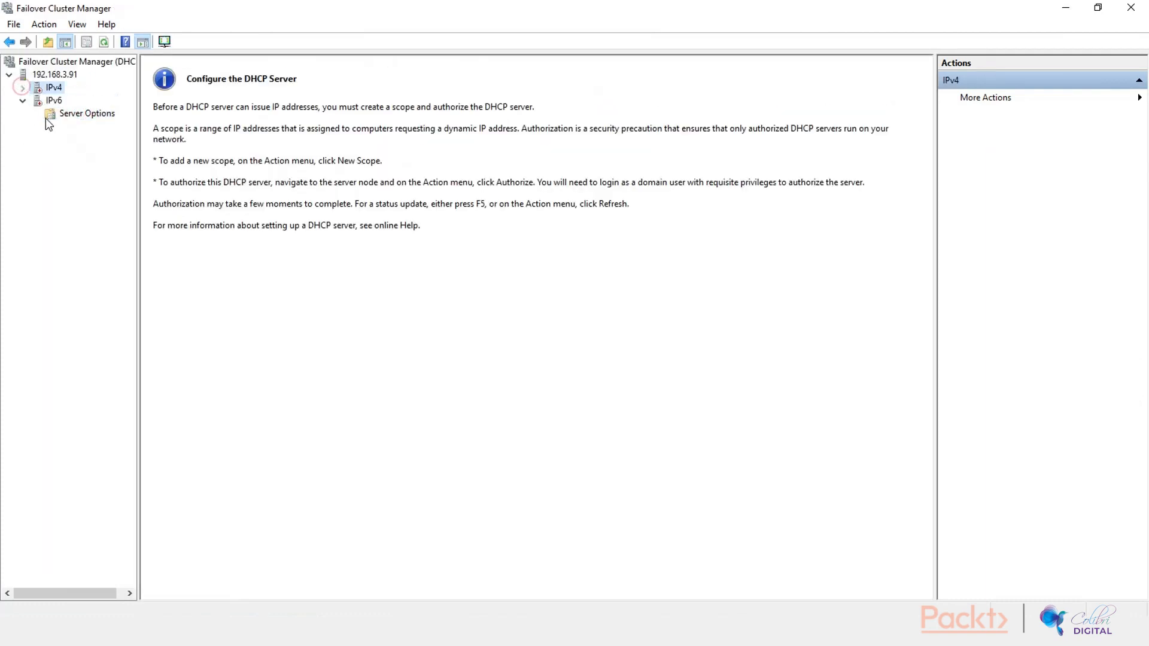
click(22, 88)
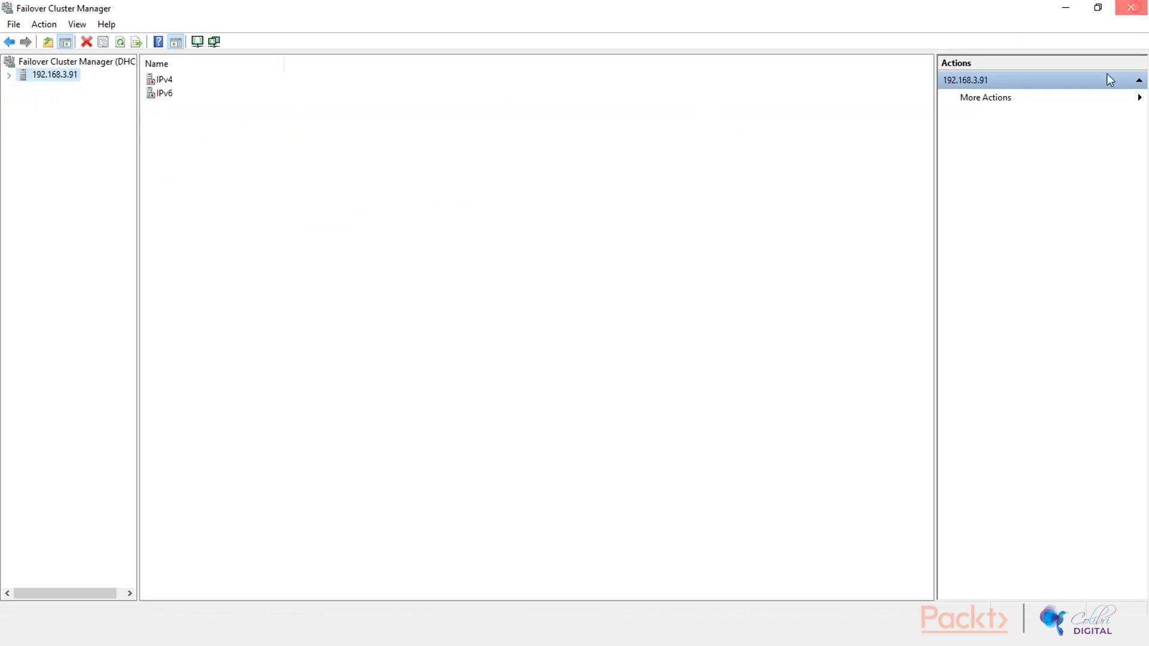
click(55, 88)
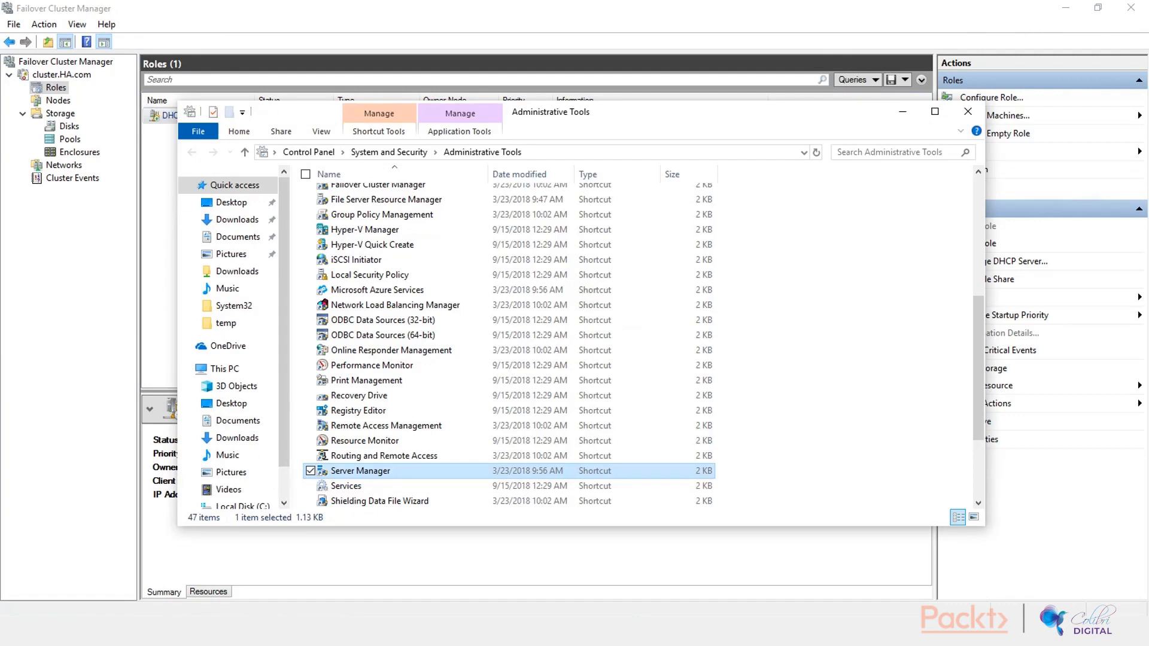
- Launch the standalone DHCP console from the Administrative Tools folder
scroll(up, 3)
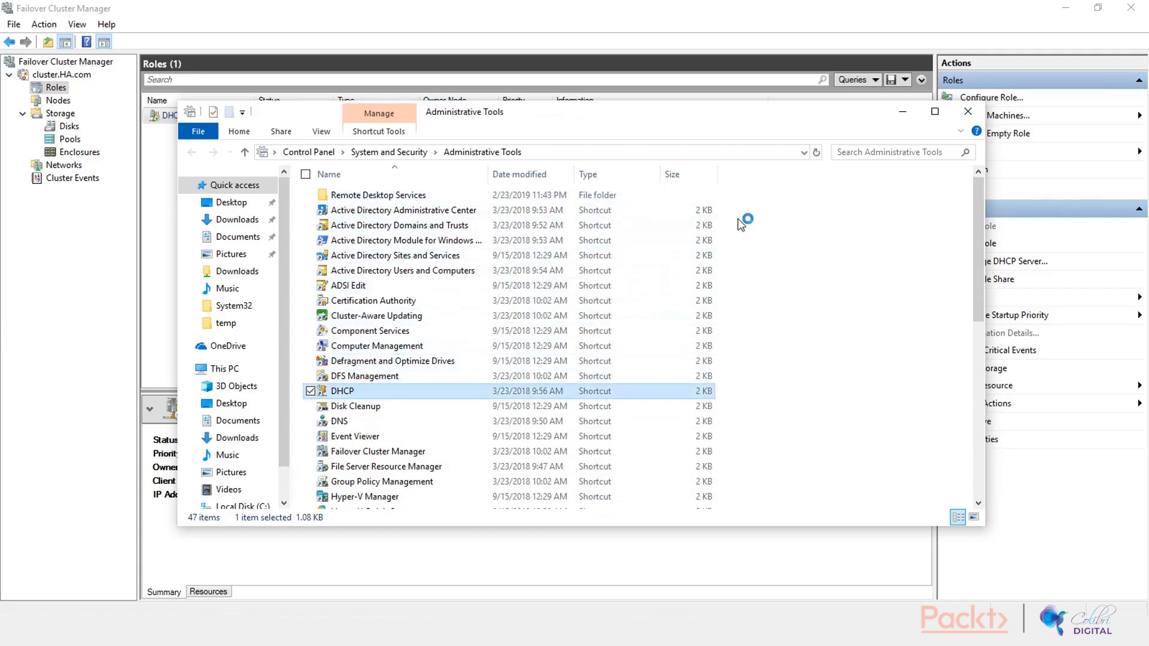
double_click(341, 390)
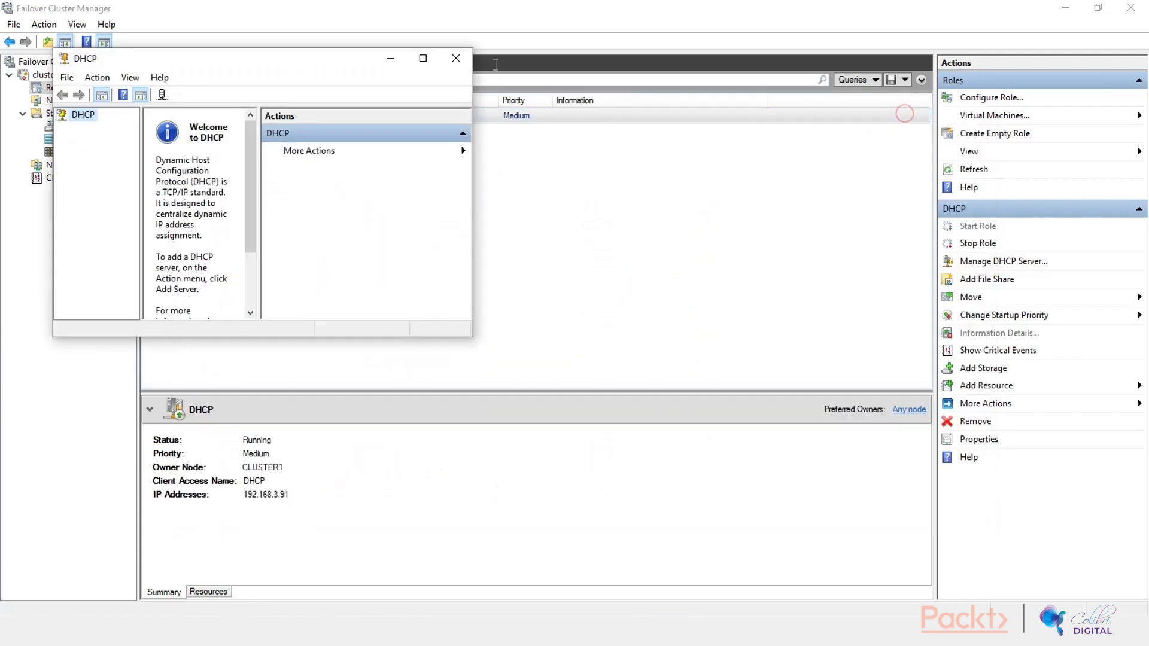
- Maximize the console and add the DHCP server 192.168.3.91 via Add Server
click(423, 57)
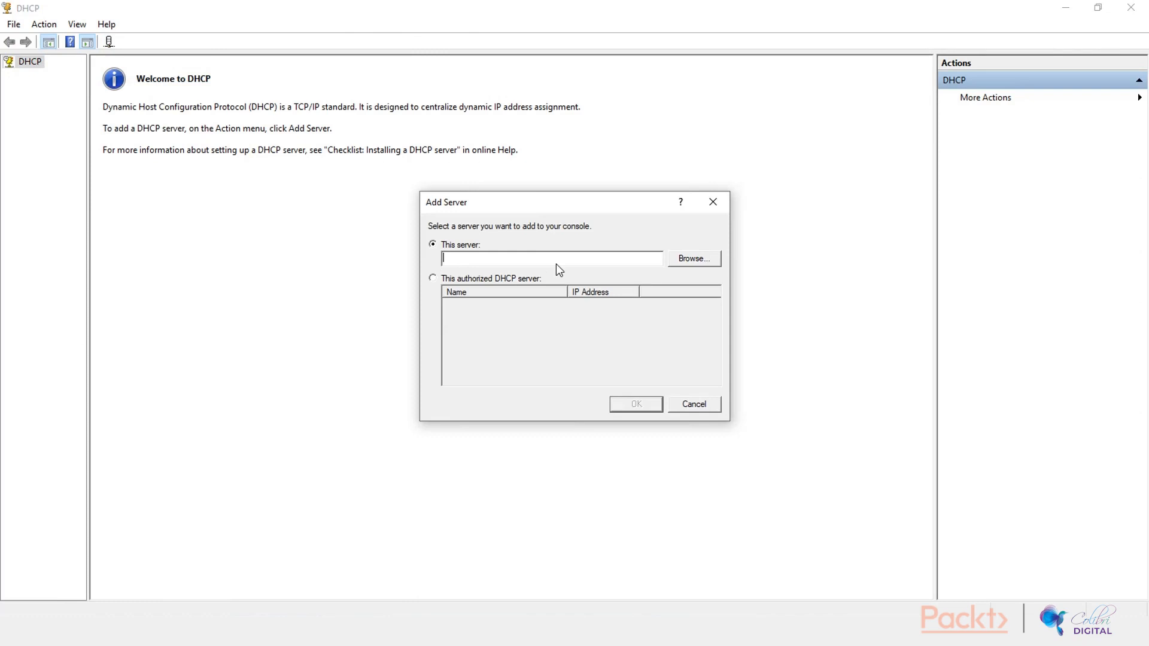
text(DHCP)
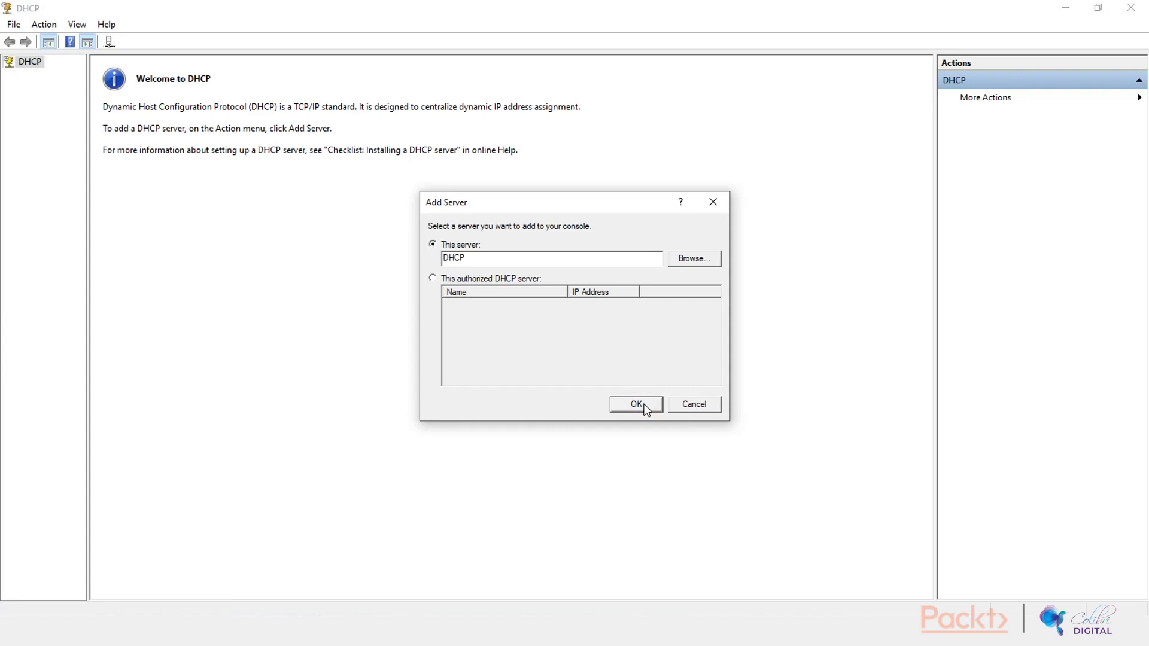
click(634, 403)
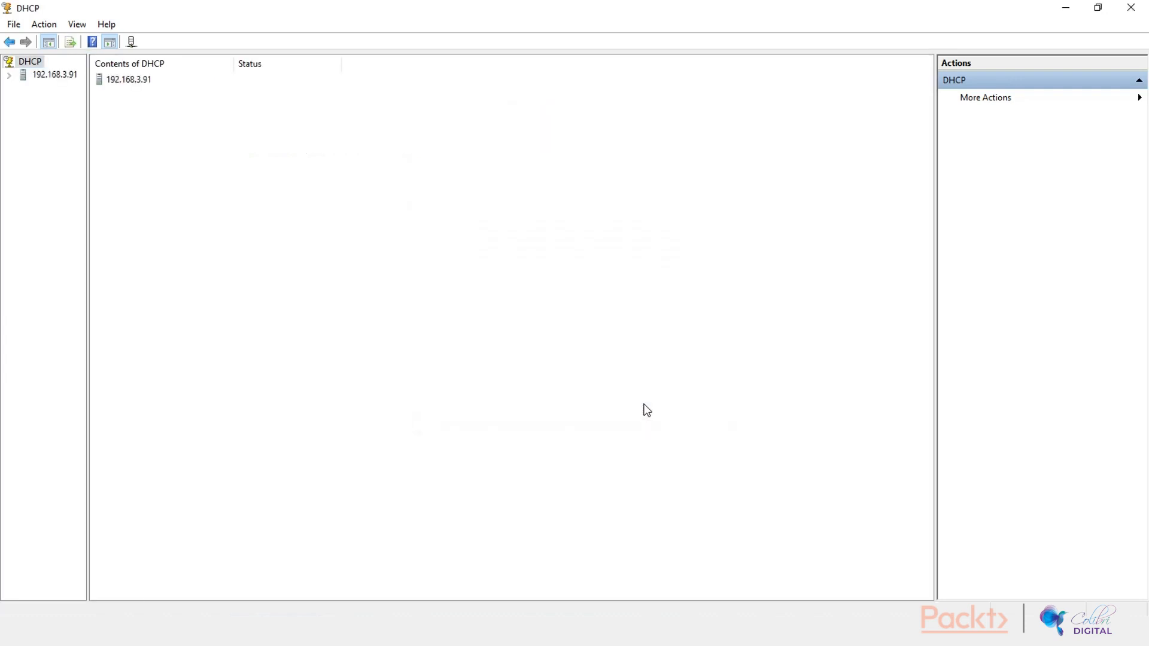
- Expand the 192.168.3.91 server, its IPv6 branch and its IPv4 options, policies and filters
click(10, 74)
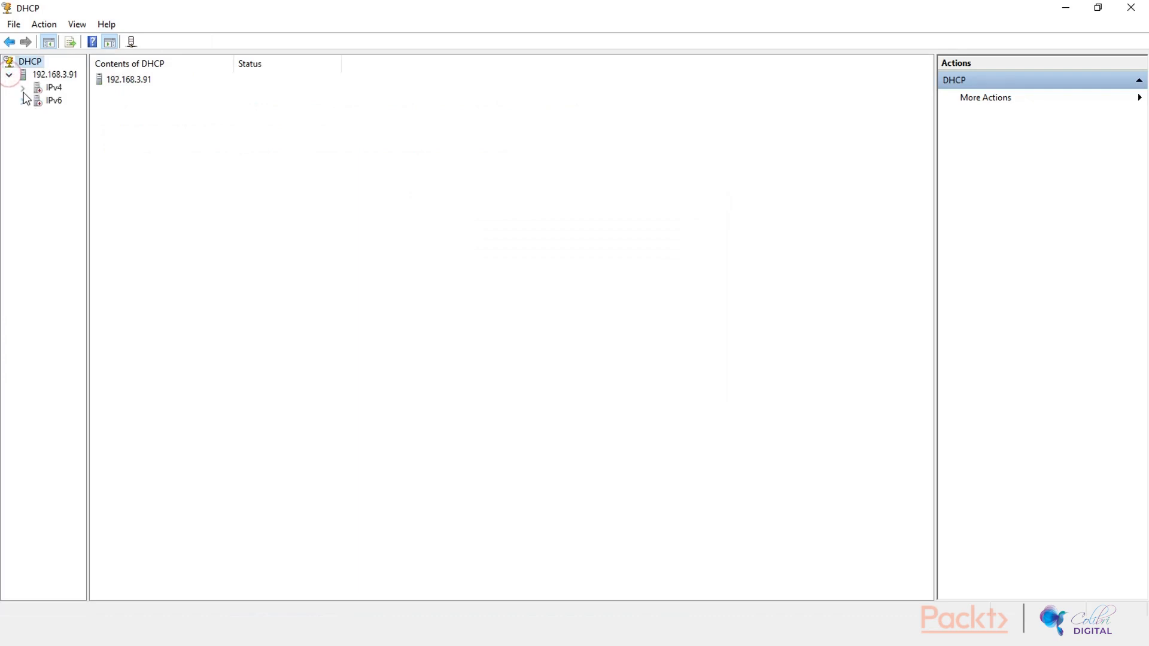
click(22, 100)
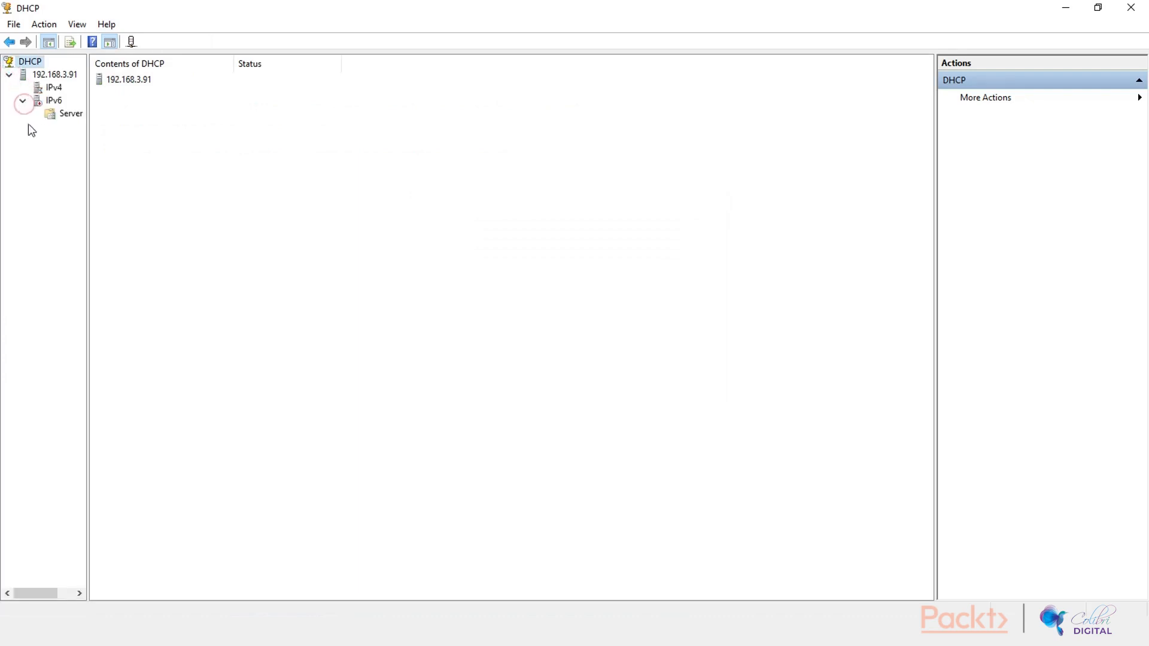
click(53, 87)
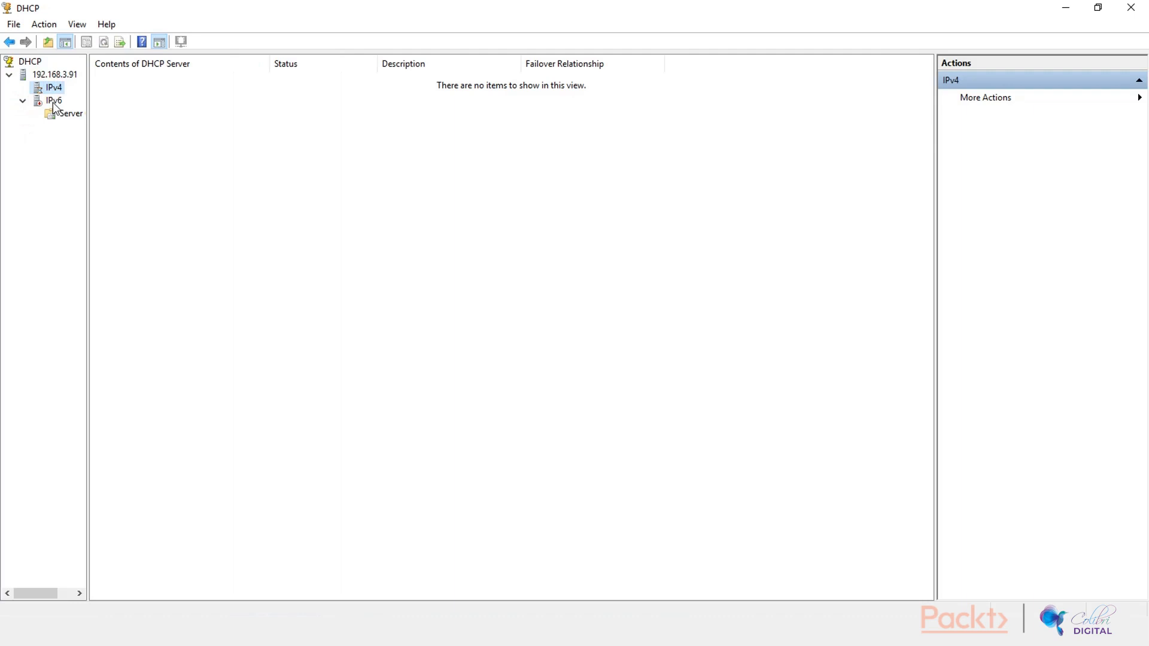
click(54, 87)
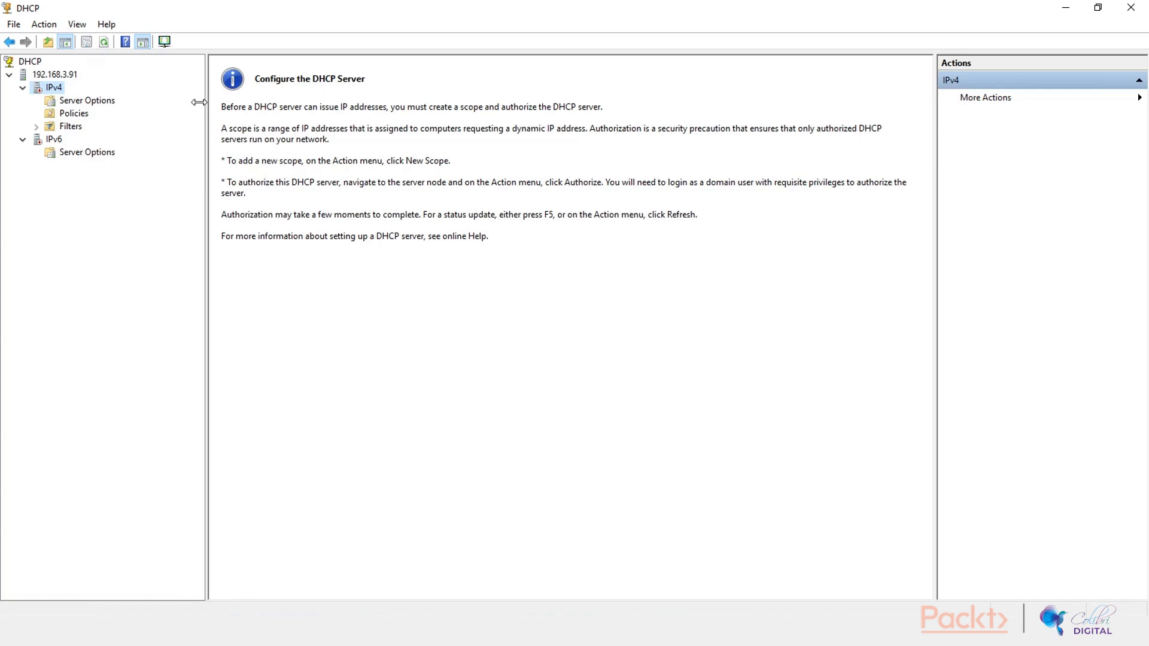
mouse_move(1131, 9)
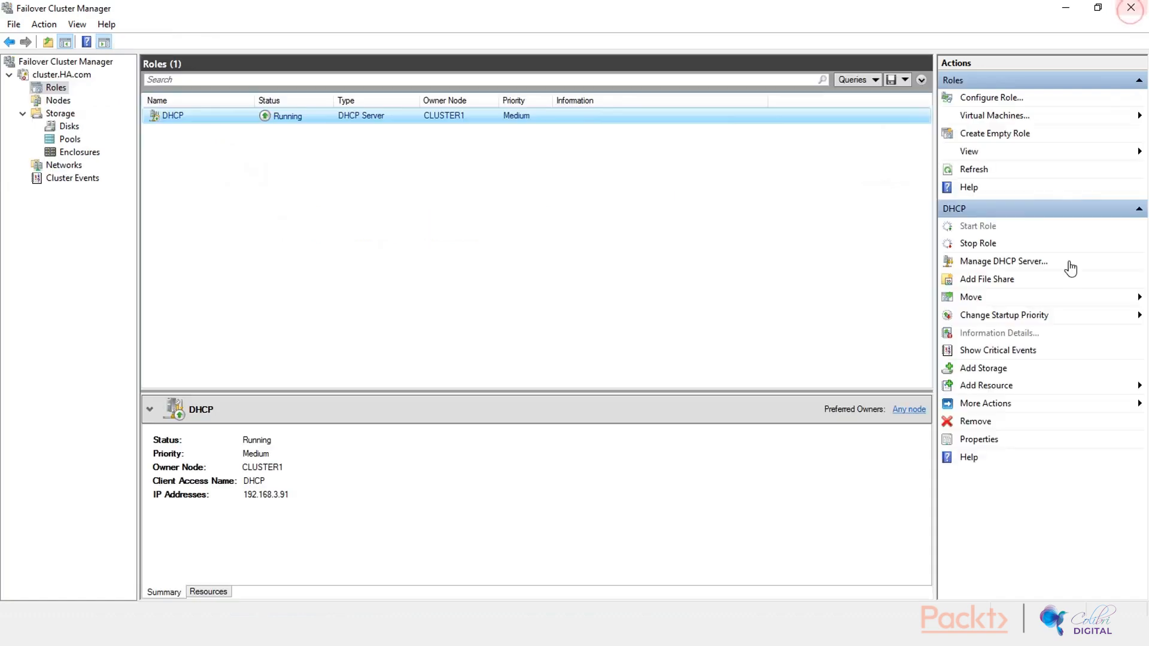
mouse_move(729, 254)
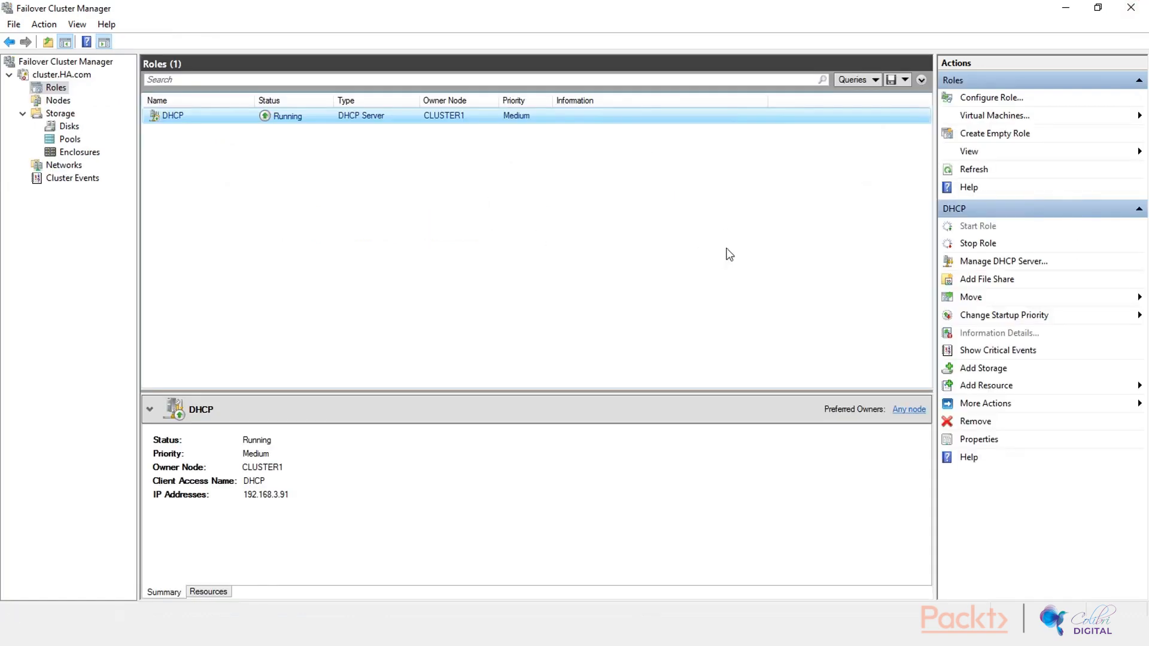
mouse_move(637, 292)
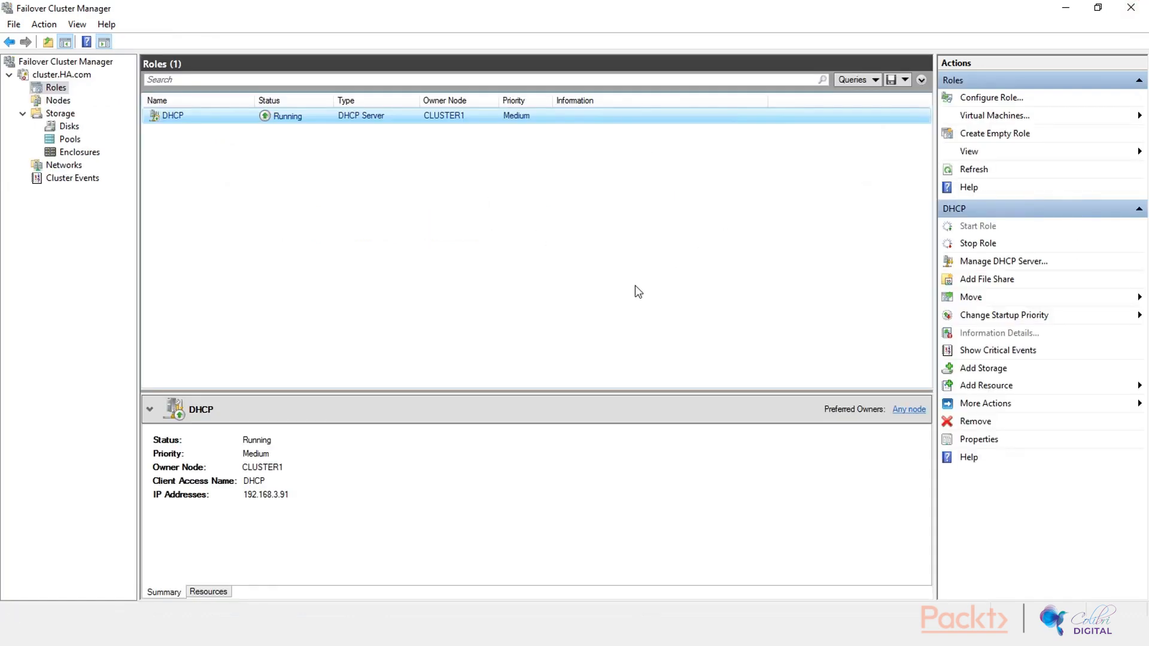
mouse_move(333, 193)
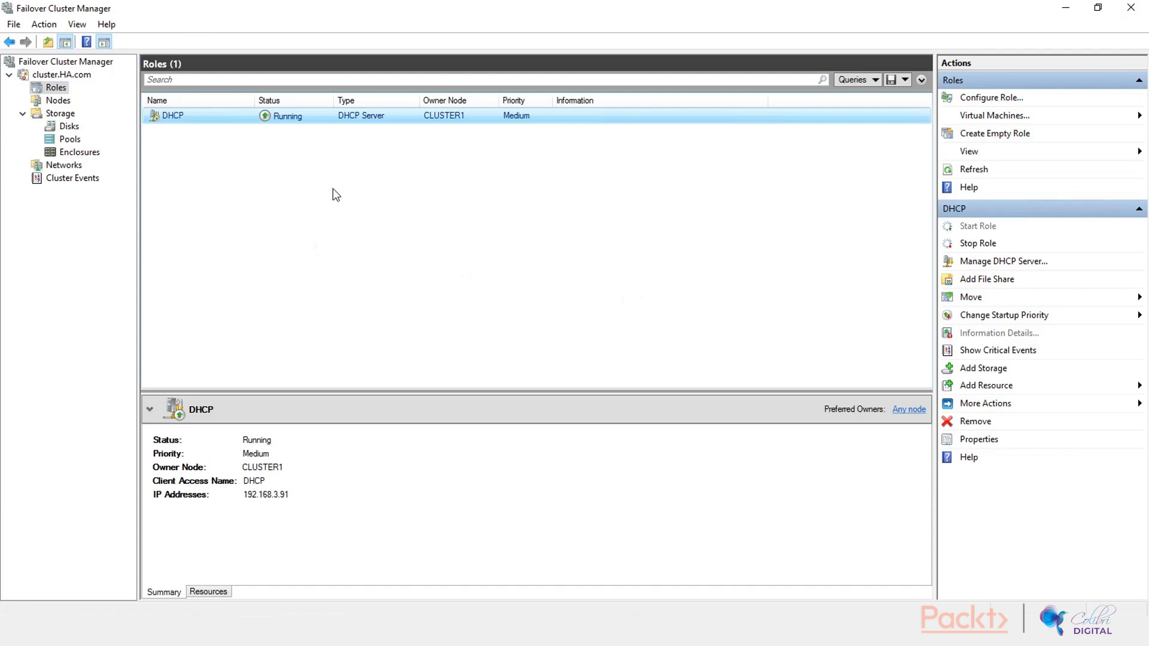
mouse_move(62, 96)
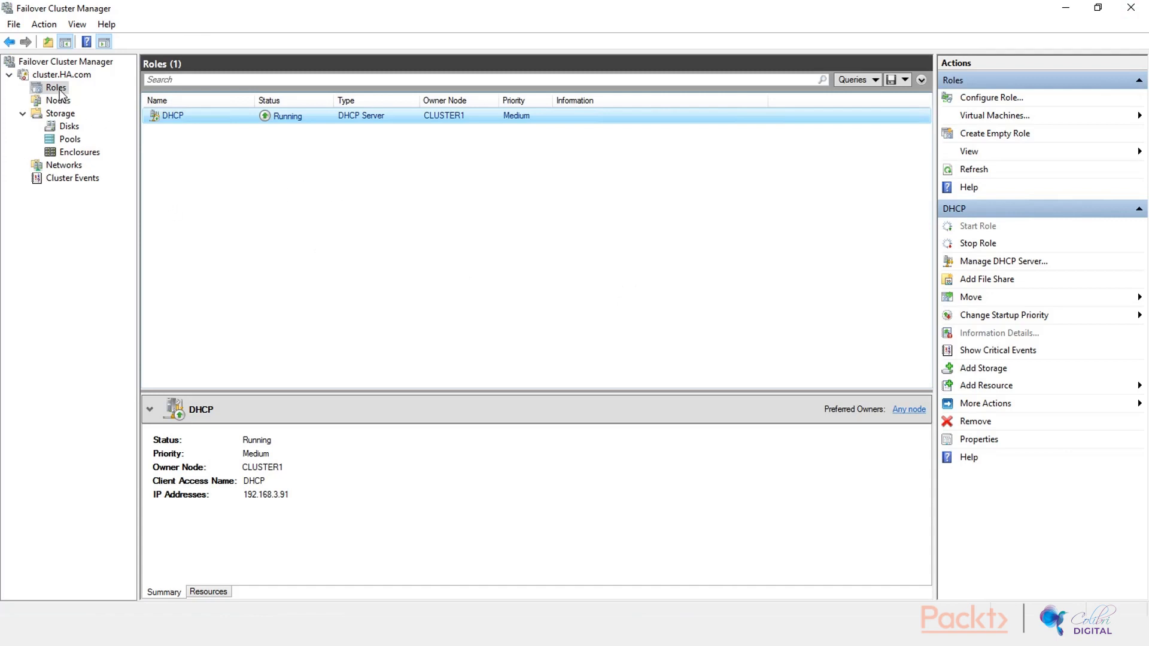
- Start Configure Role from the Roles node to relaunch the High Availability Wizard
right_click(55, 87)
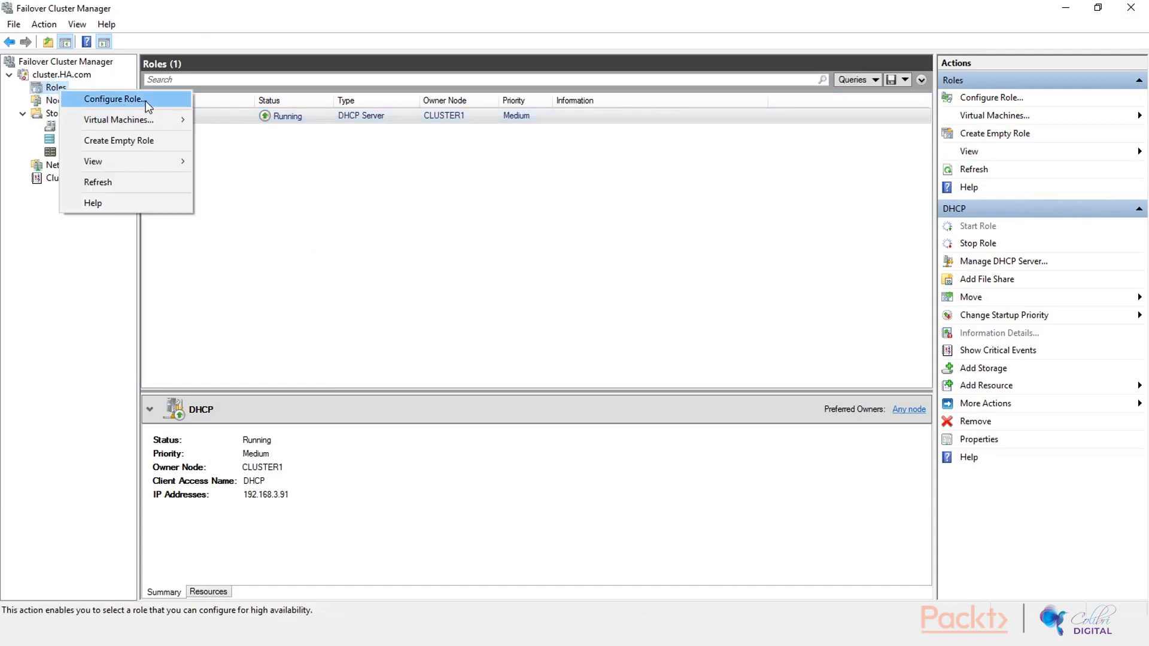
click(112, 99)
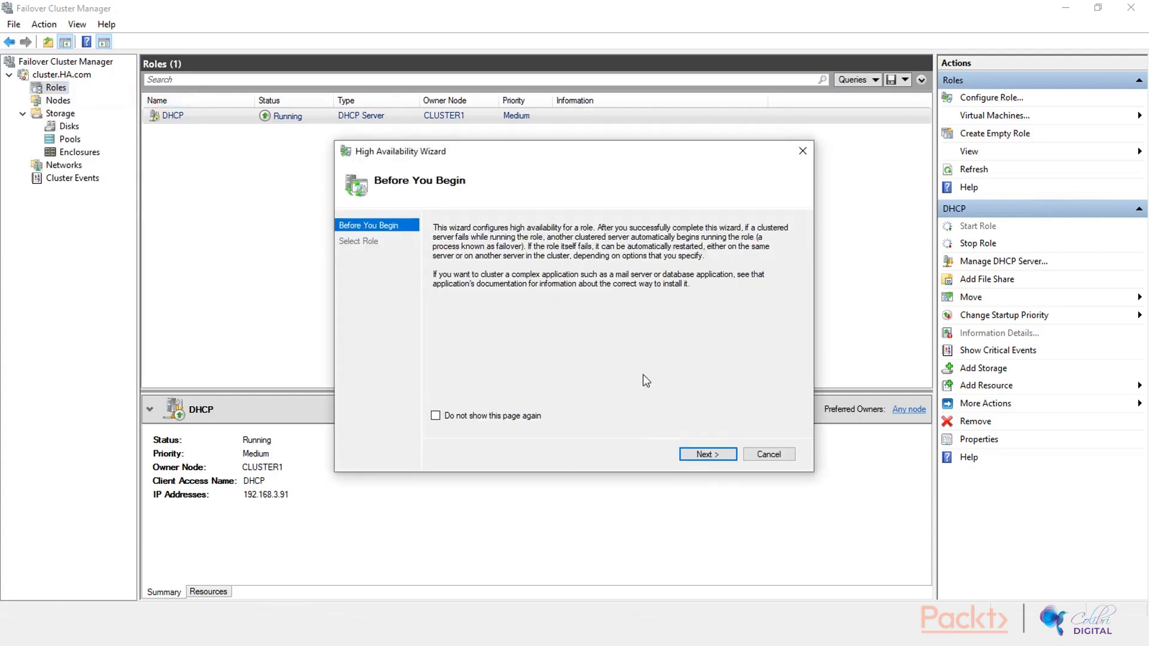
- Choose a Generic Application role running cmd.exe and continue to the client access point
click(707, 455)
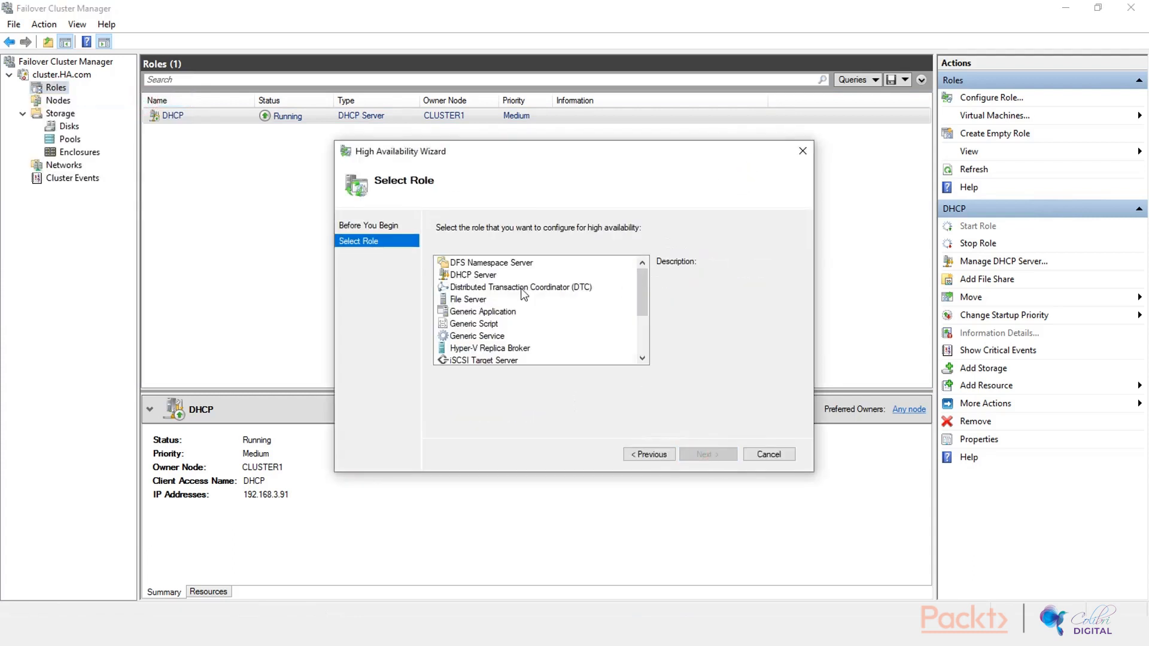
click(481, 311)
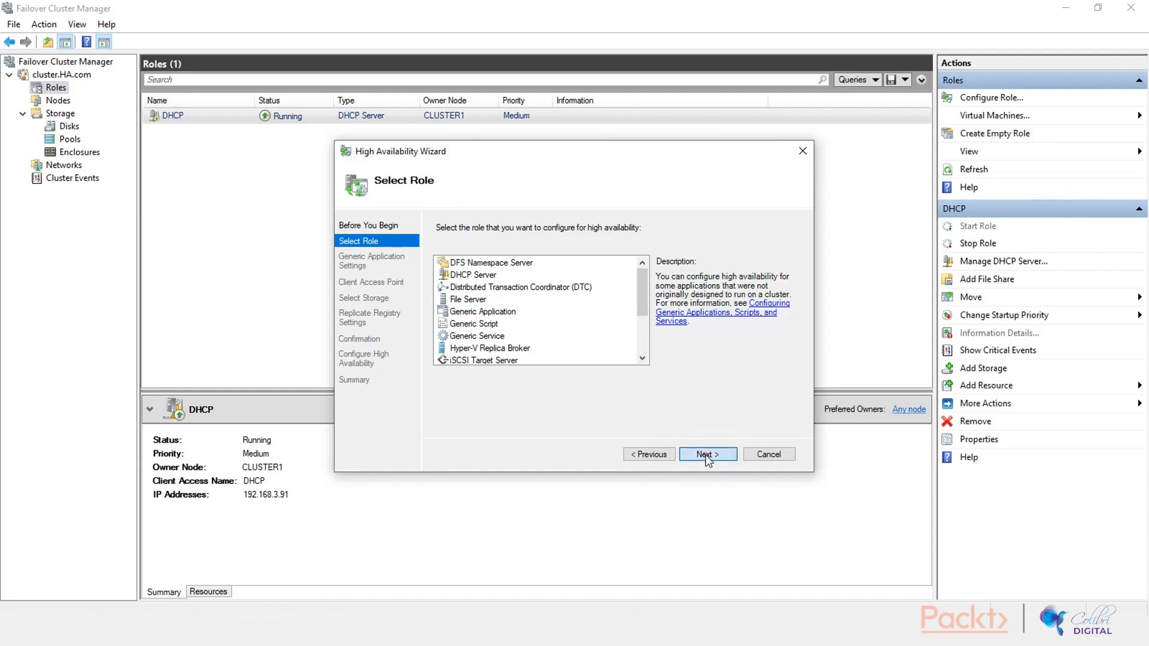
click(706, 455)
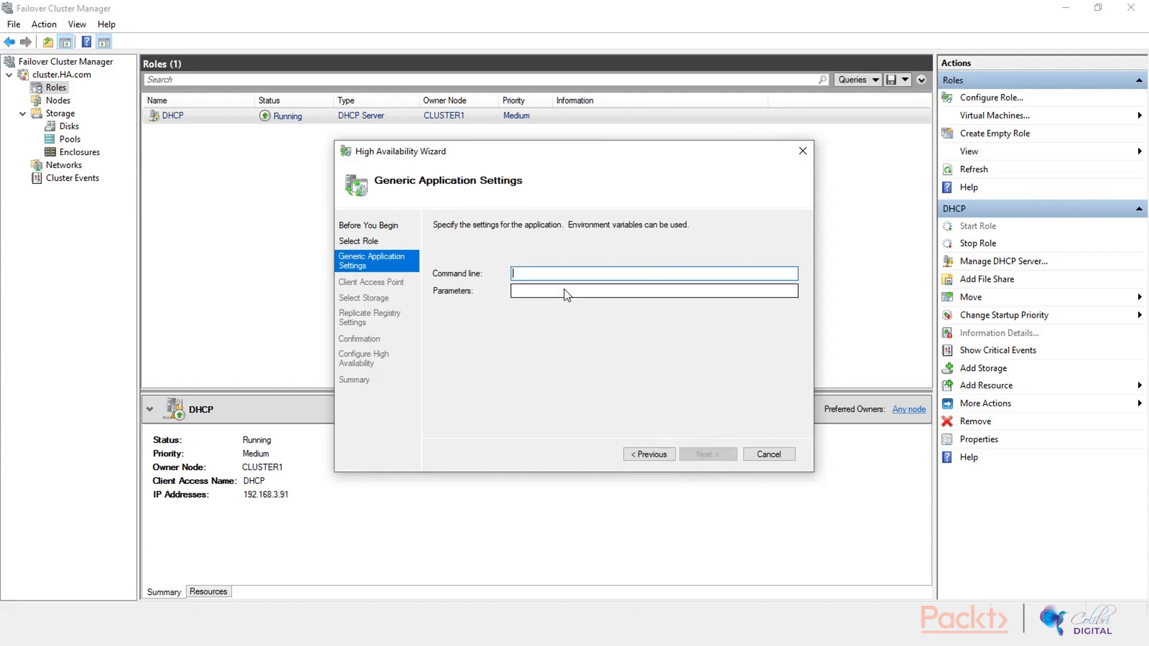
text(cmd.exe)
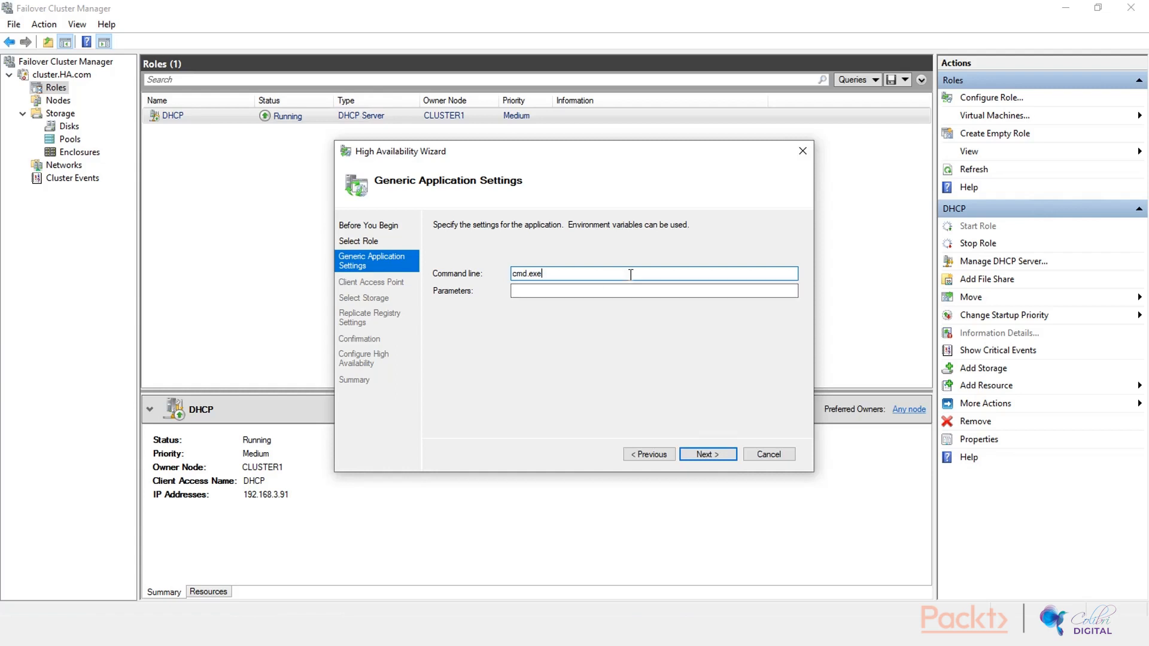
click(706, 455)
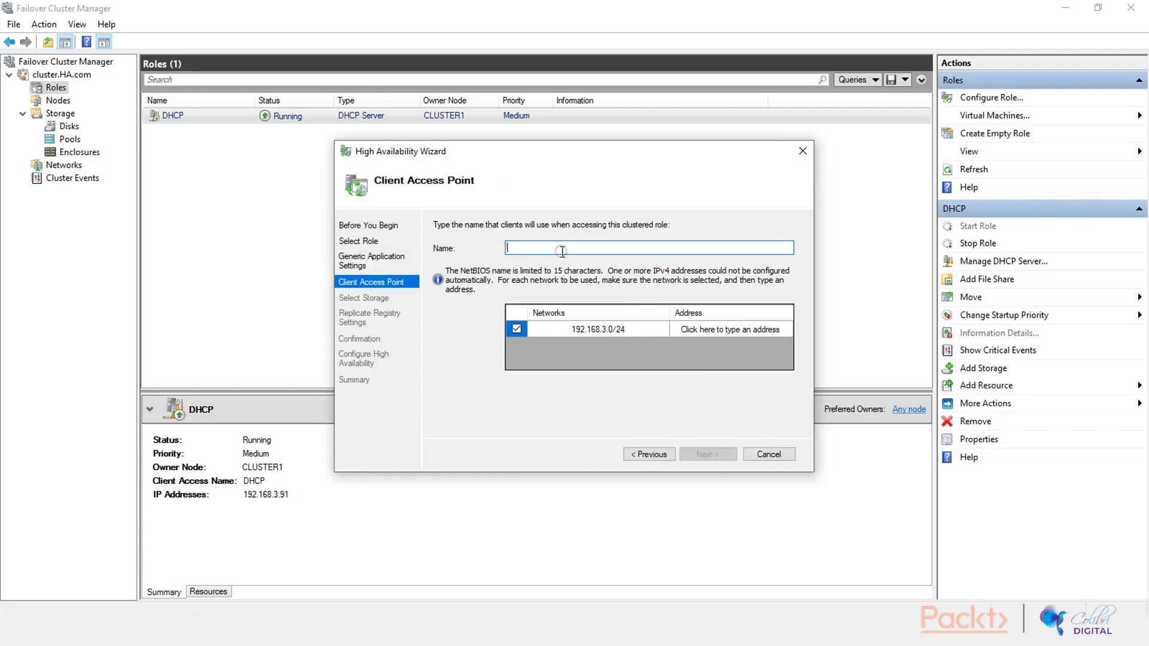
- Name the role cmd with address 192.168.3.98 and continue to Select Storage, which lists no storage
text(cmd)
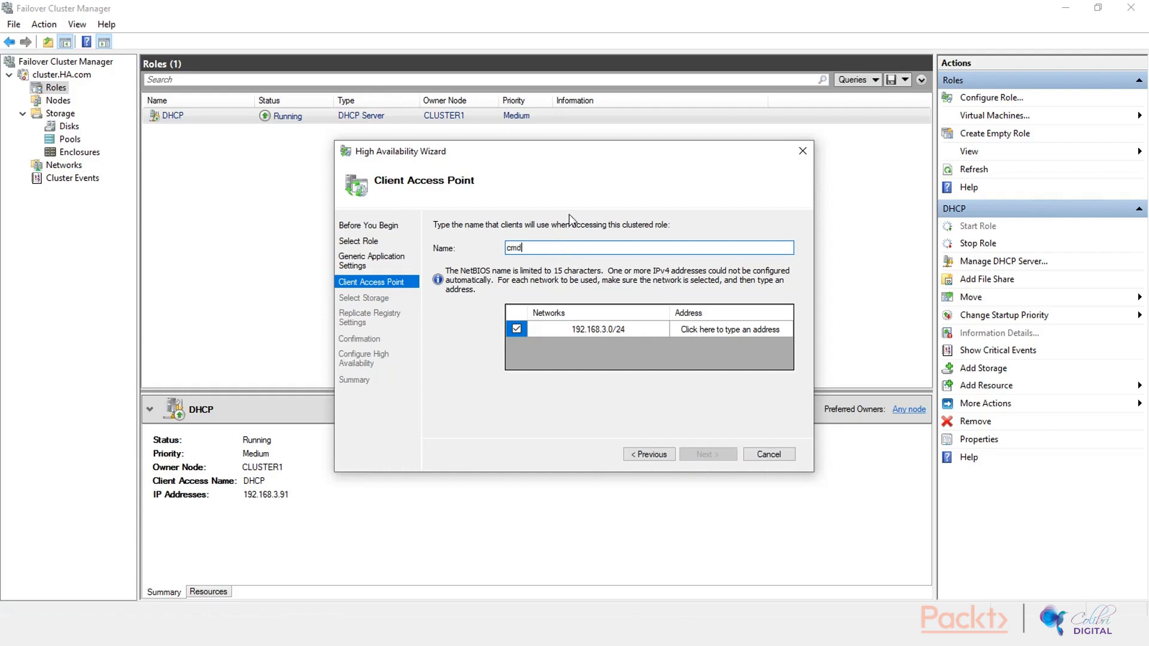
mouse_move(644, 279)
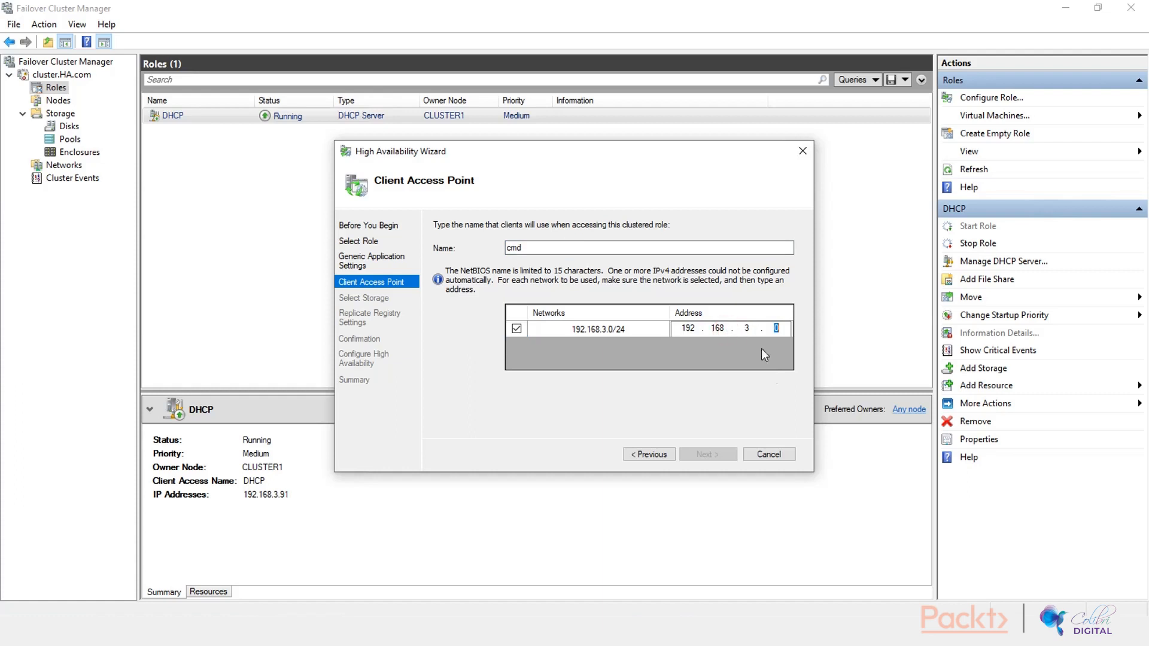
text(98)
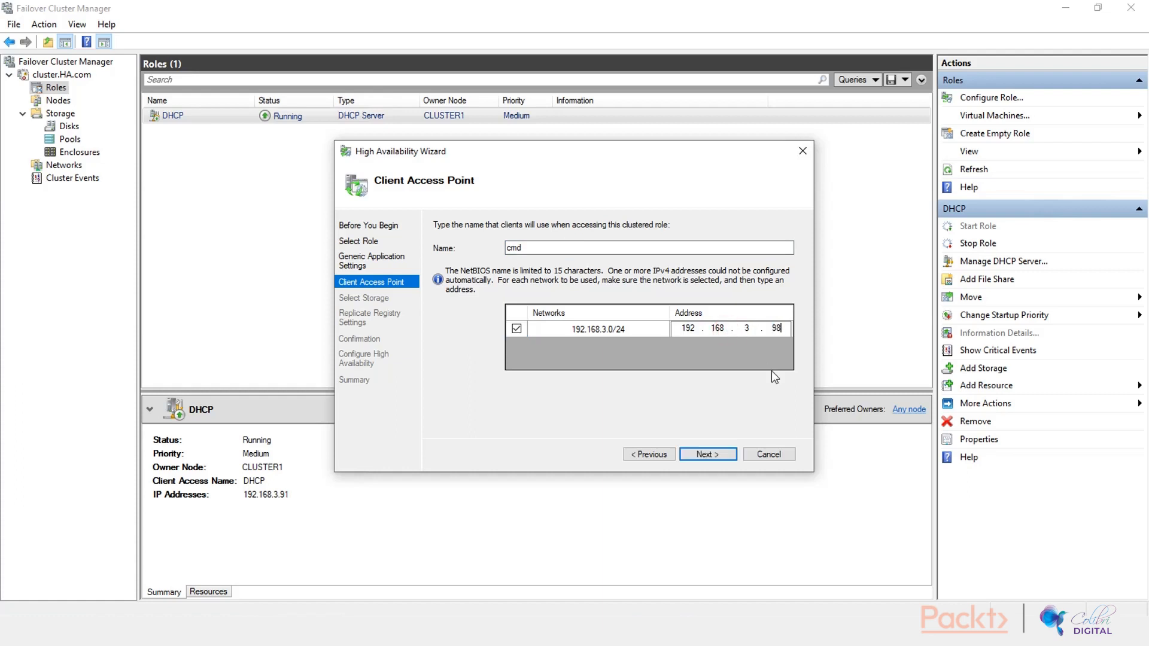
click(706, 455)
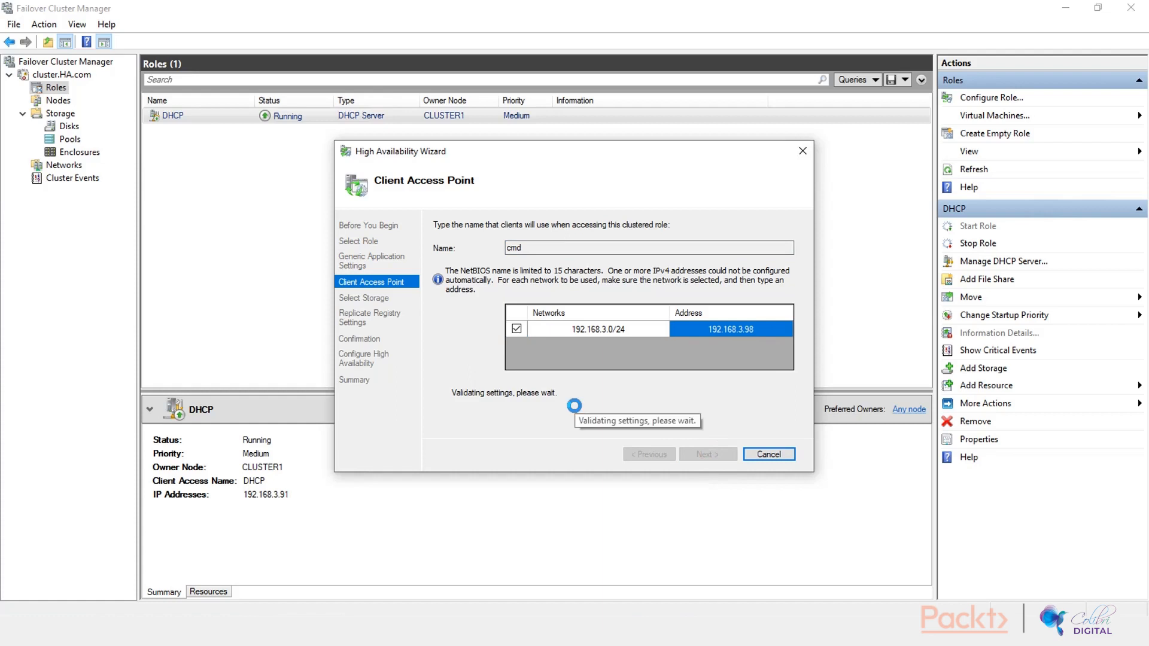
click(705, 453)
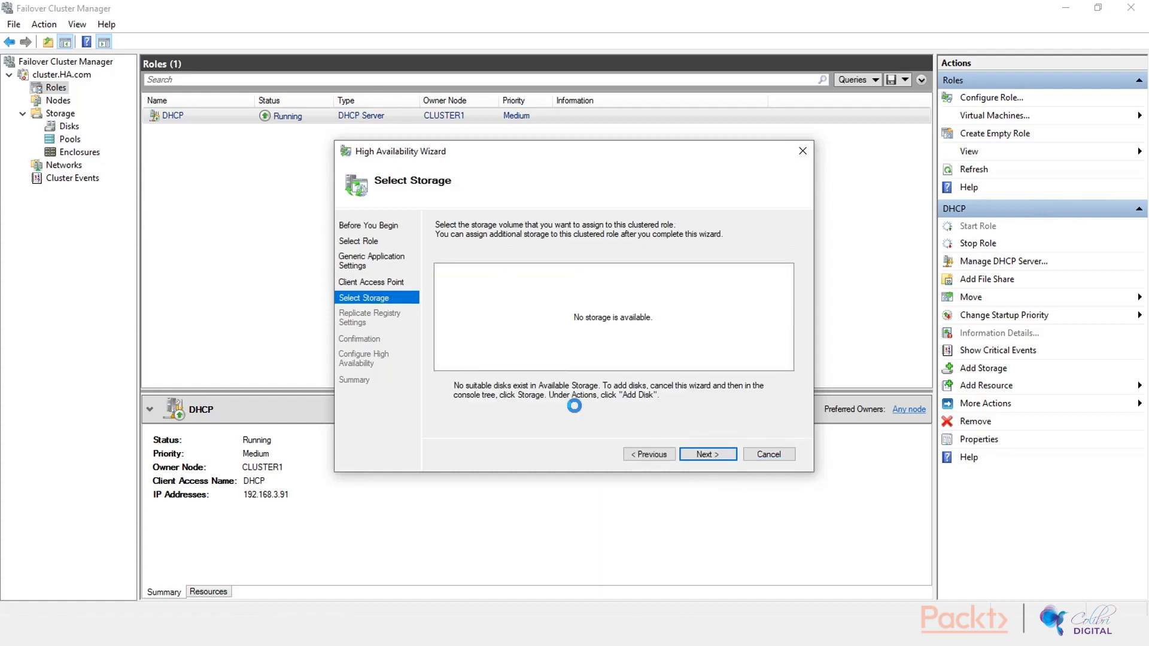